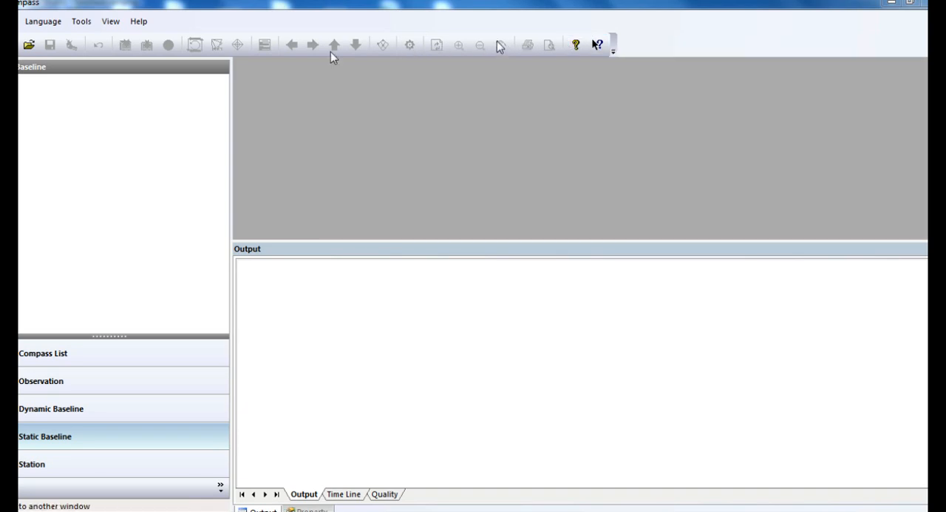
{"action": "mouse_move", "coordinate": [121, 299]}
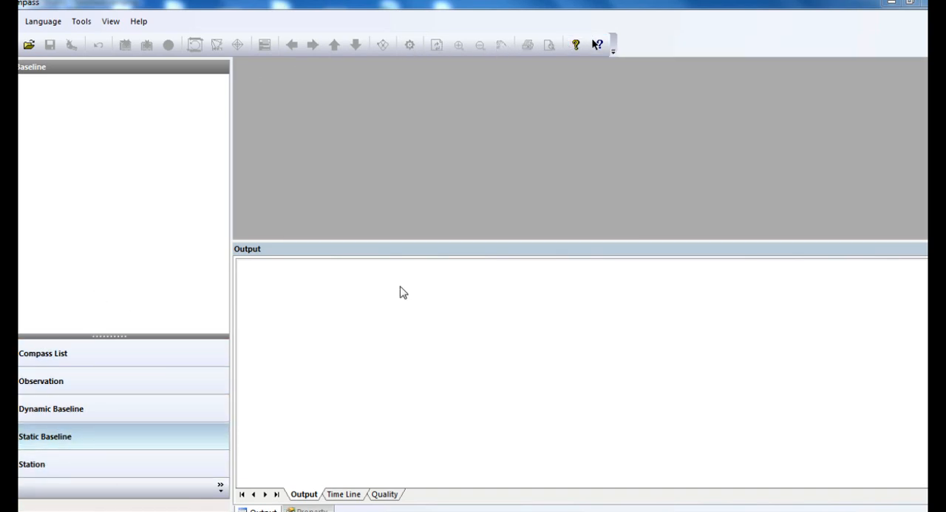
{"action": "mouse_move", "coordinate": [742, 206]}
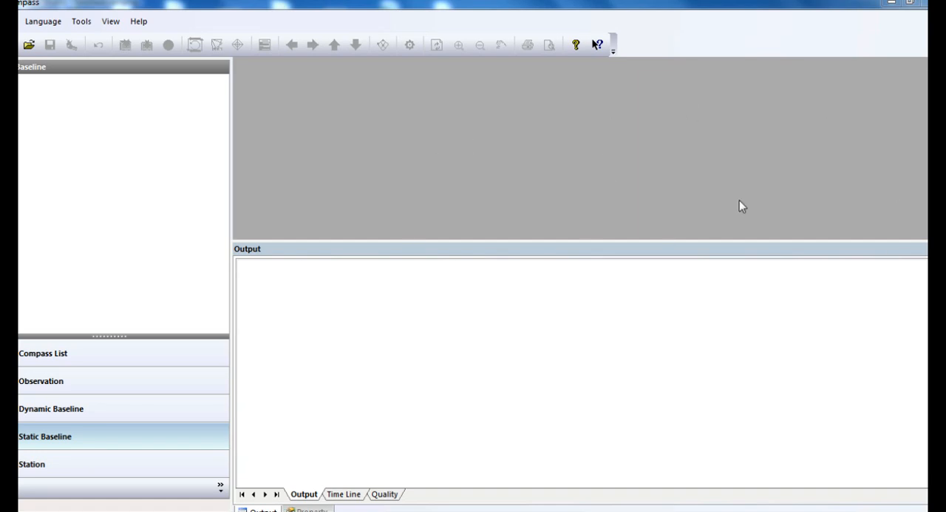
{"action": "mouse_move", "coordinate": [282, 139]}
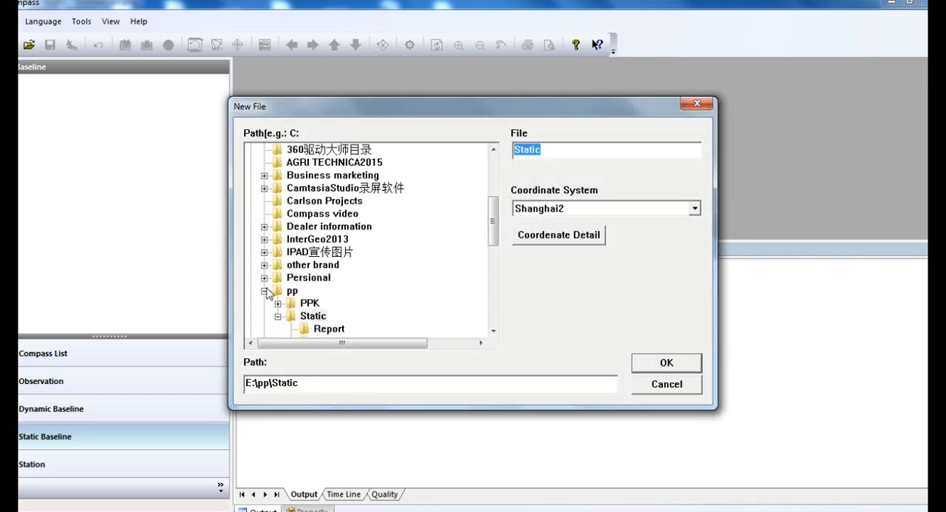
Name the new project Demo3 in E:\pp\Static and bring up the coordinate system details
{"action": "left_click", "coordinate": [293, 290]}
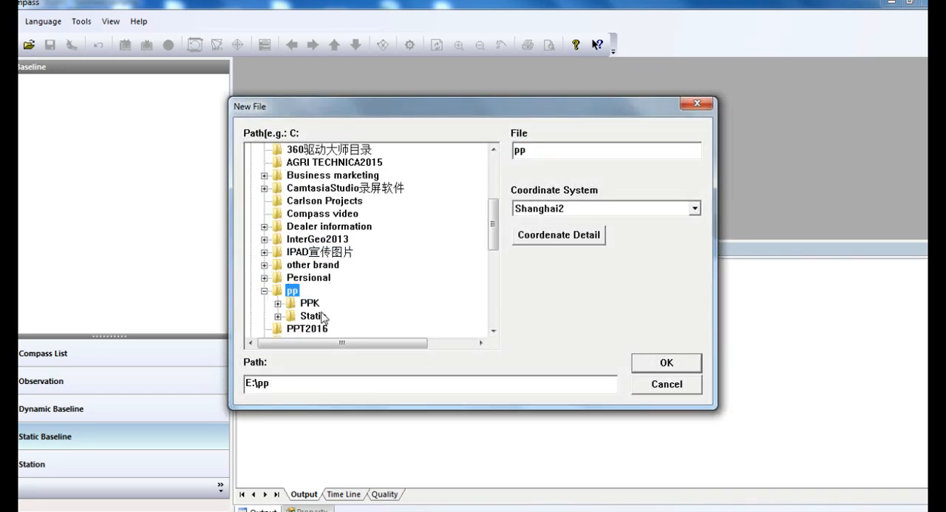
{"action": "left_click", "coordinate": [312, 316]}
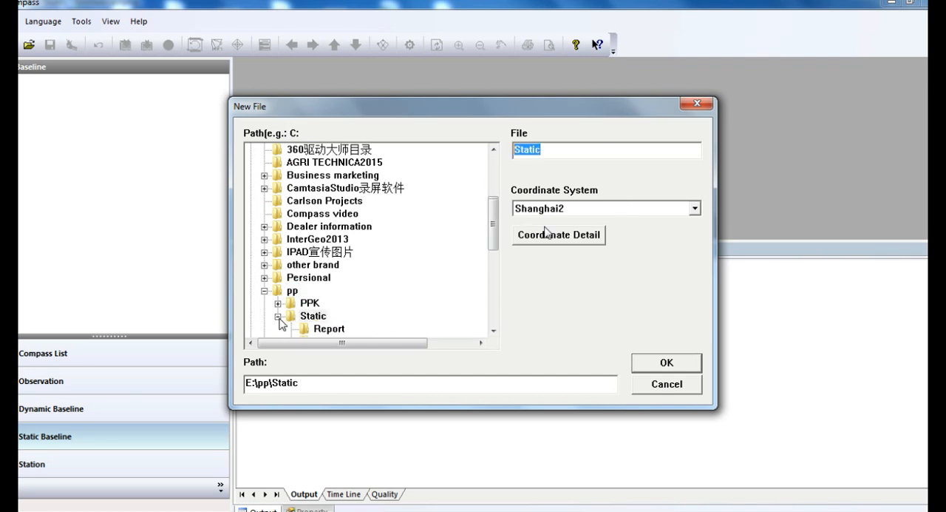
{"action": "type", "text": "Demo3"}
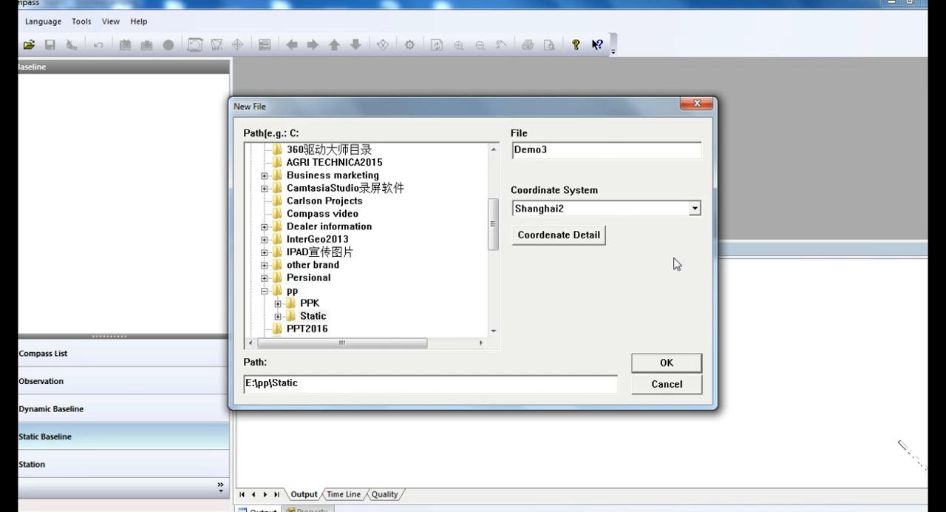
{"action": "left_click", "coordinate": [693, 207]}
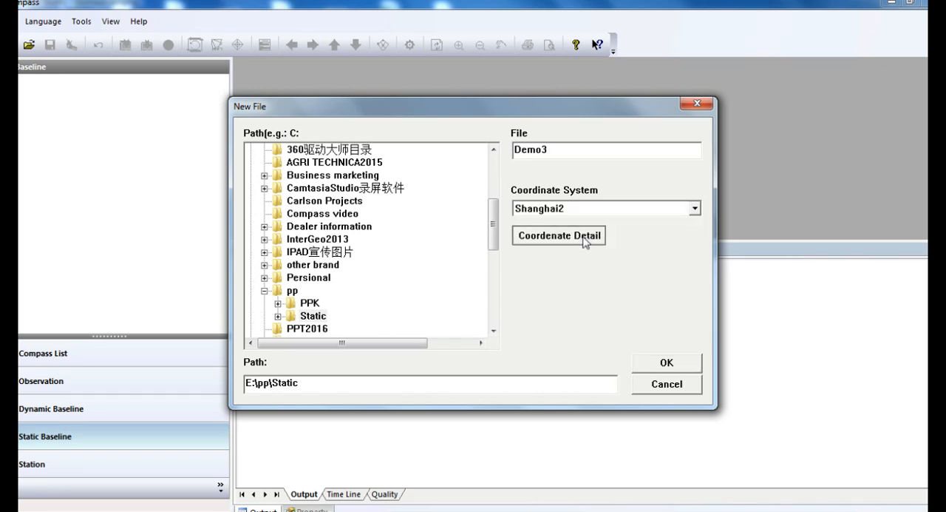
{"action": "left_click", "coordinate": [559, 235]}
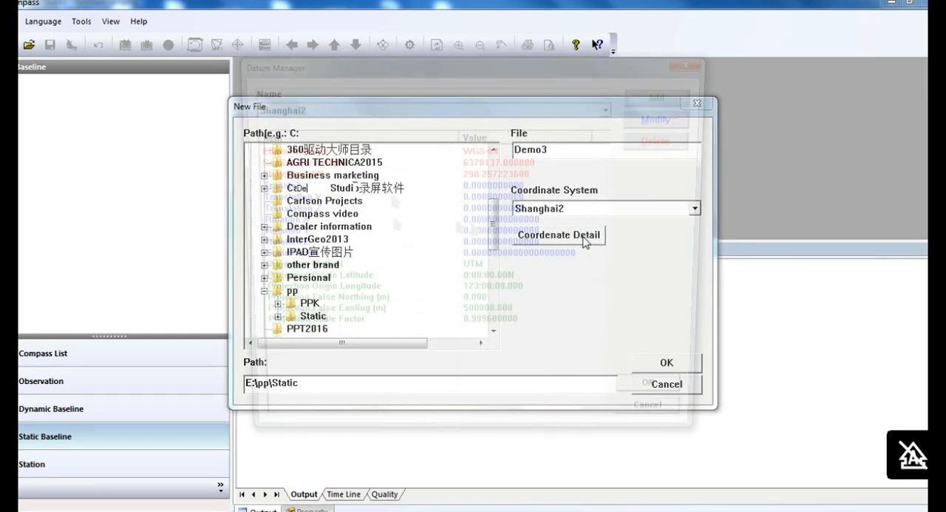
Add a new coordinate system on the WGS-84 ellipsoid with UTM projection, zone 51
{"action": "left_click", "coordinate": [559, 233]}
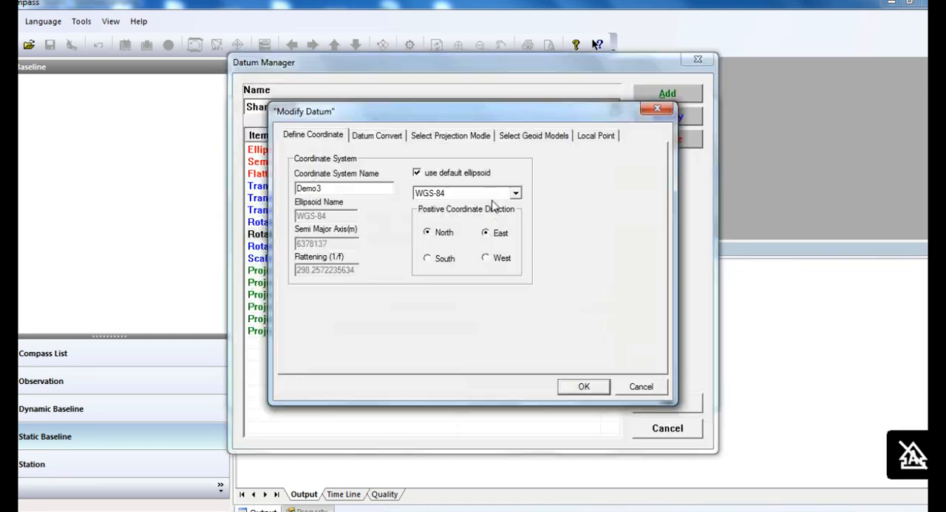
{"action": "left_click", "coordinate": [514, 192]}
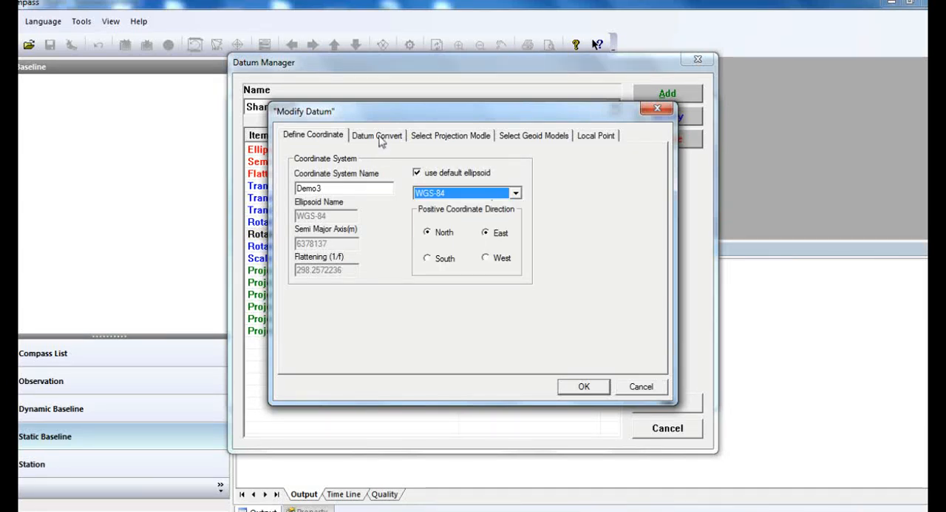
{"action": "left_click", "coordinate": [376, 136]}
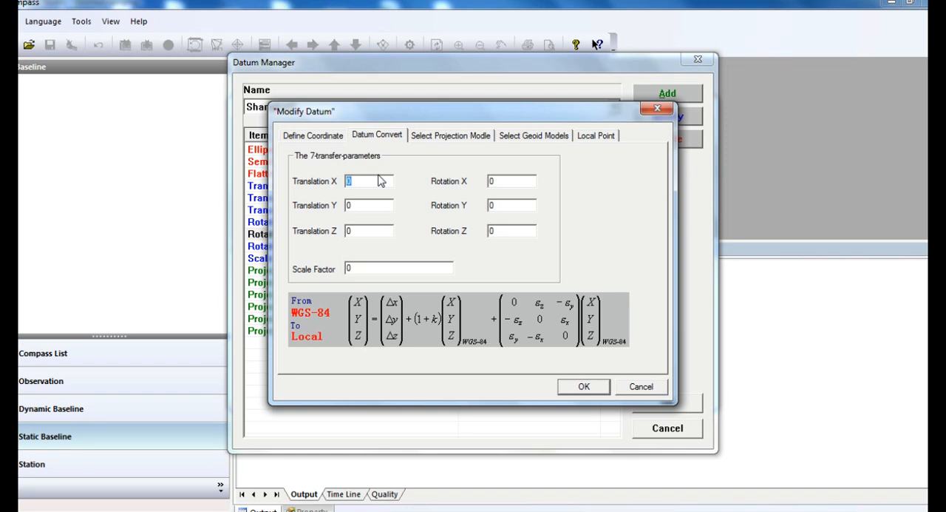
{"action": "mouse_move", "coordinate": [437, 142]}
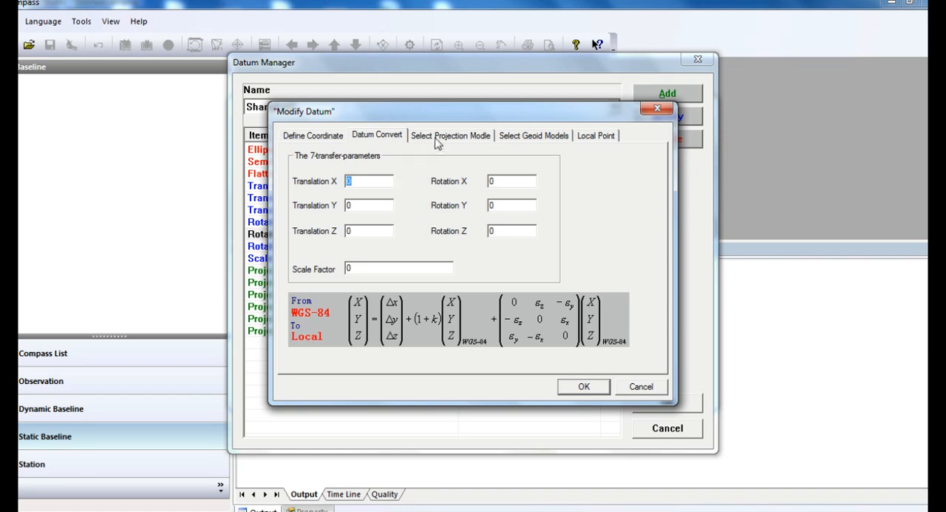
{"action": "left_click", "coordinate": [450, 136]}
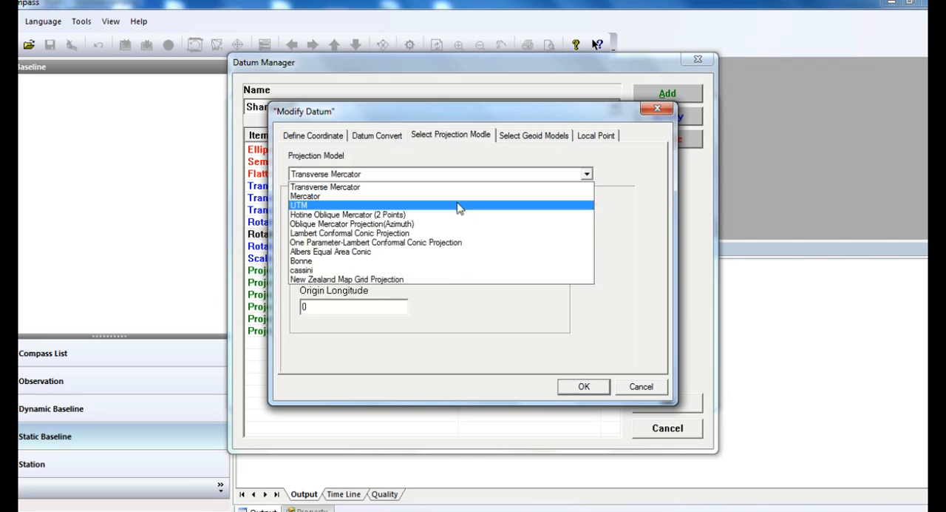
{"action": "left_click", "coordinate": [299, 204]}
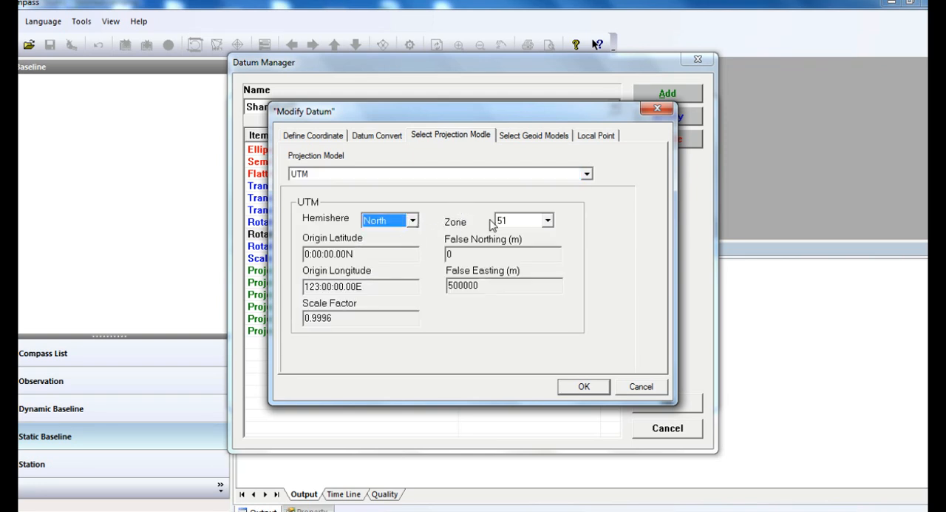
{"action": "left_click", "coordinate": [517, 221]}
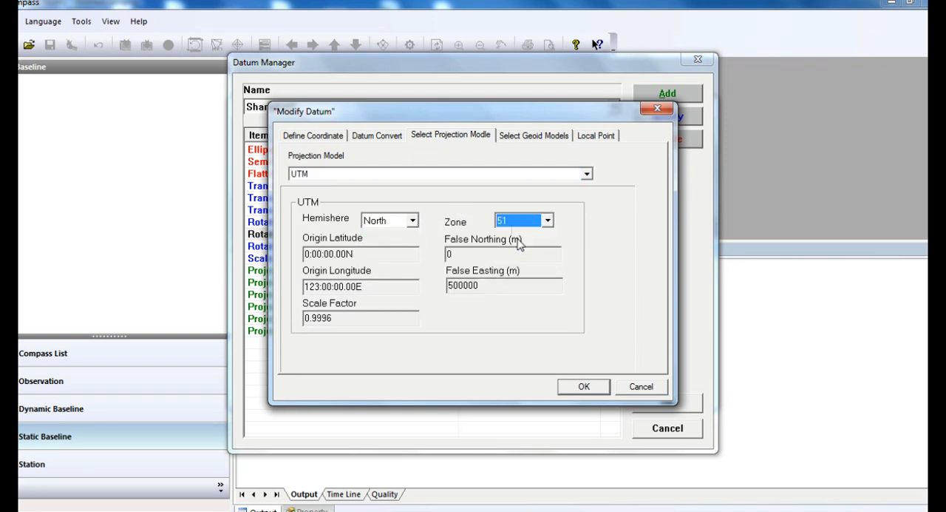
Enable the EGM96 geoid model and save the new coordinate system
{"action": "left_click", "coordinate": [532, 136]}
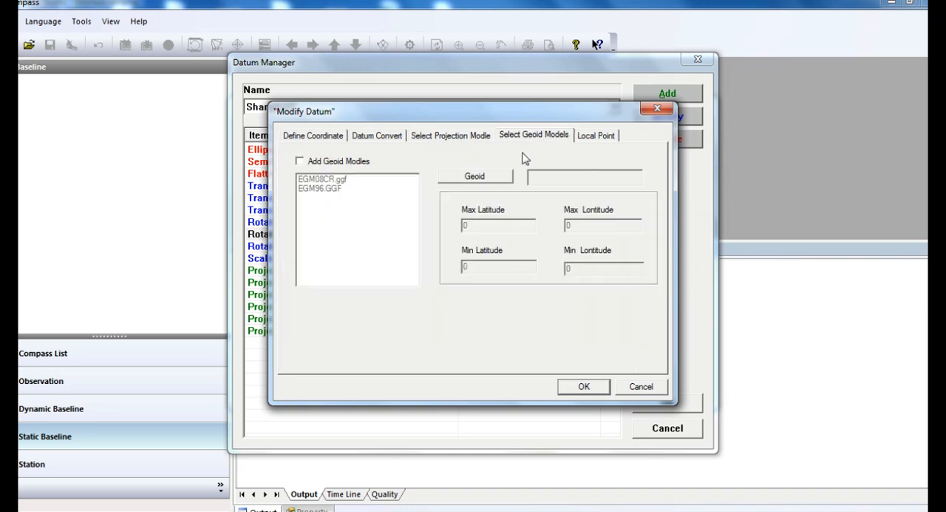
{"action": "left_click", "coordinate": [300, 161]}
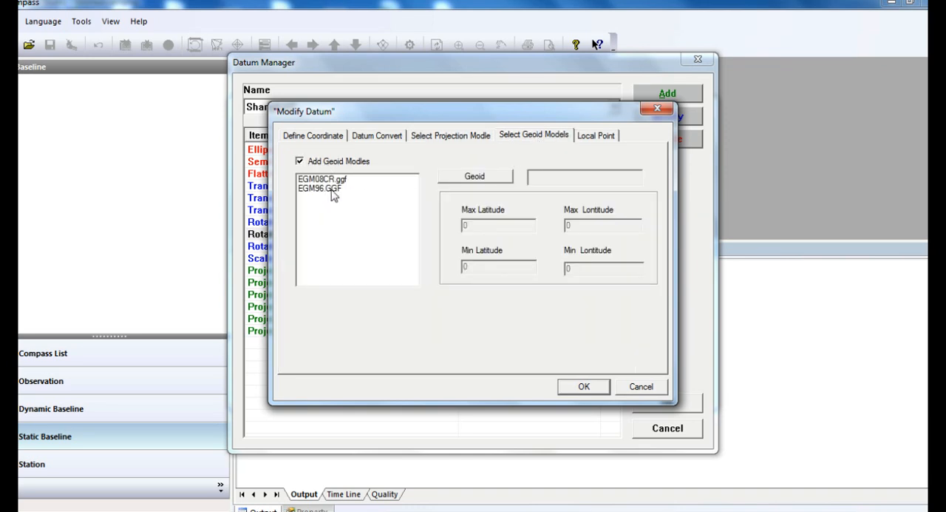
{"action": "left_click", "coordinate": [319, 188]}
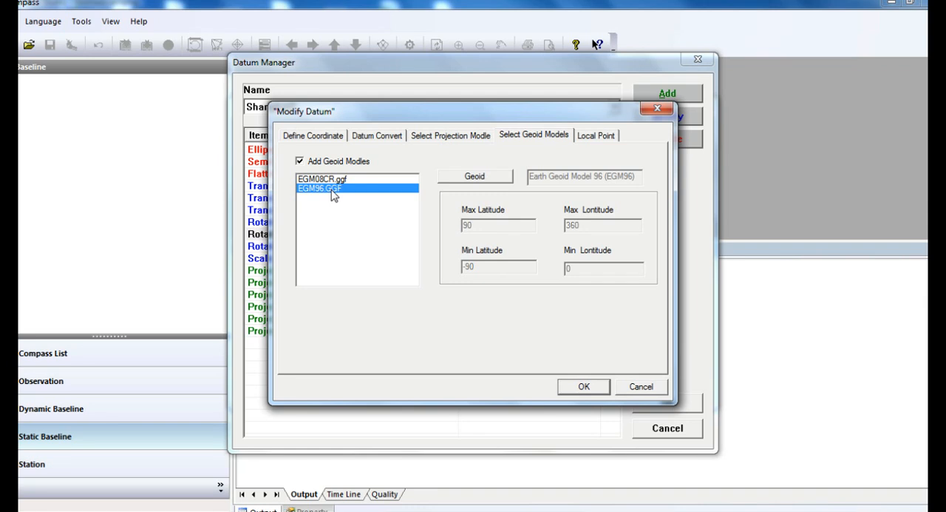
{"action": "mouse_move", "coordinate": [382, 225]}
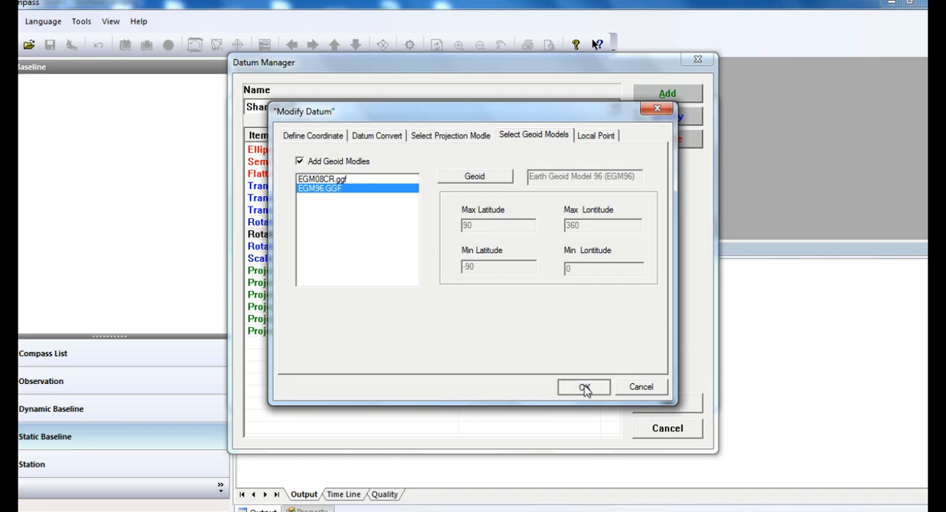
{"action": "left_click", "coordinate": [582, 388]}
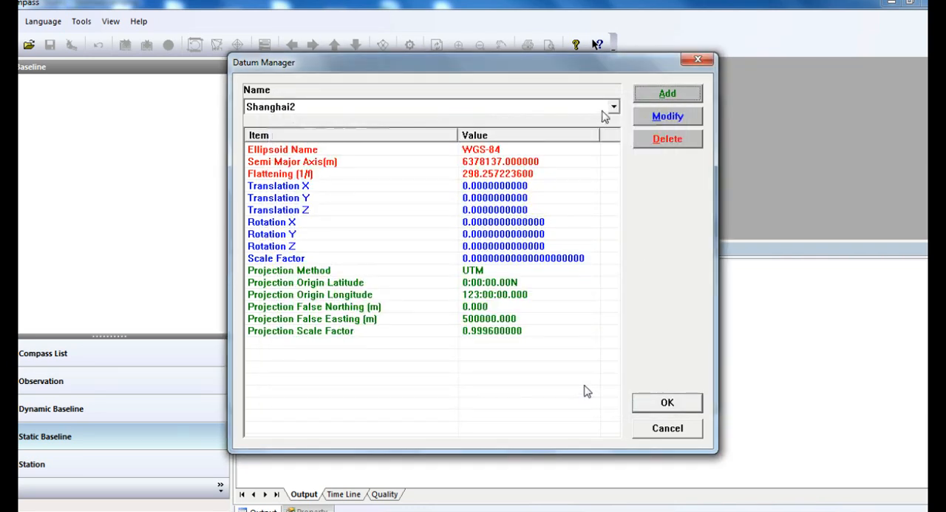
Choose the Demo3 coordinate system and create the project in E:\pp\Static
{"action": "left_click", "coordinate": [612, 106]}
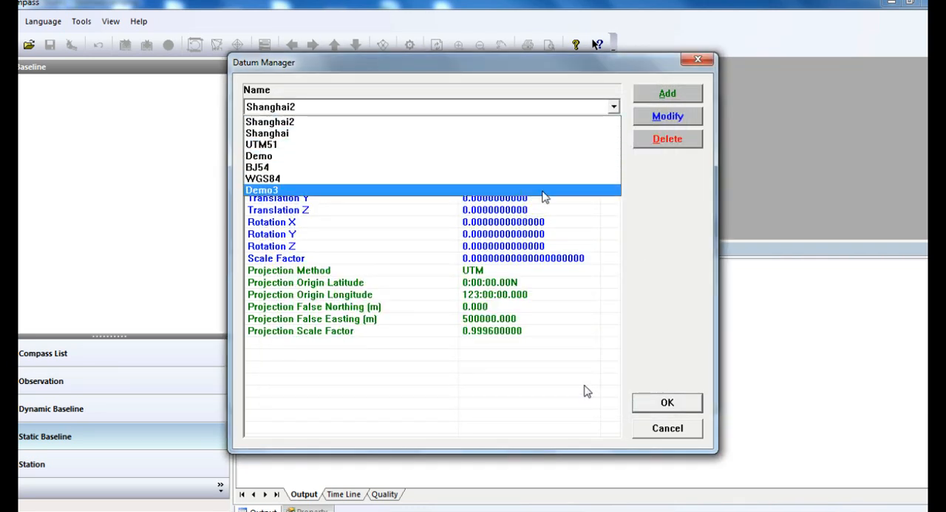
{"action": "left_click", "coordinate": [261, 189]}
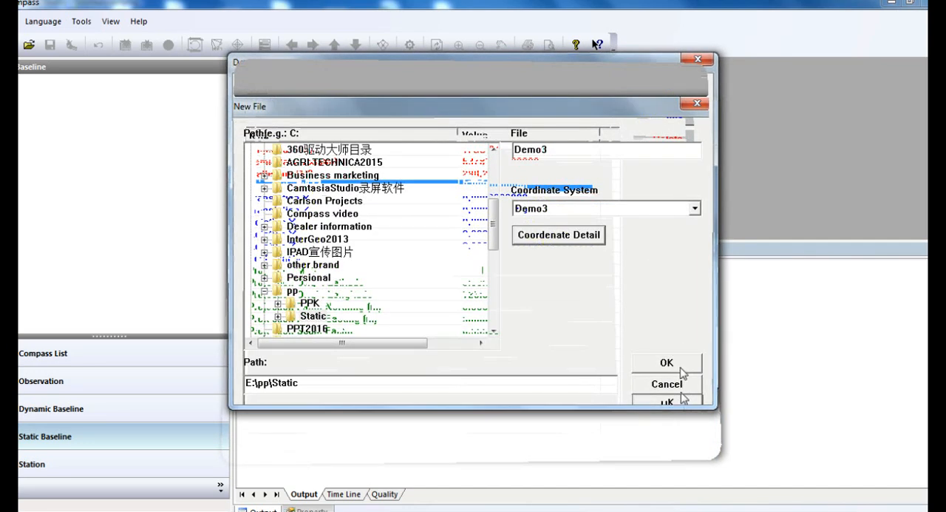
{"action": "left_click", "coordinate": [666, 363]}
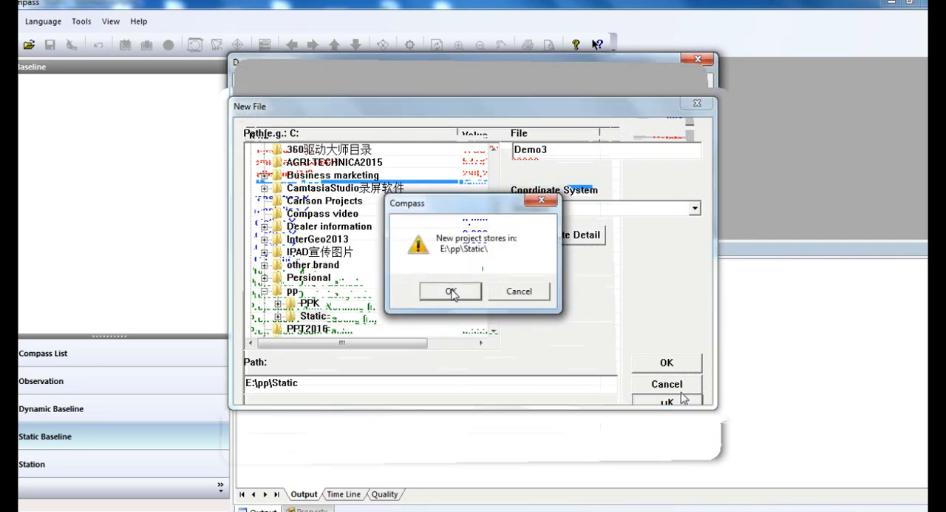
{"action": "left_click", "coordinate": [450, 290]}
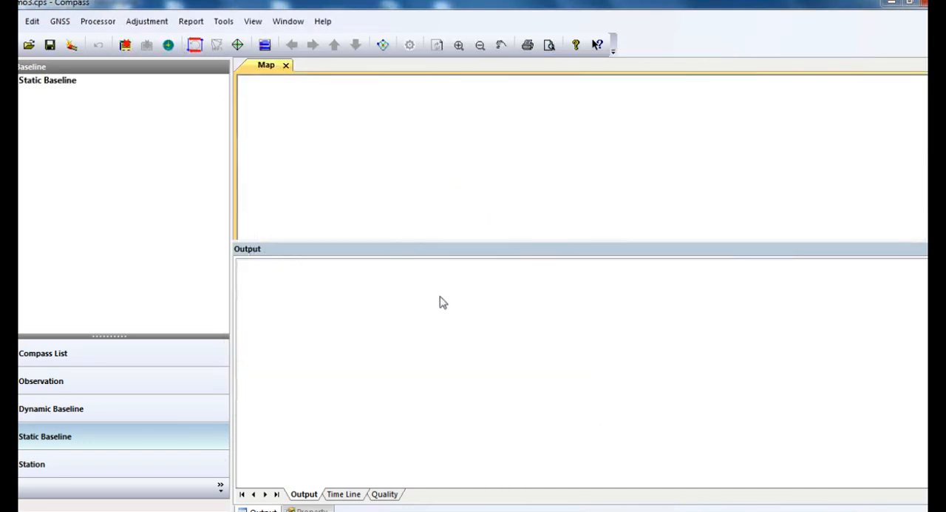
Import the raw data as Compass Observation Files, yielding five stations and seven baselines
{"action": "left_click", "coordinate": [71, 45]}
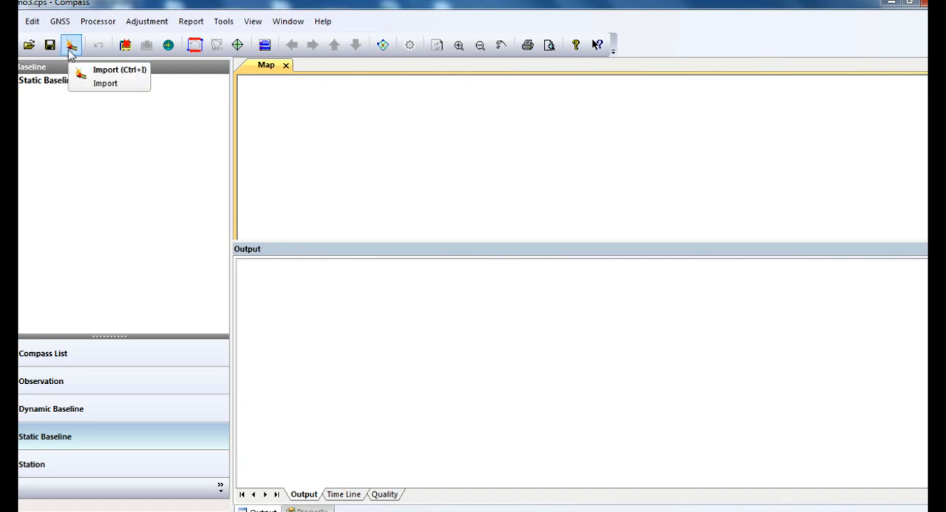
{"action": "left_click", "coordinate": [105, 68]}
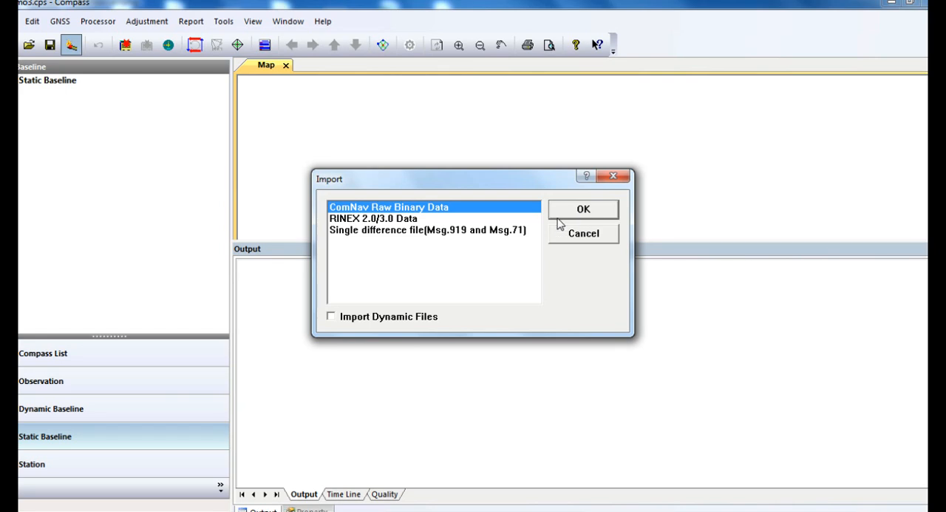
{"action": "mouse_move", "coordinate": [406, 225]}
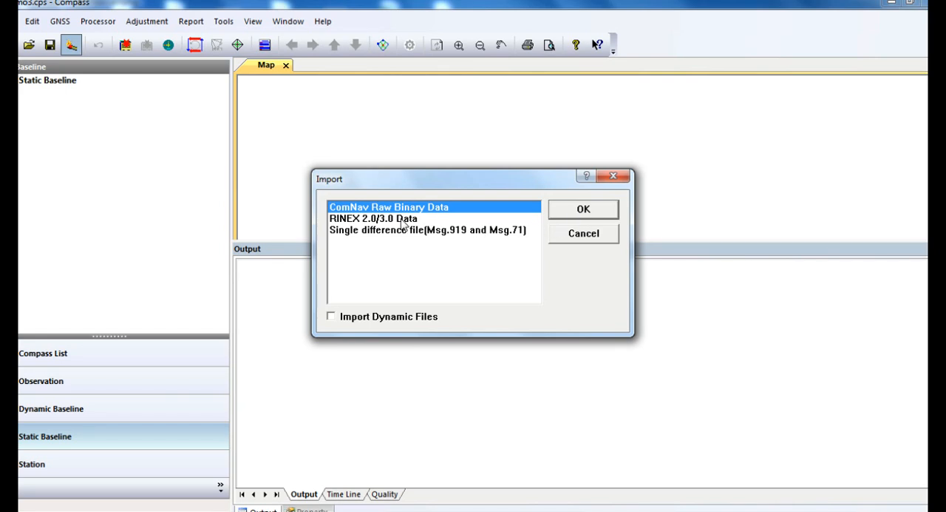
{"action": "left_click", "coordinate": [372, 218]}
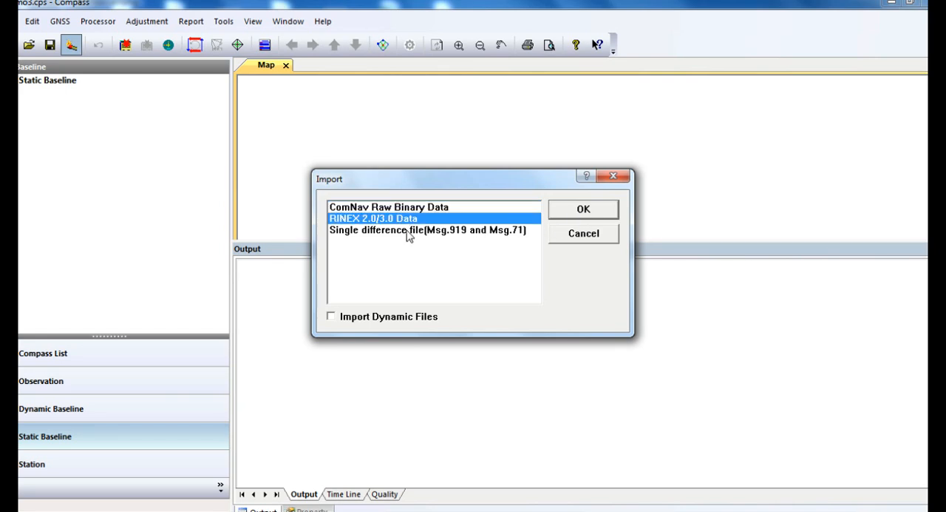
{"action": "left_click", "coordinate": [388, 207]}
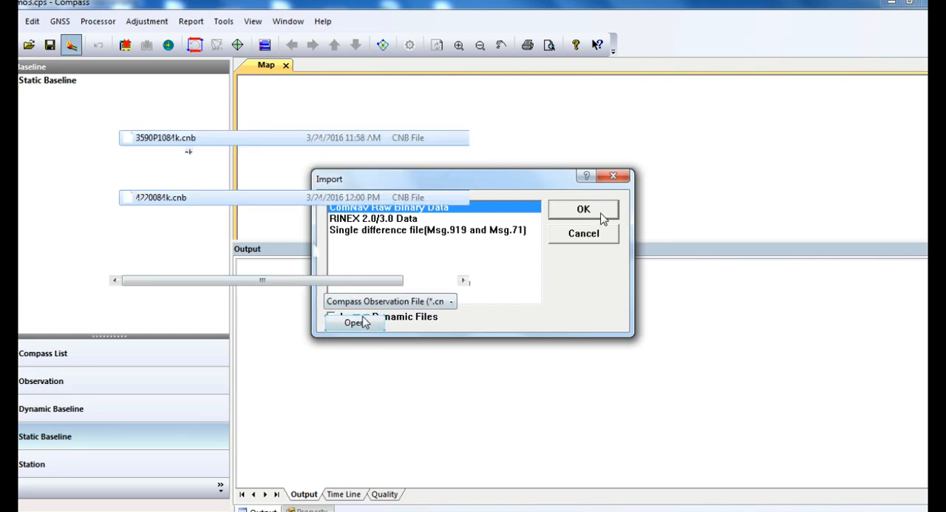
{"action": "left_click", "coordinate": [583, 209]}
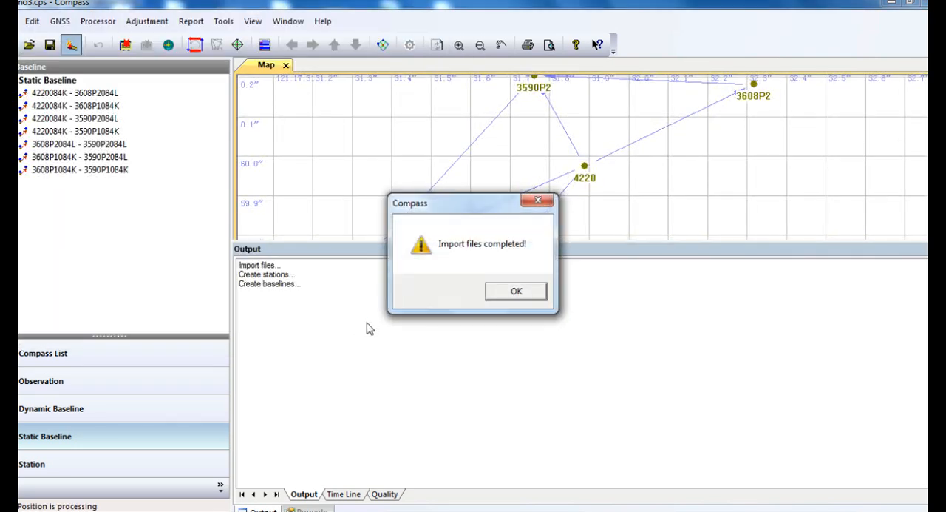
{"action": "left_click", "coordinate": [514, 290]}
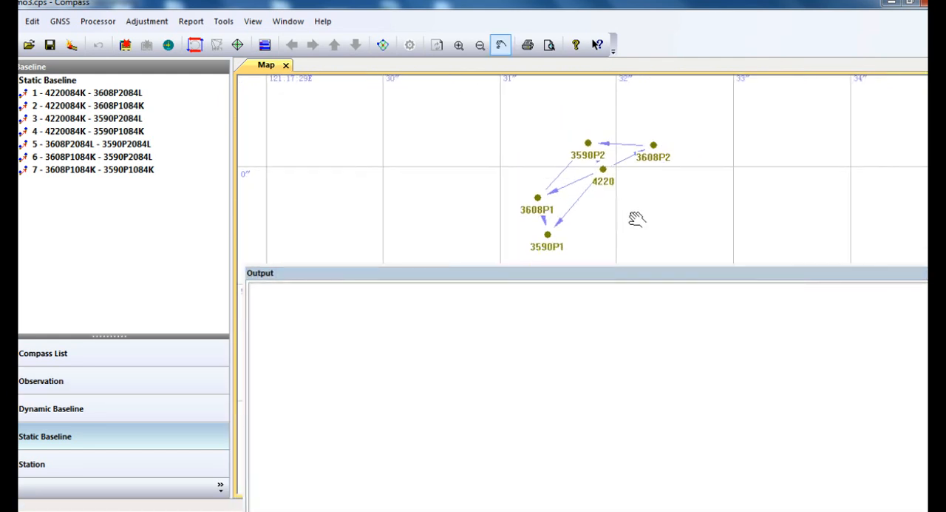
Show the GNSS observation files table and select the 4220 file
{"action": "left_click", "coordinate": [42, 380]}
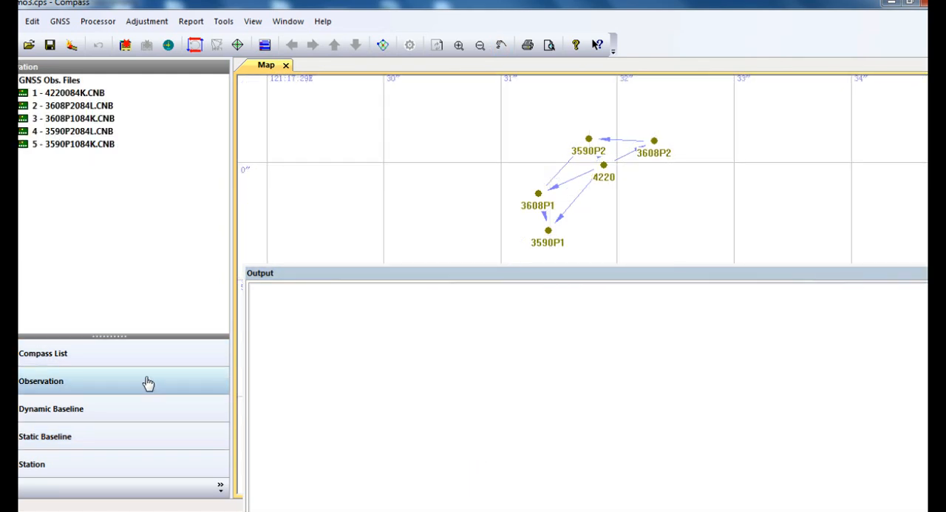
{"action": "left_click", "coordinate": [50, 80]}
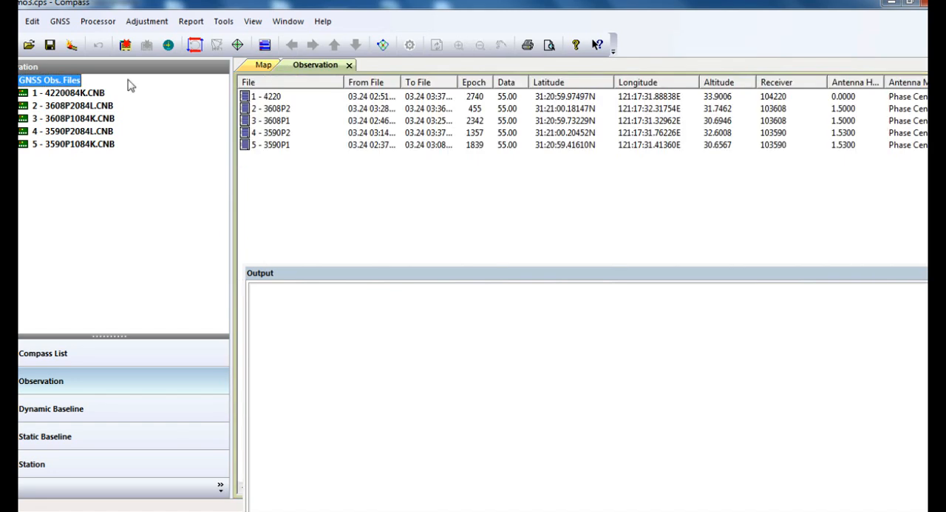
{"action": "left_click", "coordinate": [311, 96]}
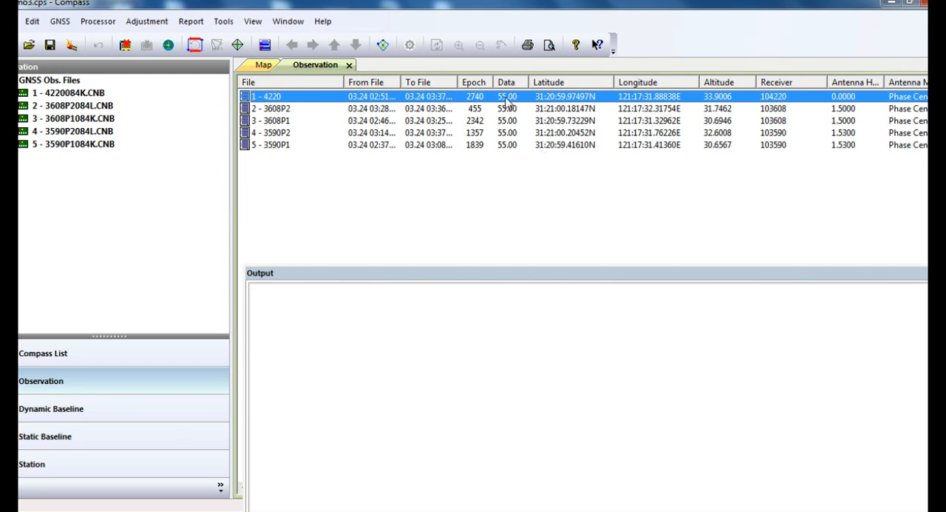
{"action": "mouse_move", "coordinate": [384, 106]}
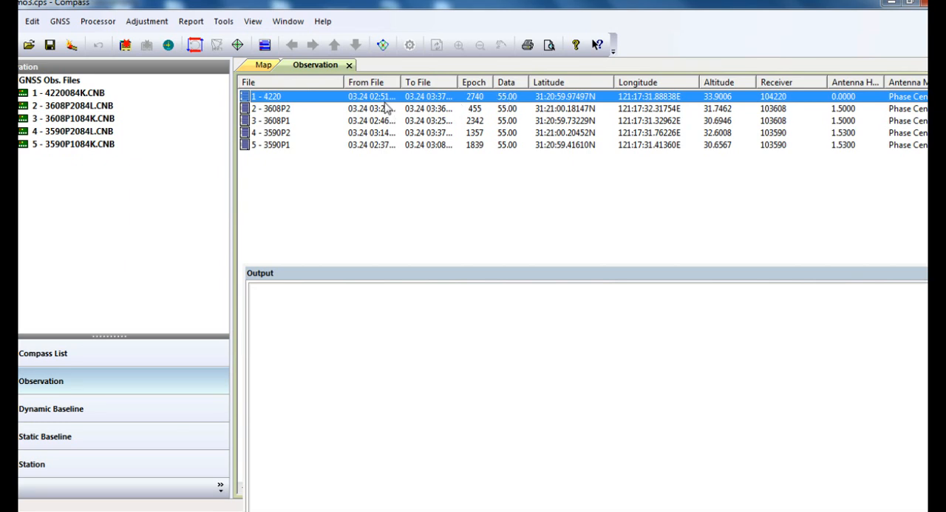
{"action": "mouse_move", "coordinate": [432, 103]}
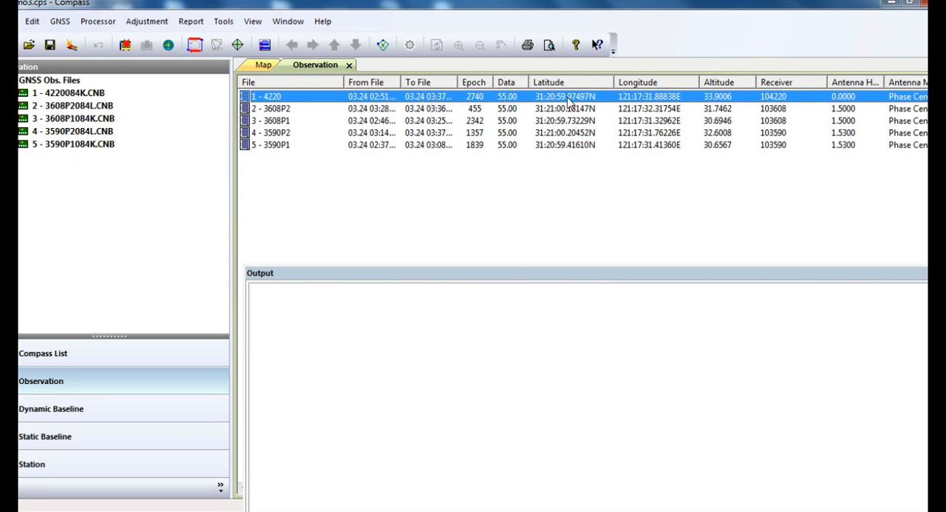
{"action": "mouse_move", "coordinate": [716, 96]}
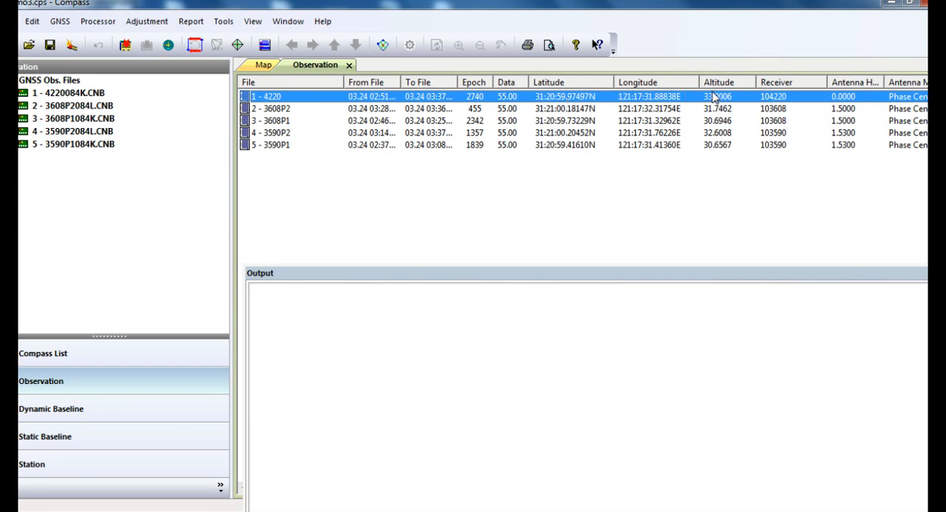
{"action": "mouse_move", "coordinate": [845, 107]}
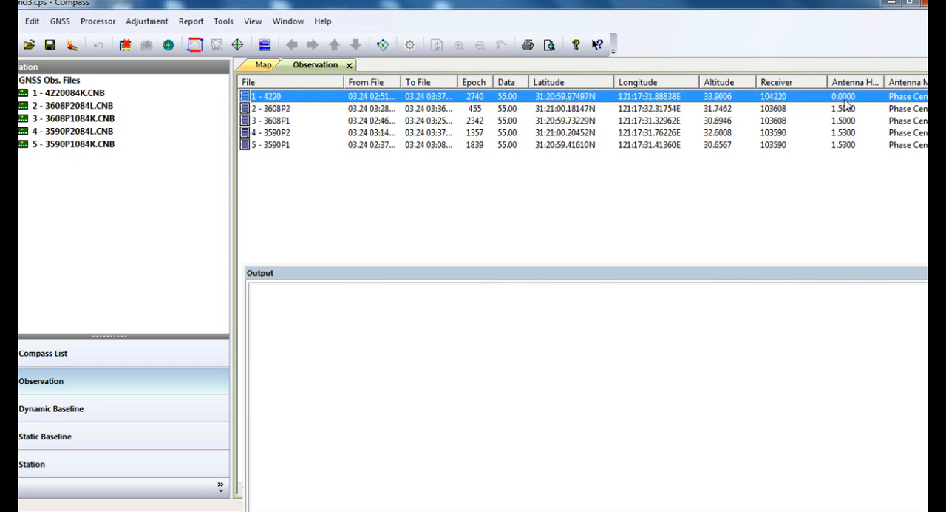
{"action": "right_click", "coordinate": [843, 96]}
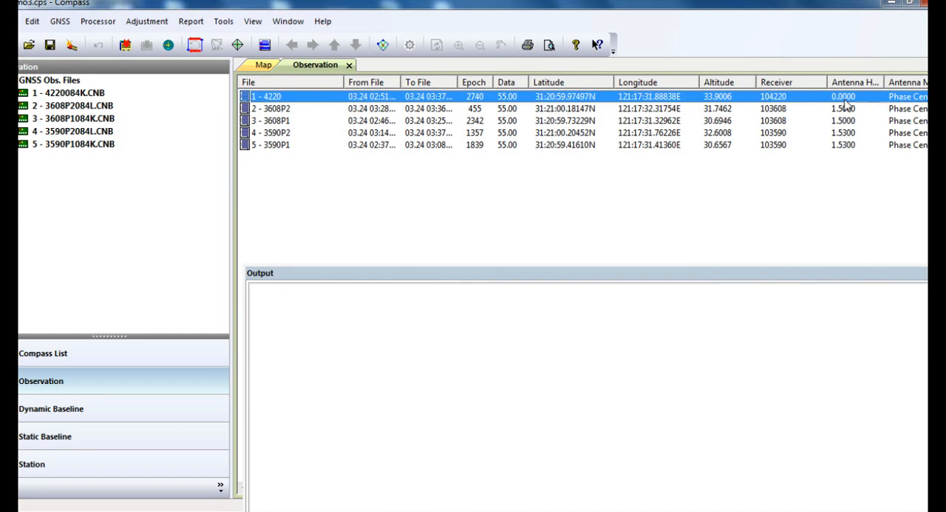
Rename station 4220 to A001 with a T308 antenna measured 1.215 m to the receiver notch
{"action": "double_click", "coordinate": [269, 96]}
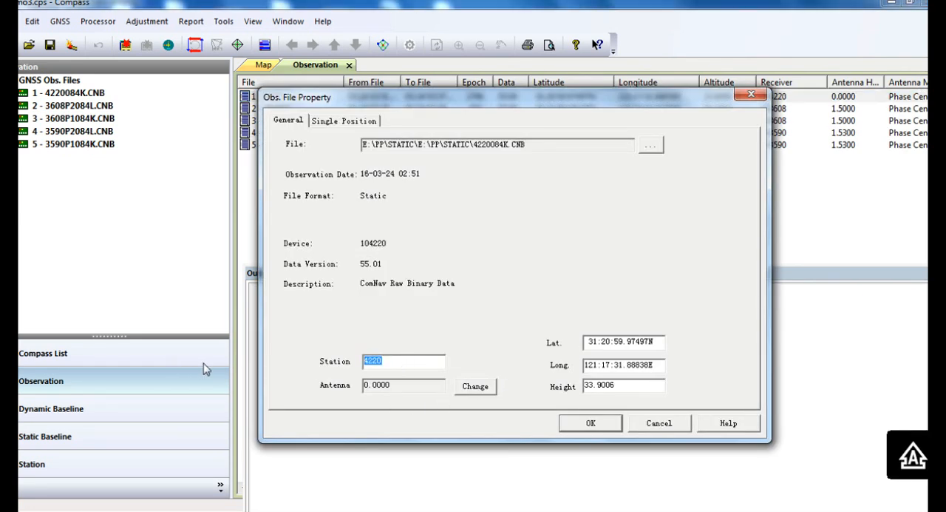
{"action": "type", "text": "A001"}
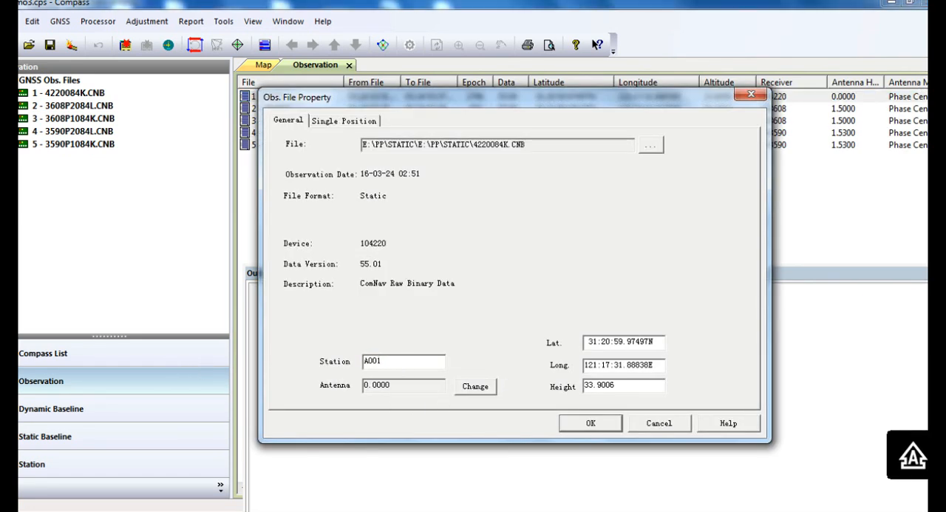
{"action": "left_click", "coordinate": [476, 386]}
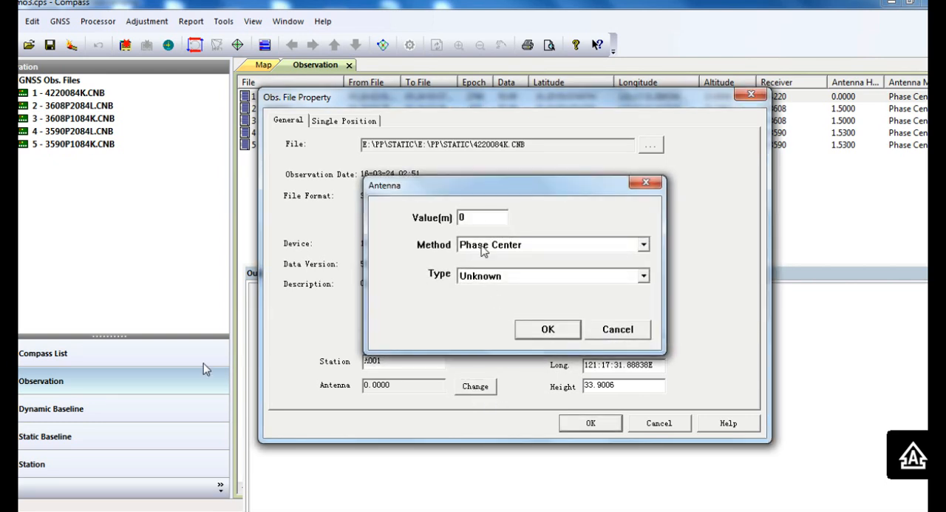
{"action": "type", "text": "1.215"}
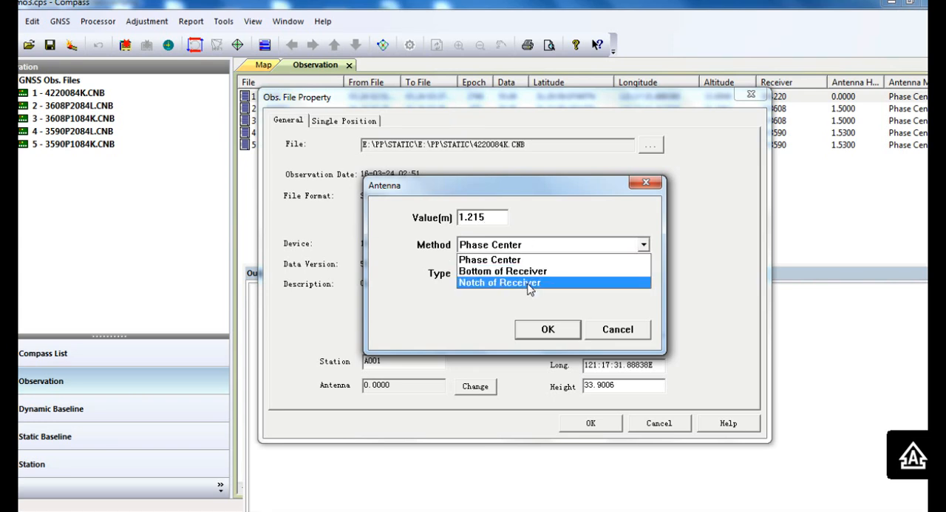
{"action": "left_click", "coordinate": [500, 282]}
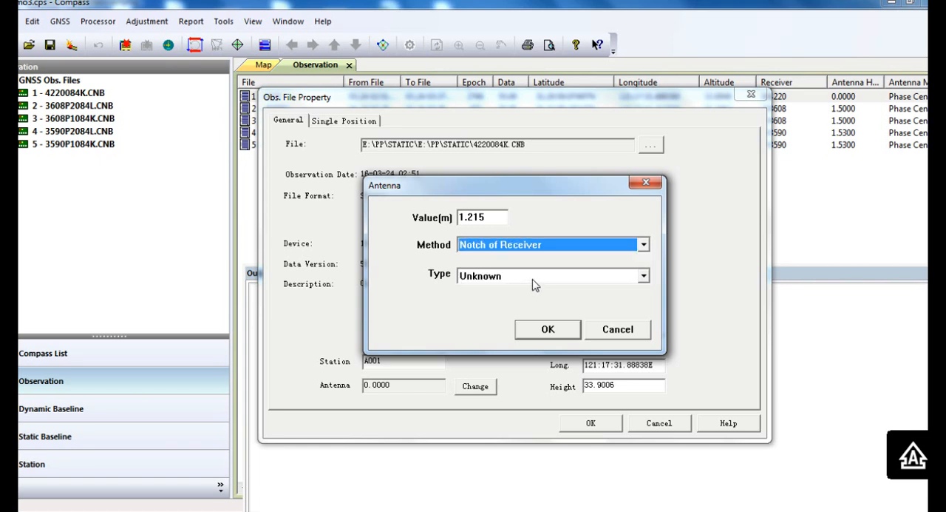
{"action": "left_click", "coordinate": [642, 275]}
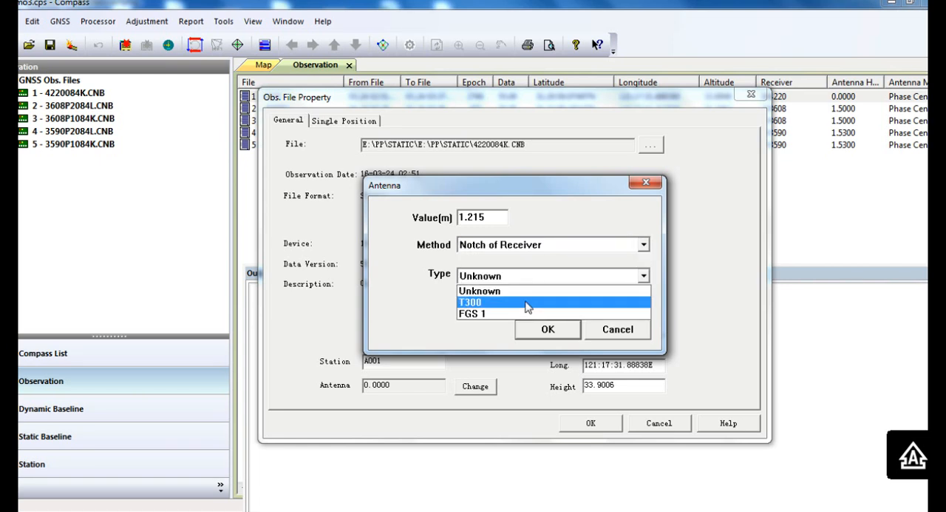
{"action": "left_click", "coordinate": [470, 302]}
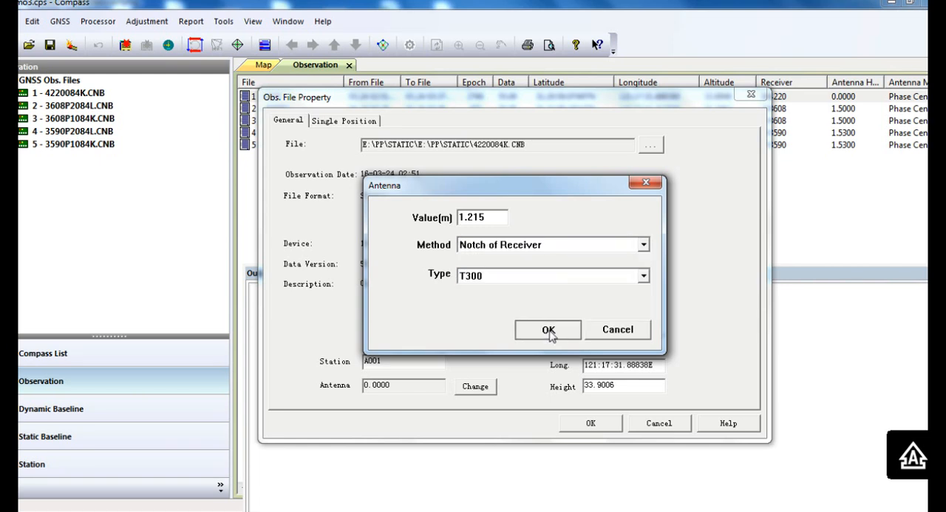
{"action": "left_click", "coordinate": [547, 328]}
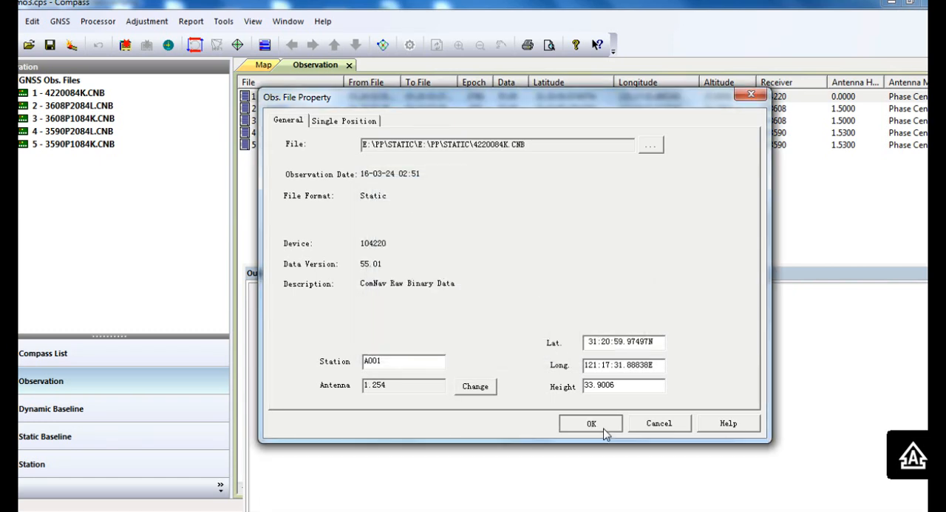
Apply the station changes and acknowledge the reprocessing warning
{"action": "left_click", "coordinate": [592, 423]}
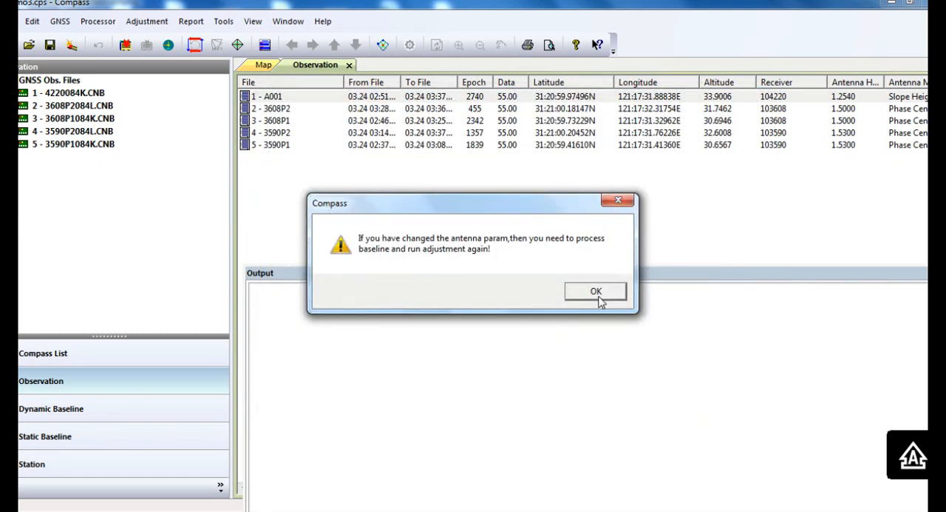
{"action": "left_click", "coordinate": [595, 290]}
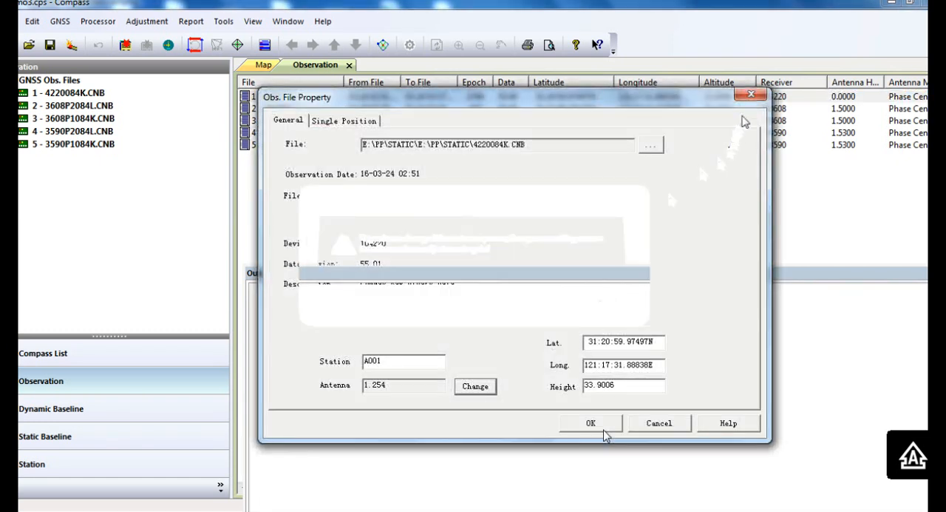
{"action": "left_click", "coordinate": [589, 423]}
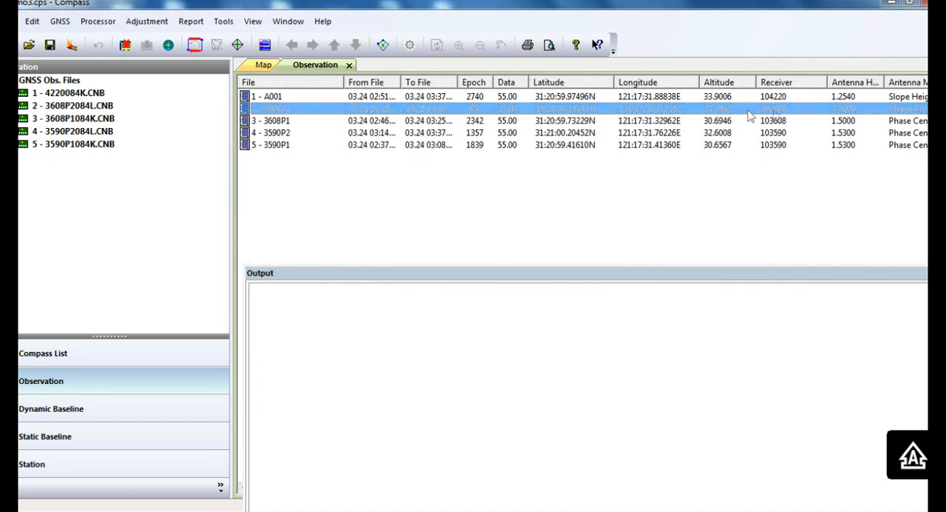
Review the observation rows and show the list of the five project stations
{"action": "left_click", "coordinate": [273, 96]}
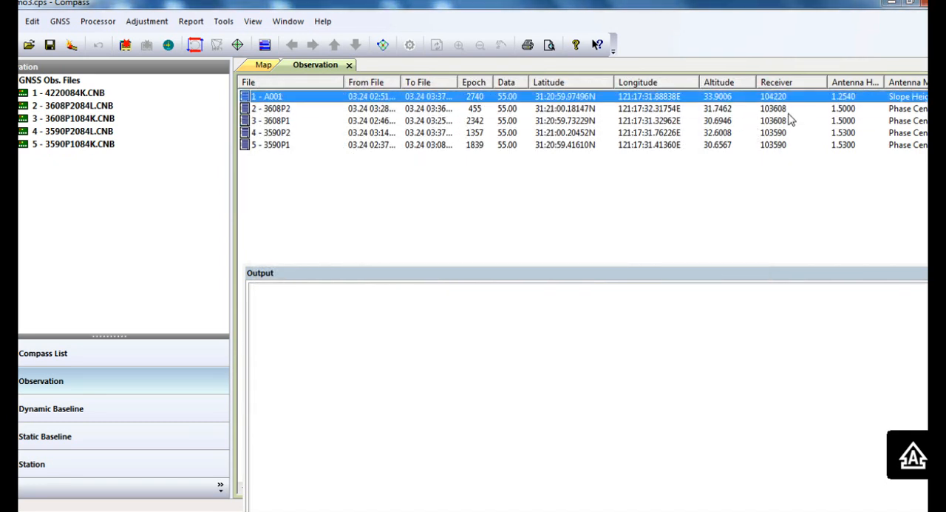
{"action": "left_click", "coordinate": [296, 108]}
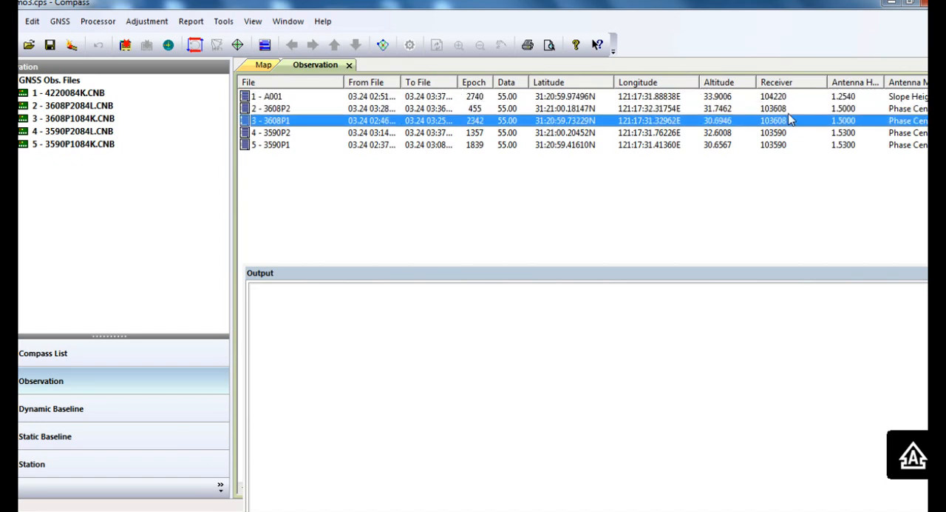
{"action": "left_click", "coordinate": [270, 145]}
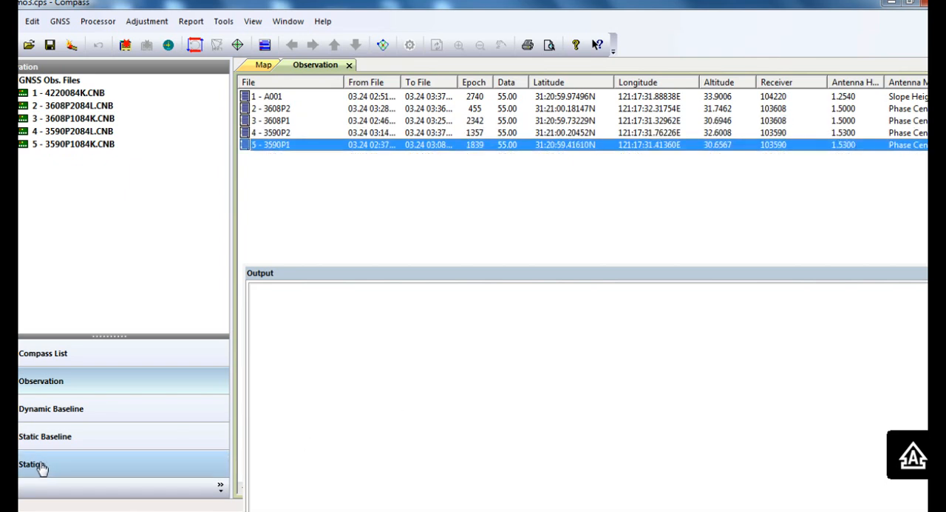
{"action": "left_click", "coordinate": [33, 464]}
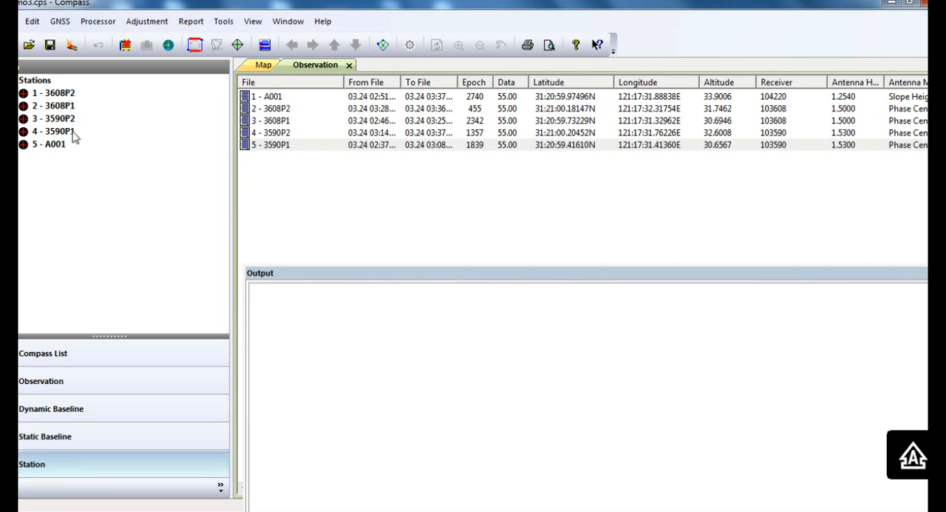
Open station 3590P1's known point entry in xyH format
{"action": "left_click", "coordinate": [33, 464]}
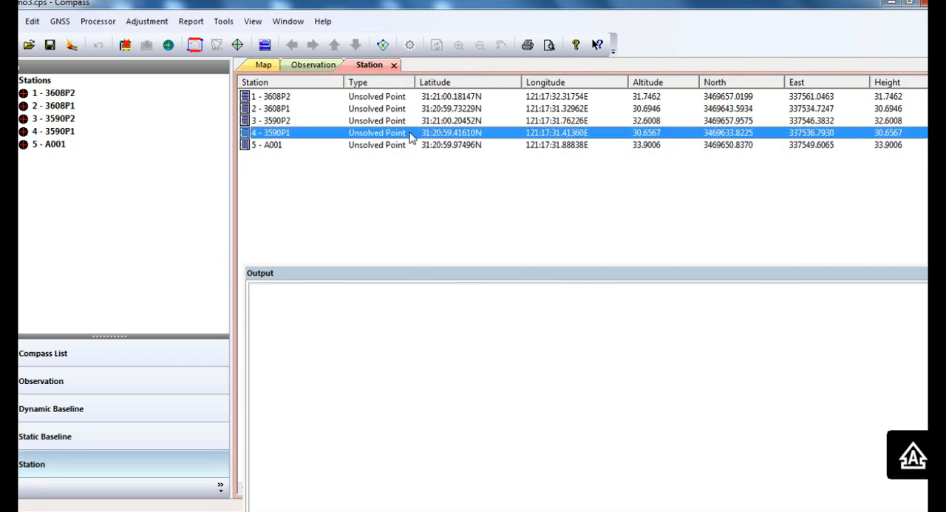
{"action": "double_click", "coordinate": [269, 133]}
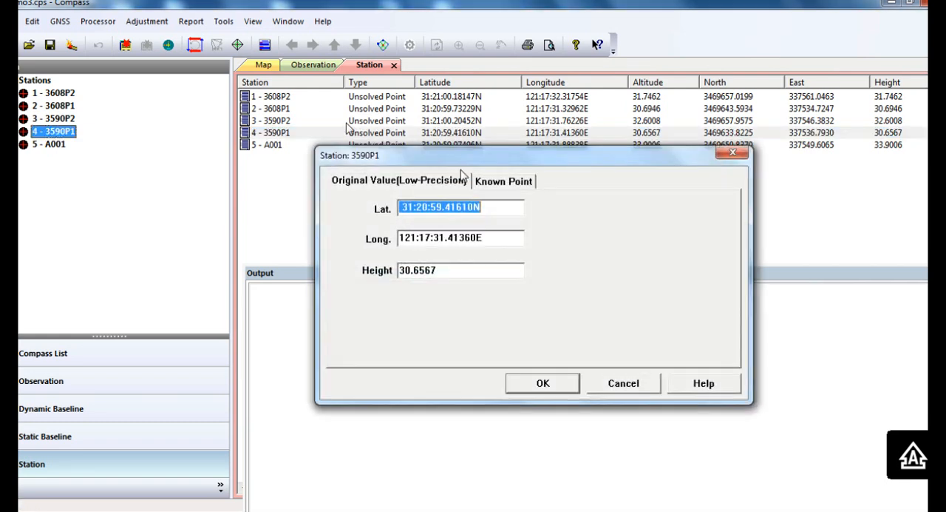
{"action": "left_click", "coordinate": [503, 181]}
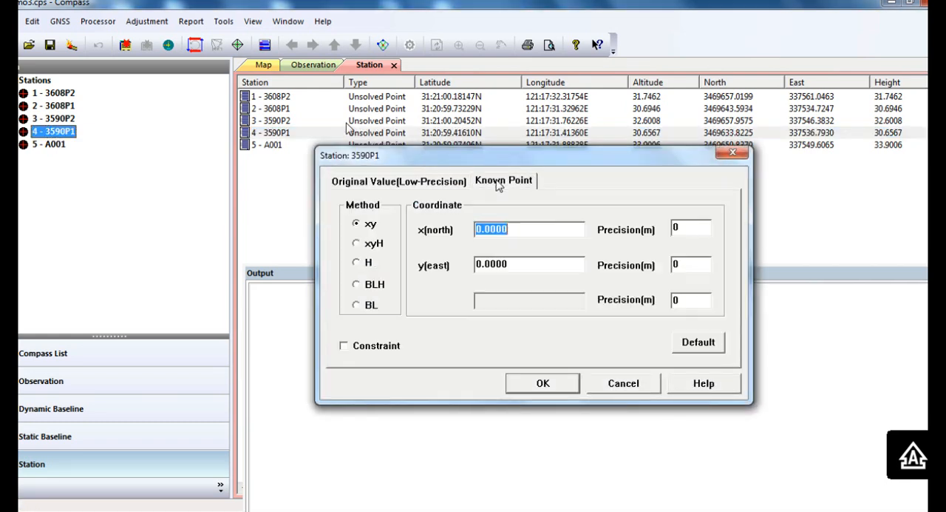
{"action": "left_click", "coordinate": [357, 243]}
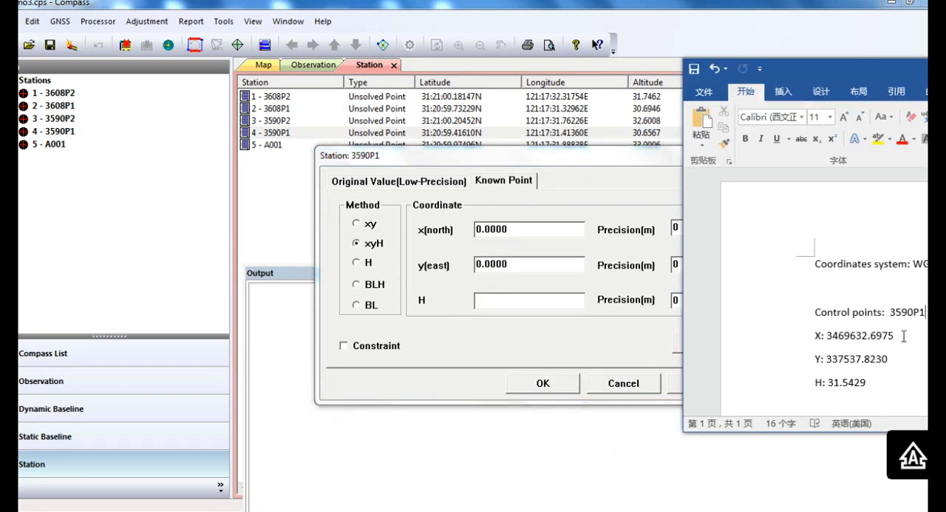
{"action": "double_click", "coordinate": [857, 336]}
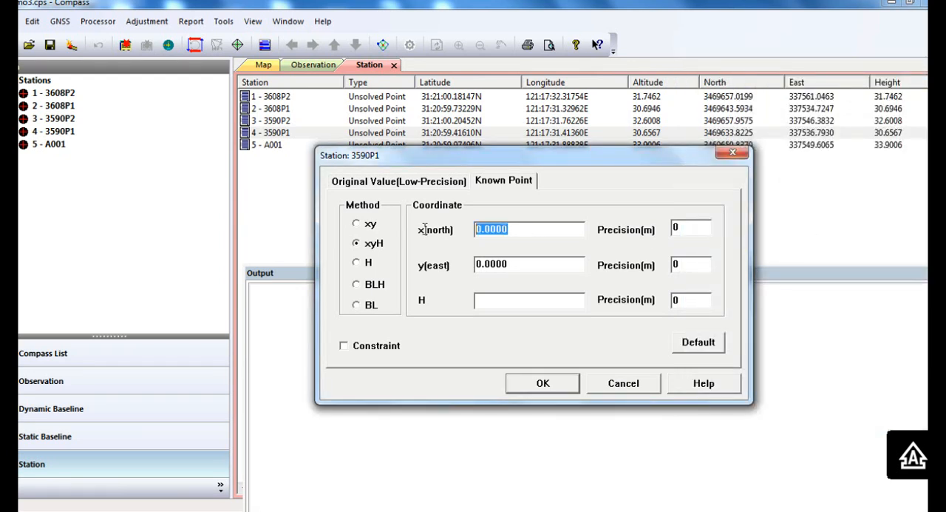
Fix 3590P1 at x 3469632.6975, y 337537.8230, H 31.5429 as a constraint
{"action": "type", "text": "3469632.6975"}
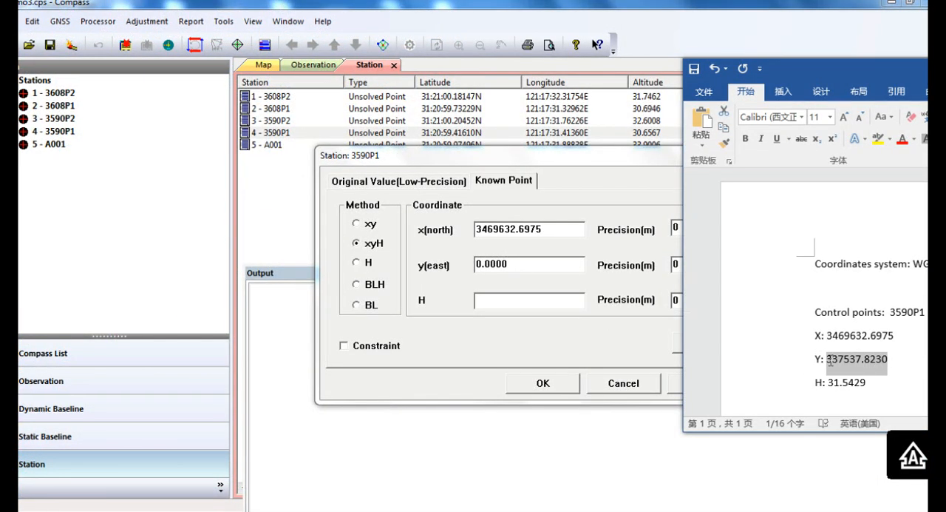
{"action": "type", "text": "337537.8230"}
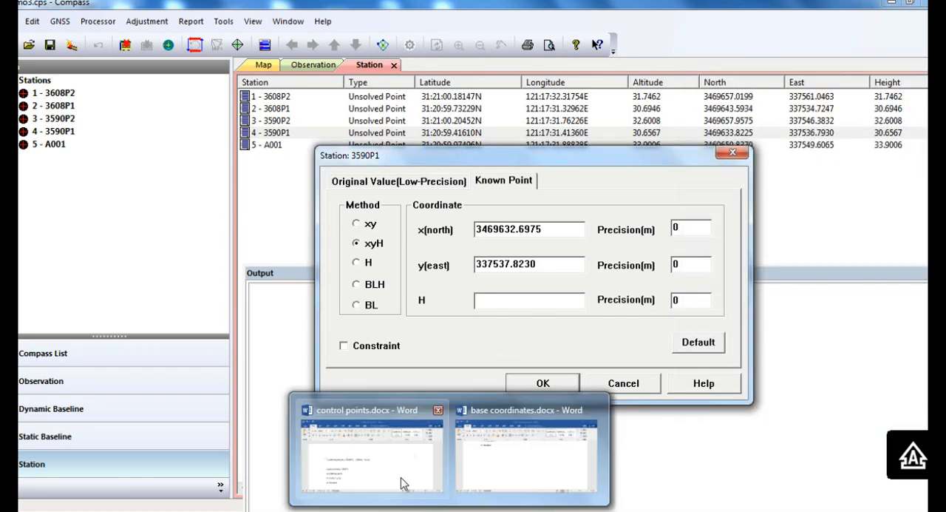
{"action": "type", "text": "31.5429"}
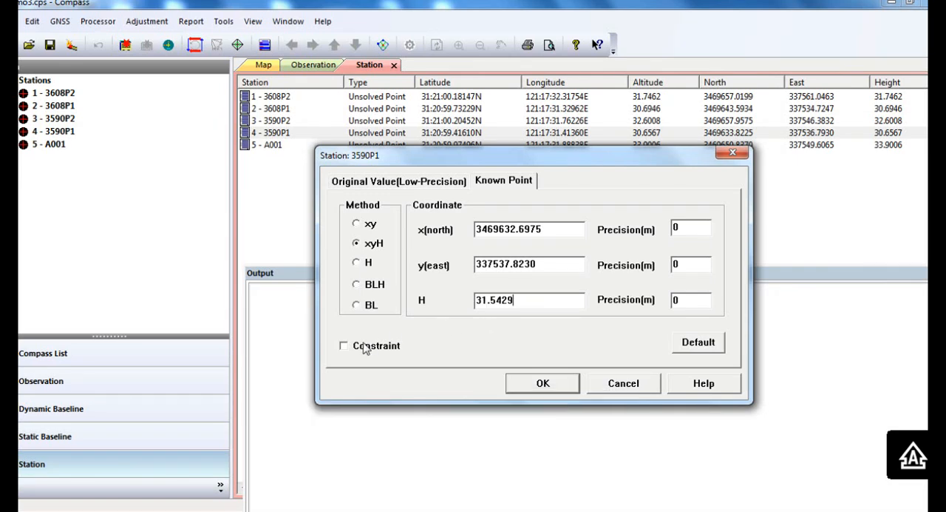
{"action": "left_click", "coordinate": [343, 346]}
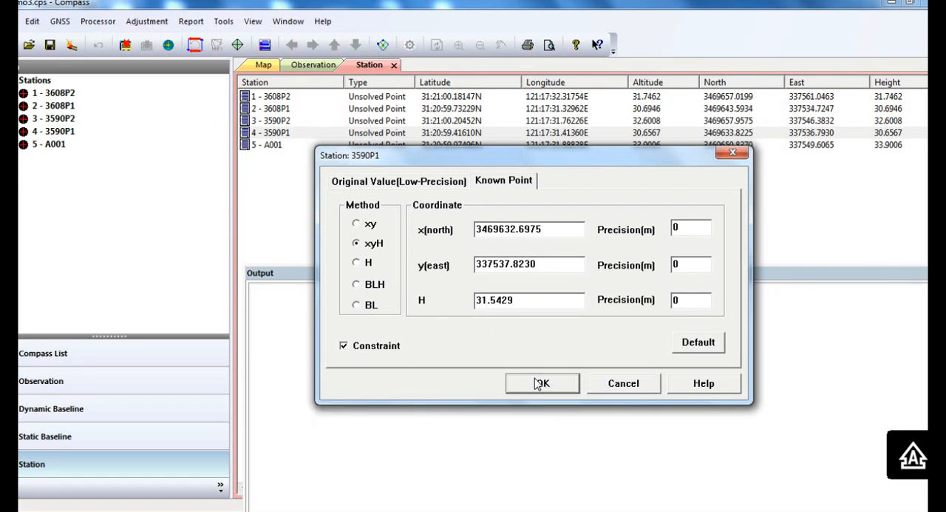
{"action": "left_click", "coordinate": [541, 383]}
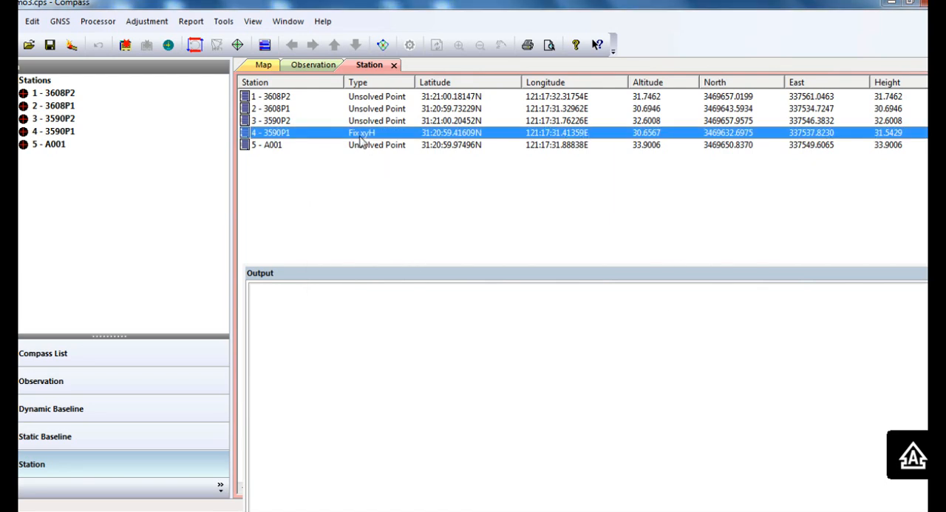
{"action": "mouse_move", "coordinate": [116, 422]}
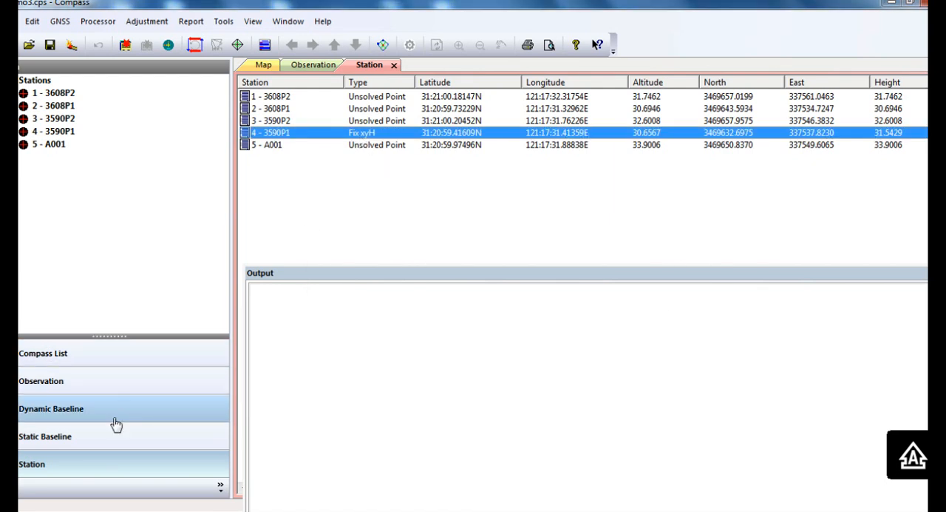
Show the static baseline table and bring up the baseline processing settings
{"action": "left_click", "coordinate": [44, 435]}
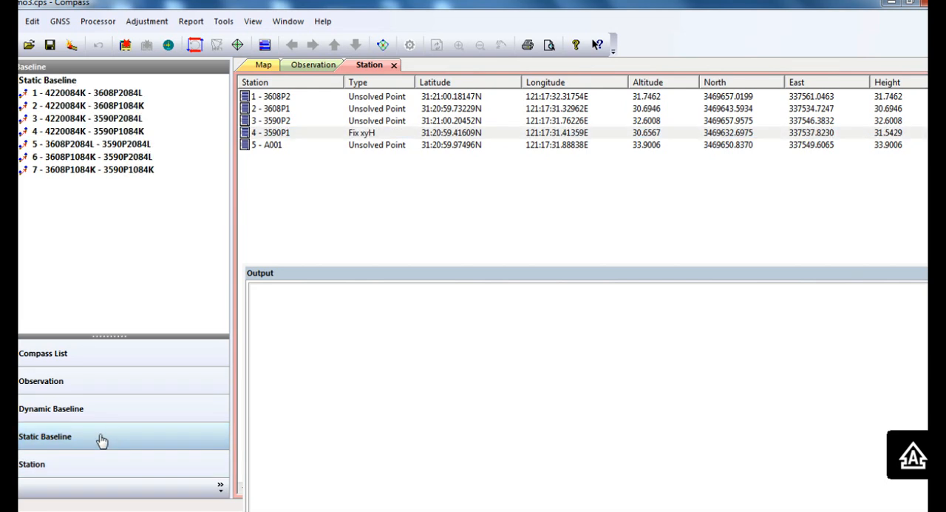
{"action": "left_click", "coordinate": [44, 436]}
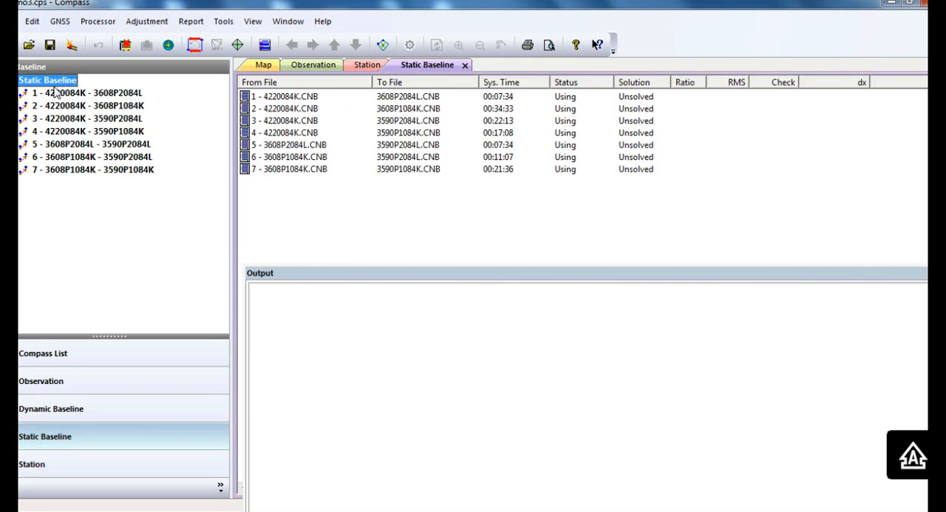
{"action": "left_click", "coordinate": [98, 21]}
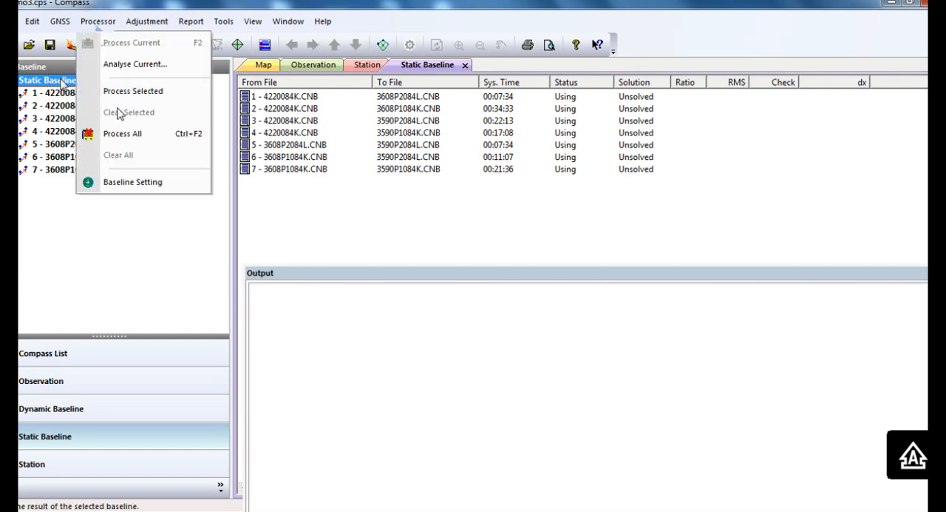
{"action": "mouse_move", "coordinate": [133, 182]}
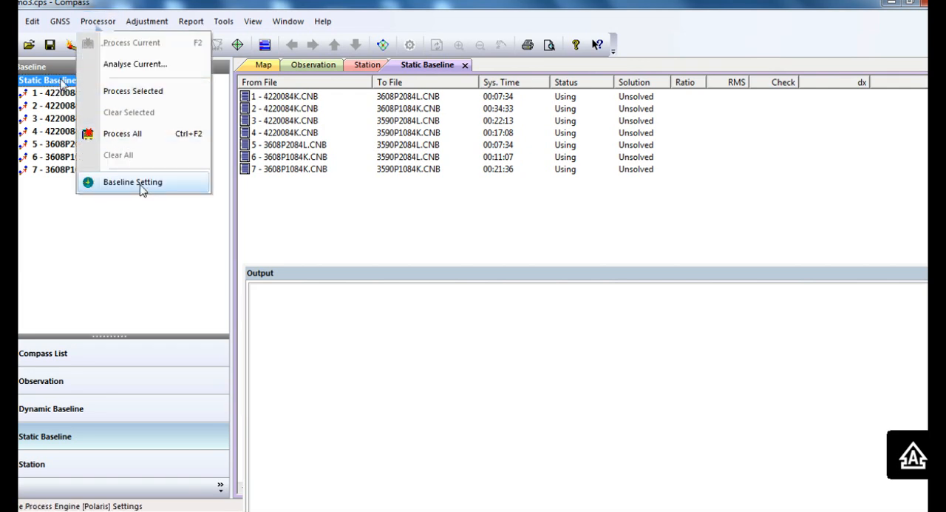
{"action": "left_click", "coordinate": [133, 182]}
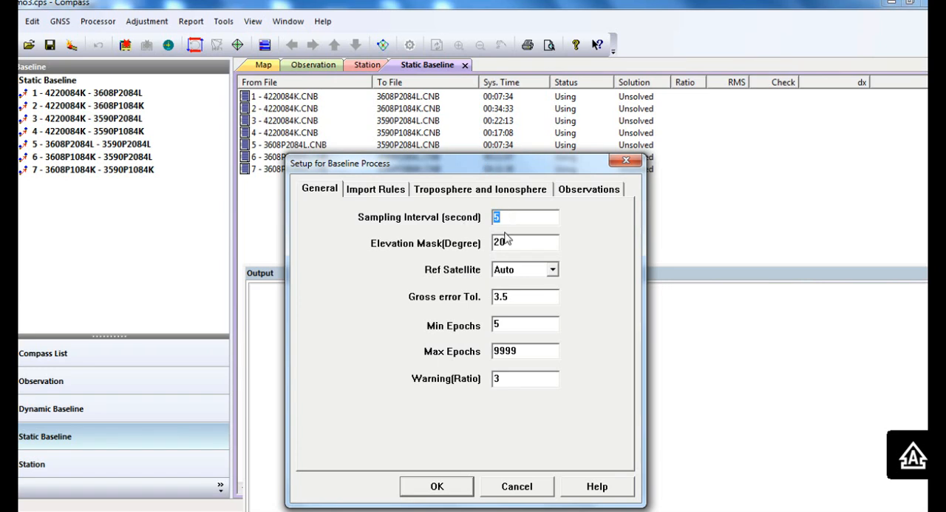
Review the elevation mask, troposphere/ionosphere and observation settings without changes
{"action": "left_click", "coordinate": [525, 242]}
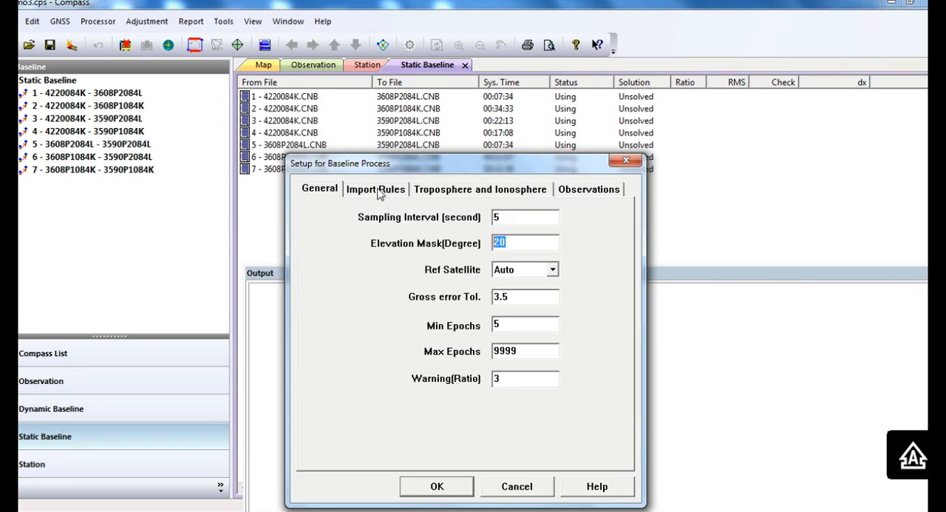
{"action": "left_click", "coordinate": [479, 190]}
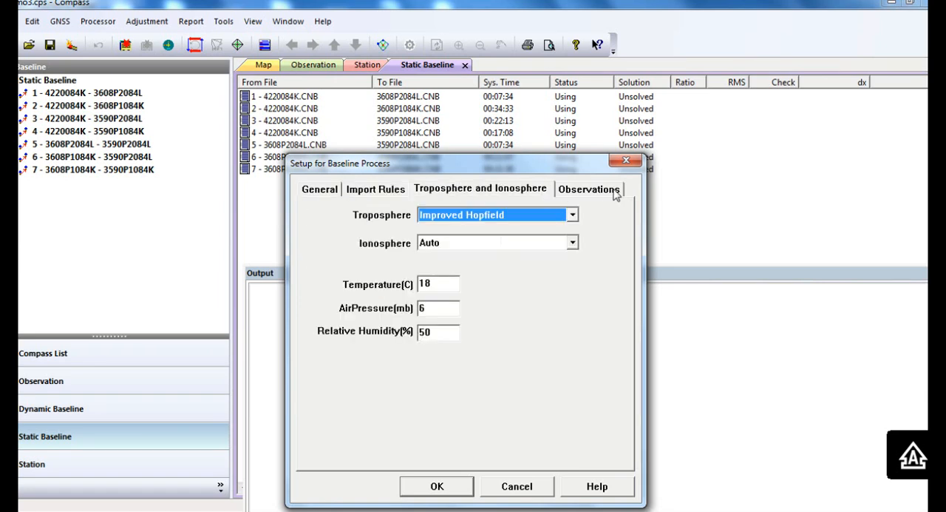
{"action": "left_click", "coordinate": [588, 189]}
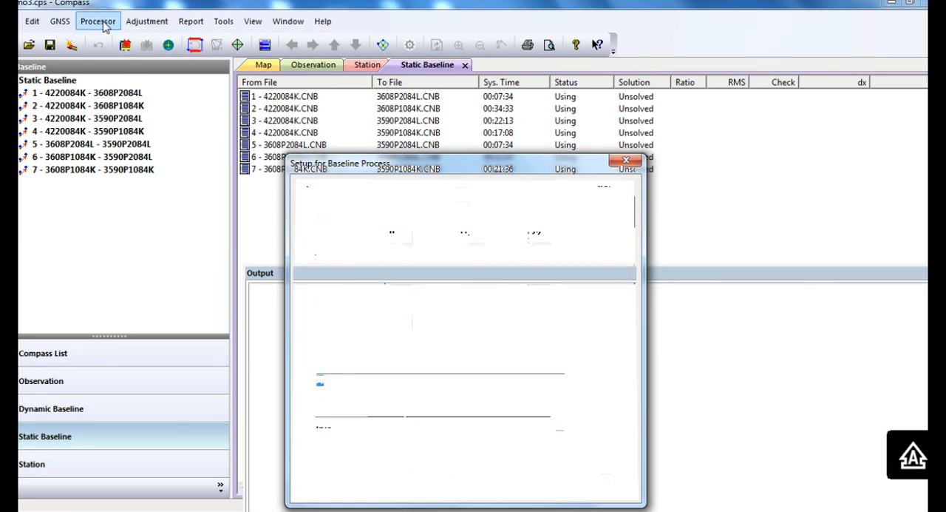
{"action": "left_click", "coordinate": [98, 20]}
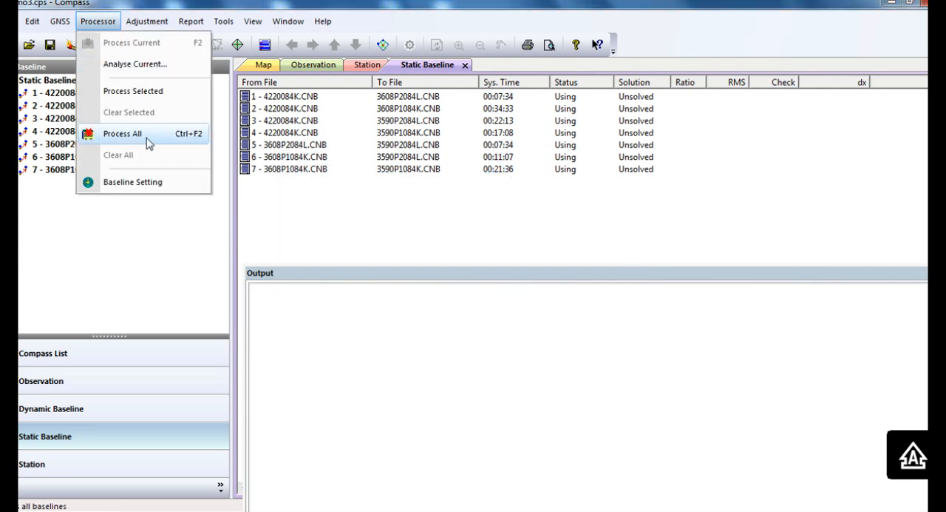
Process all seven static baselines to fixed, valid solutions
{"action": "left_click", "coordinate": [121, 133]}
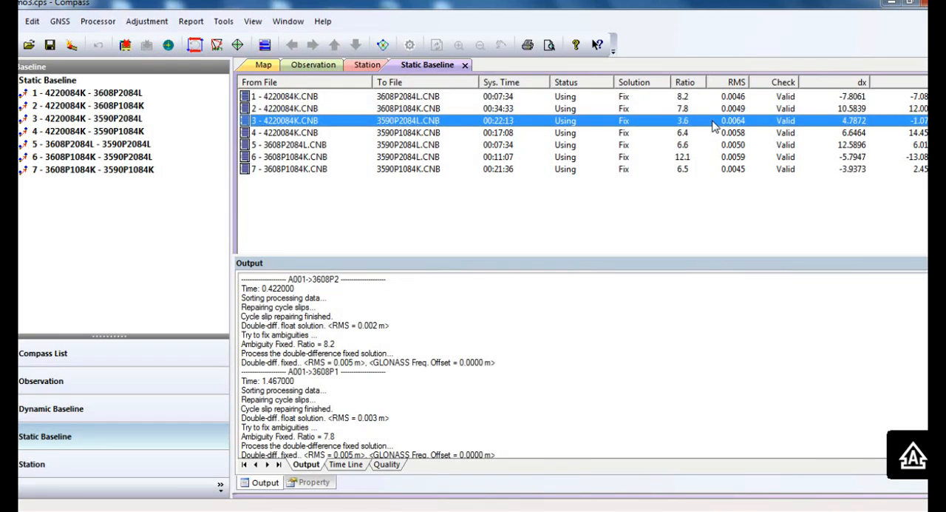
{"action": "mouse_move", "coordinate": [702, 124]}
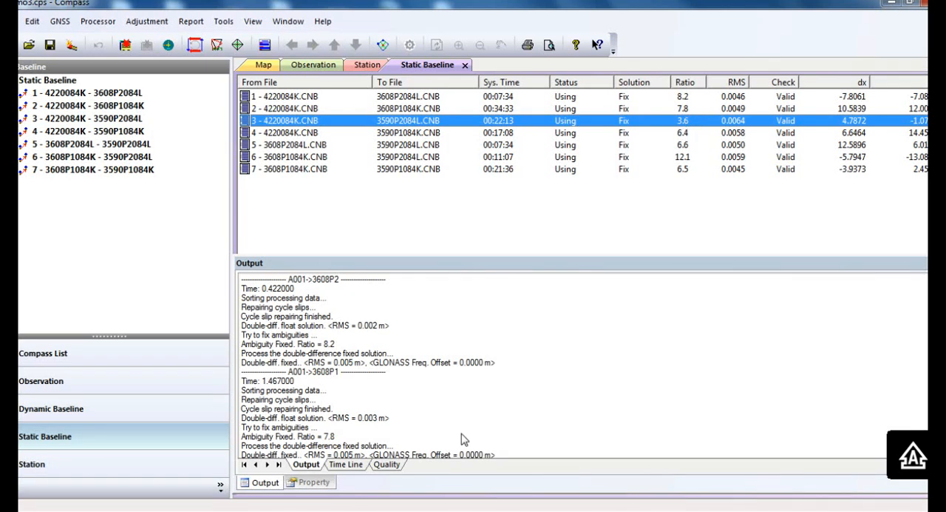
{"action": "mouse_move", "coordinate": [399, 470]}
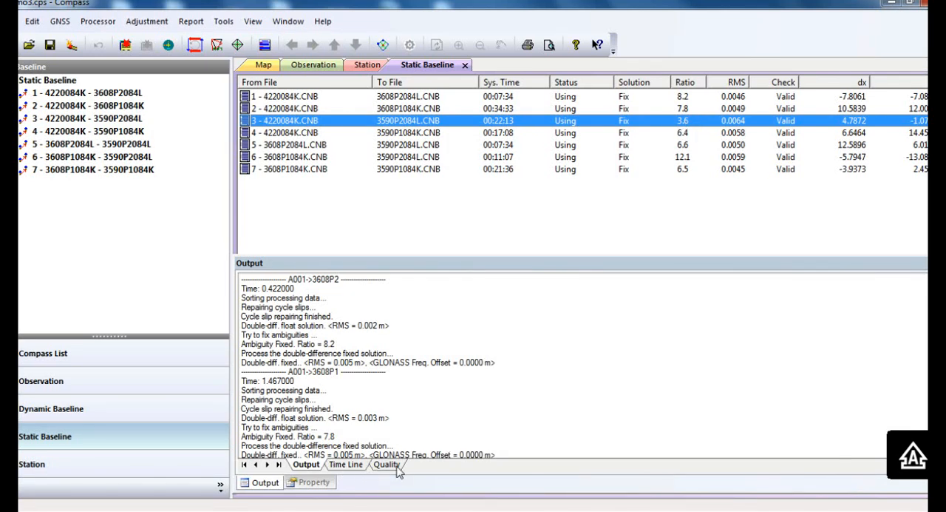
Show the signal quality plot for the processed baseline in the Output pane
{"action": "left_click", "coordinate": [386, 464]}
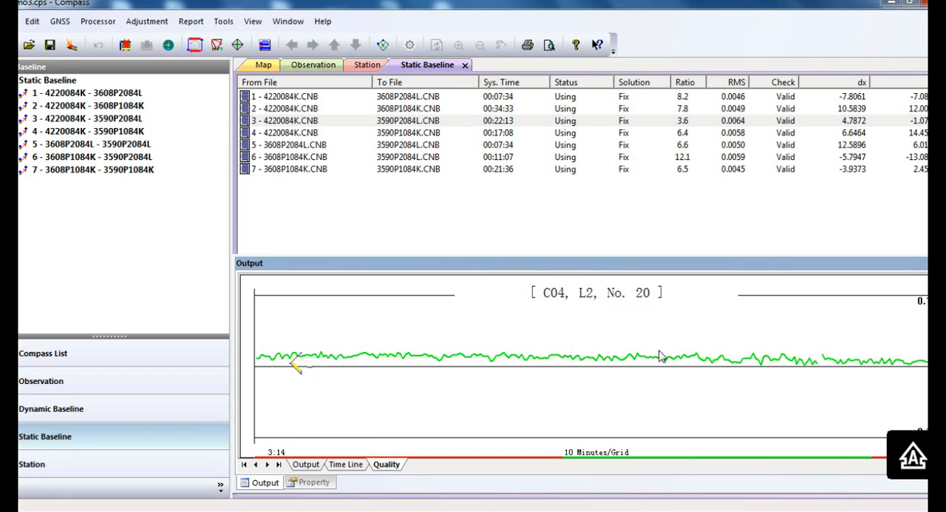
{"action": "mouse_move", "coordinate": [718, 362]}
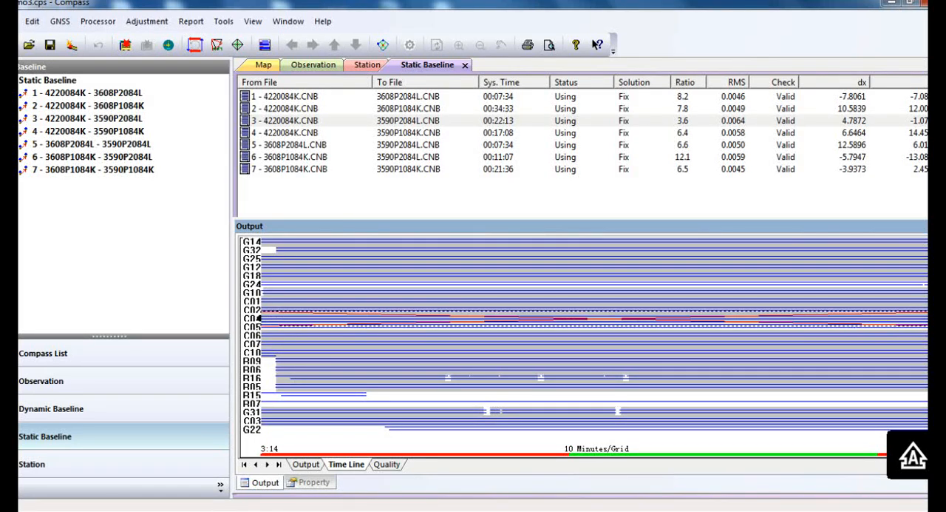
Reprocess baseline 3 (A001 to 3590P2) alone, raising its ratio from 3.6 to 7.6
{"action": "right_click", "coordinate": [284, 120]}
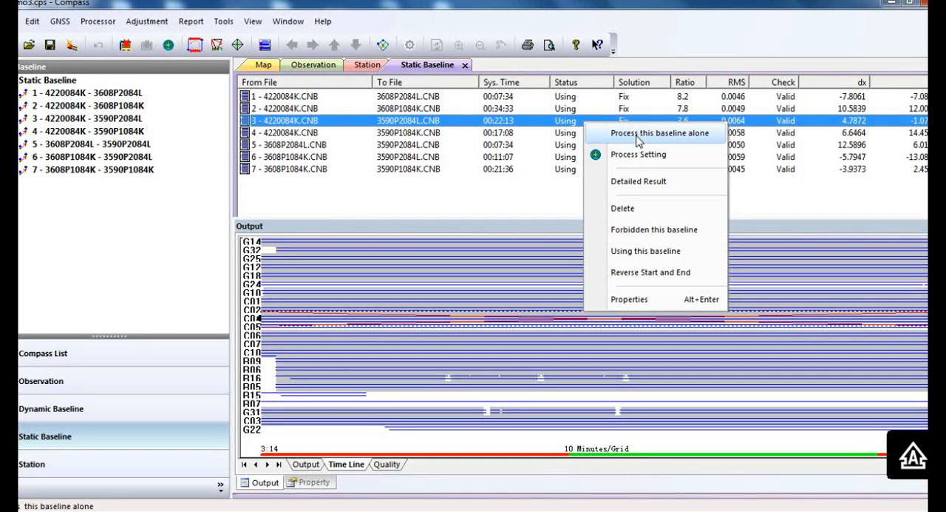
{"action": "left_click", "coordinate": [659, 133]}
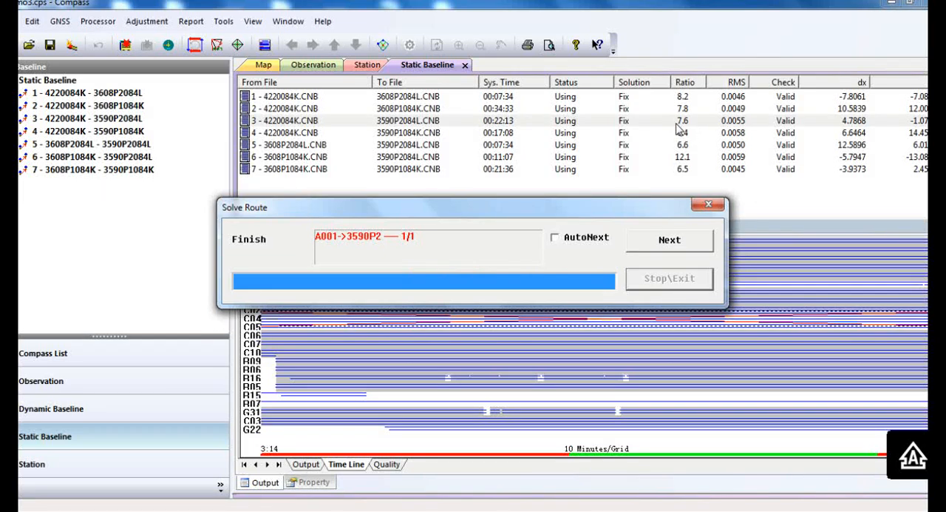
{"action": "mouse_move", "coordinate": [687, 132]}
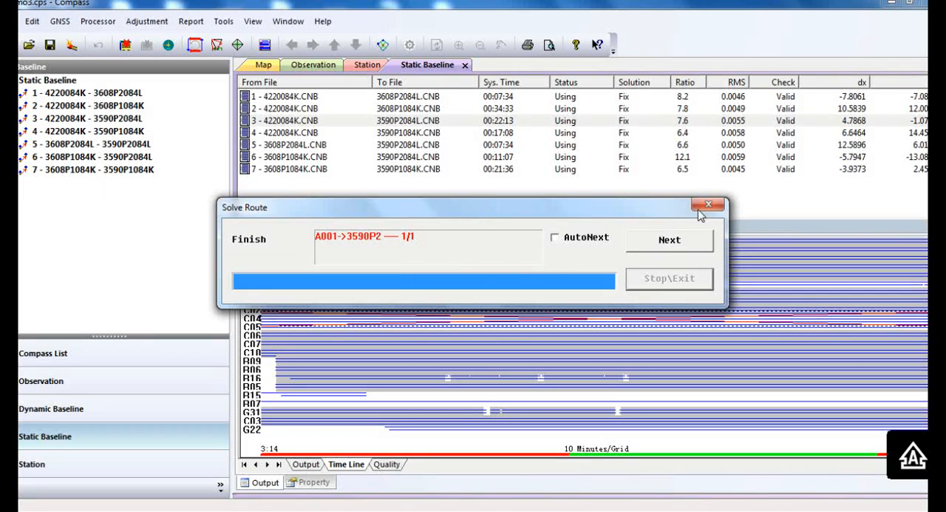
{"action": "left_click", "coordinate": [709, 205]}
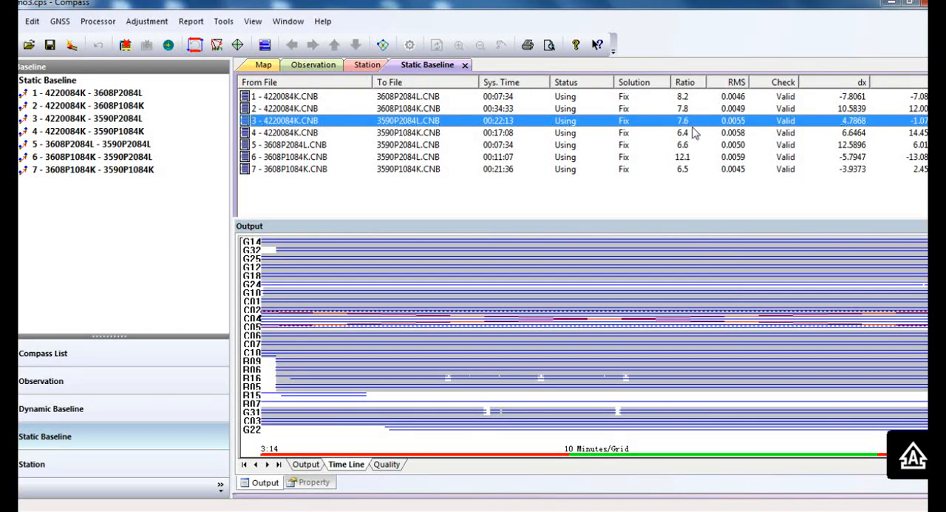
Bring up the action menu for baseline 3 (A001 to 3590P2) in the Static Baseline table
{"action": "right_click", "coordinate": [407, 122]}
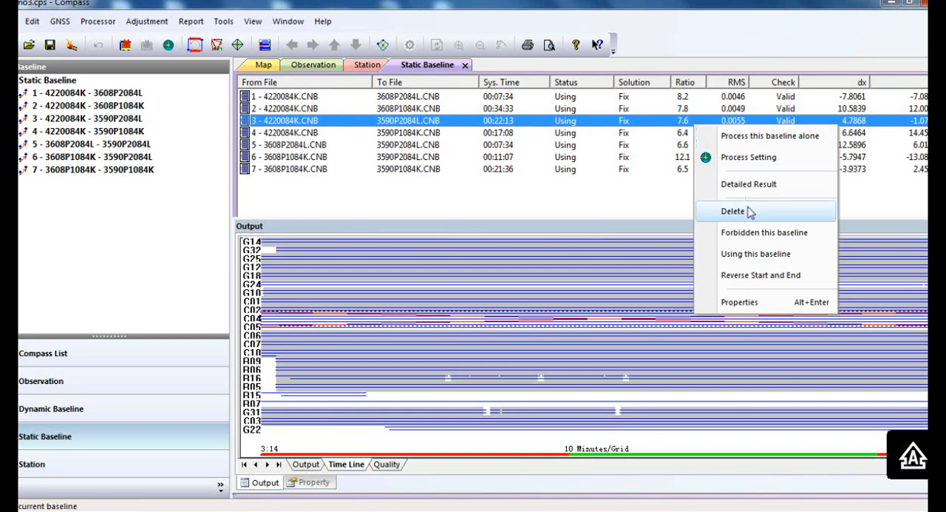
{"action": "mouse_move", "coordinate": [756, 254]}
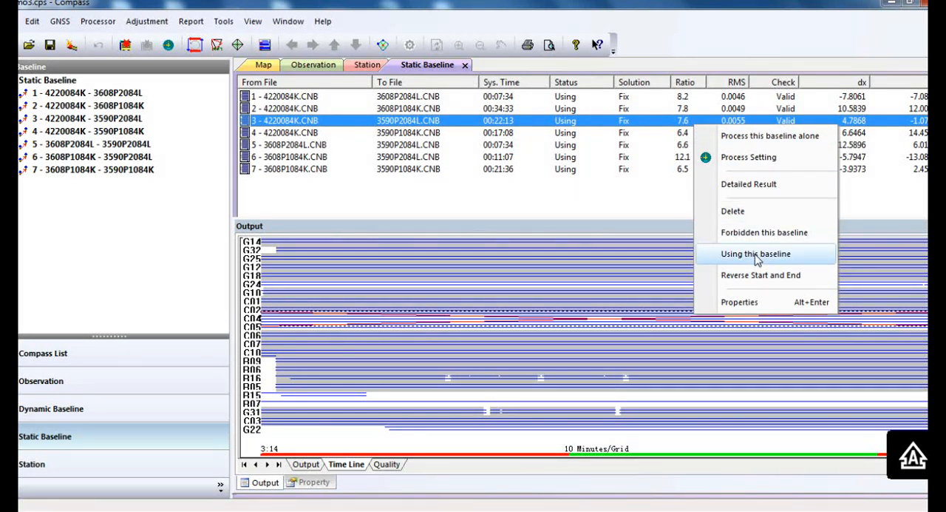
{"action": "mouse_move", "coordinate": [754, 210]}
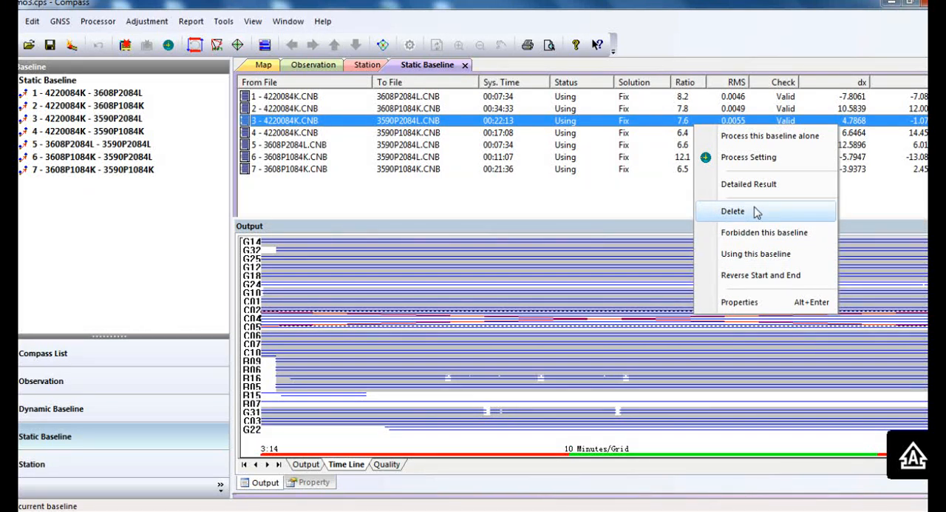
{"action": "mouse_move", "coordinate": [751, 215]}
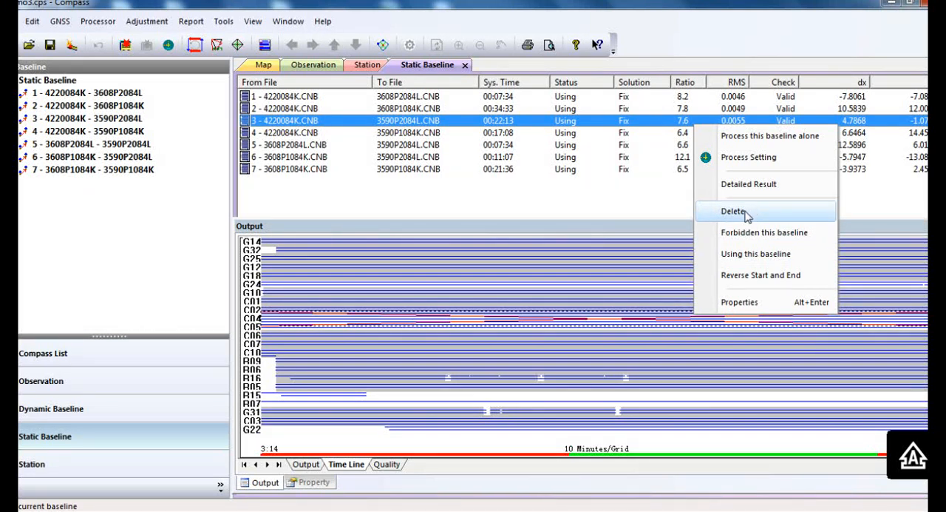
{"action": "left_click", "coordinate": [734, 210]}
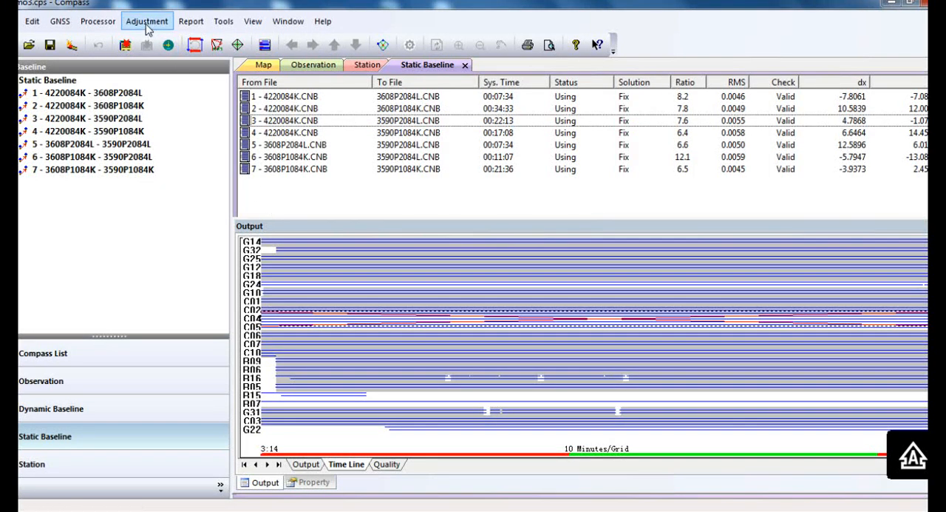
In Adjustment Setup, turn off the 3D adjustment, leaving 2D and height fitting
{"action": "left_click", "coordinate": [147, 21]}
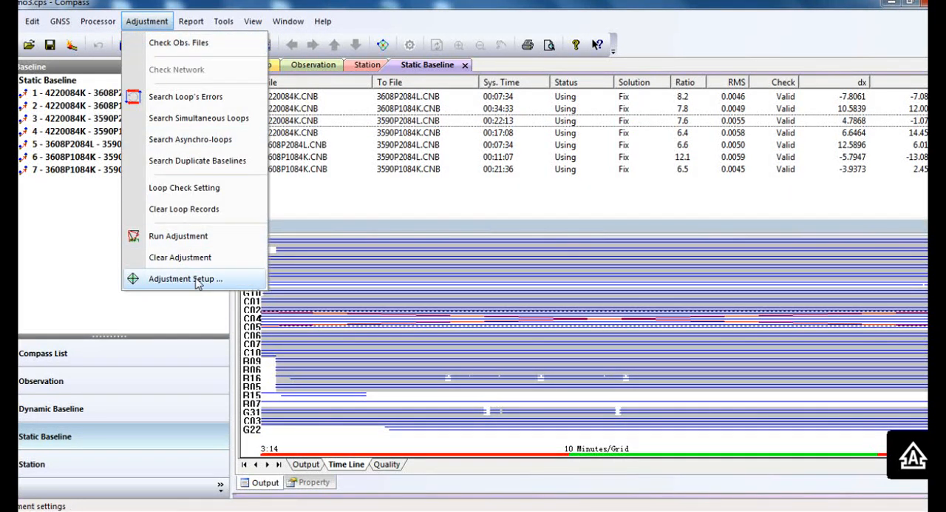
{"action": "left_click", "coordinate": [186, 278]}
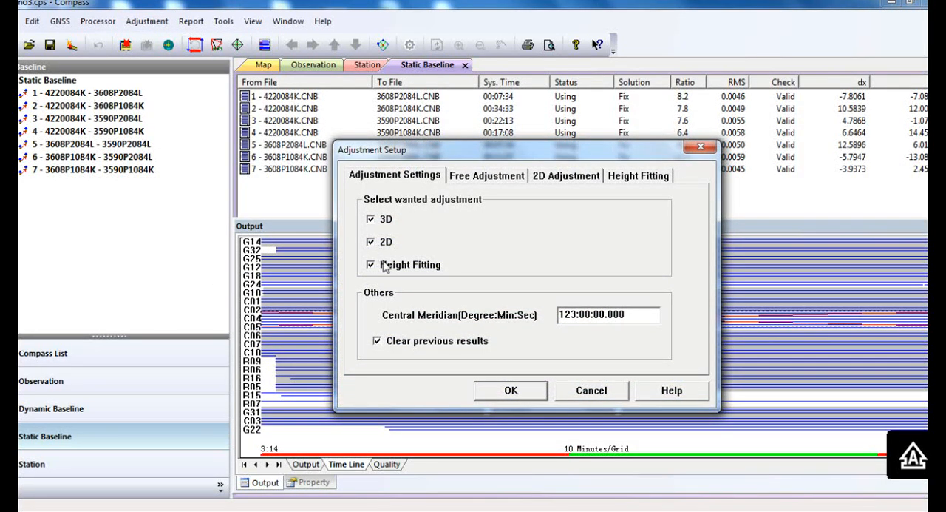
{"action": "left_click", "coordinate": [370, 219]}
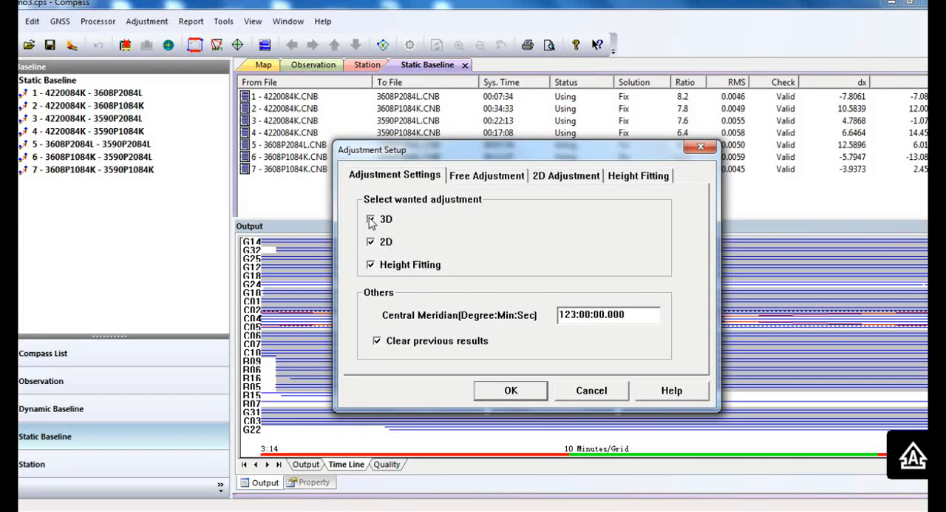
{"action": "left_click", "coordinate": [371, 219]}
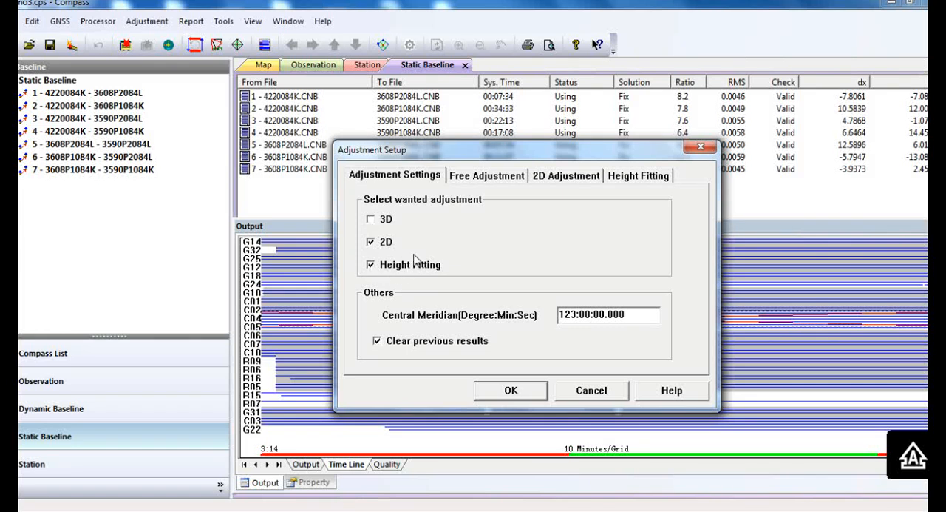
{"action": "mouse_move", "coordinate": [405, 278]}
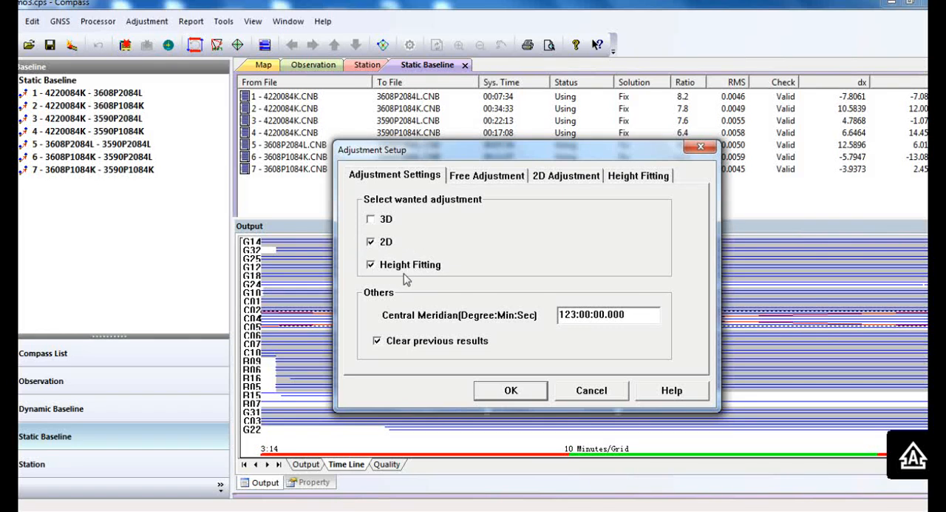
{"action": "mouse_move", "coordinate": [449, 244]}
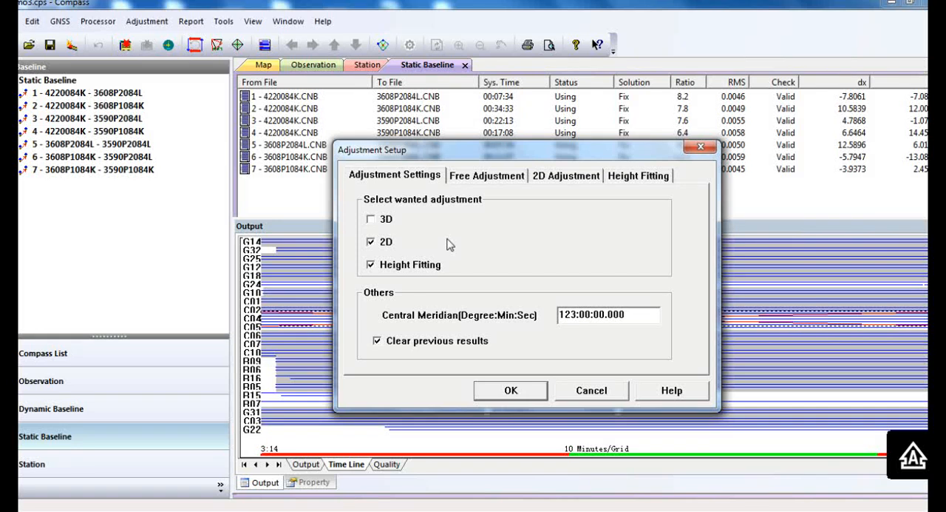
Fix station 3590P1 for the free adjustment and confirm the settings
{"action": "left_click", "coordinate": [486, 175]}
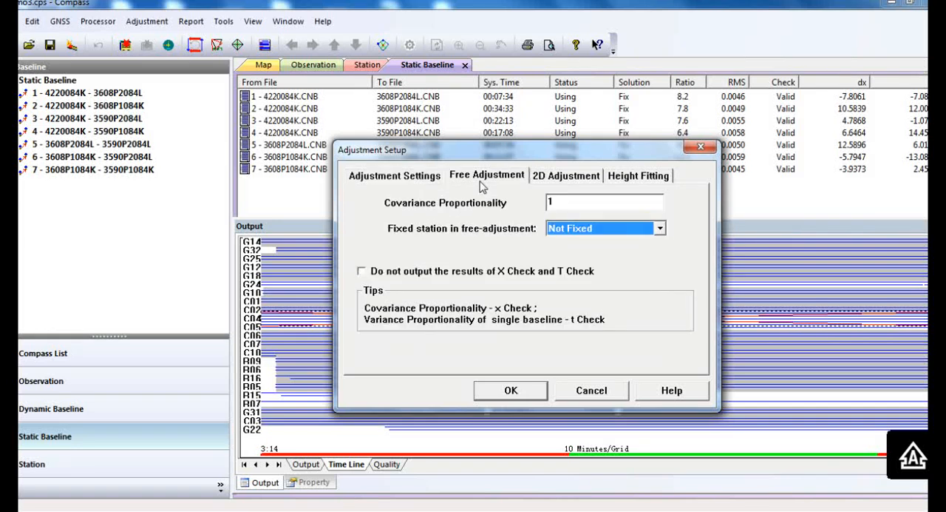
{"action": "left_click", "coordinate": [656, 227]}
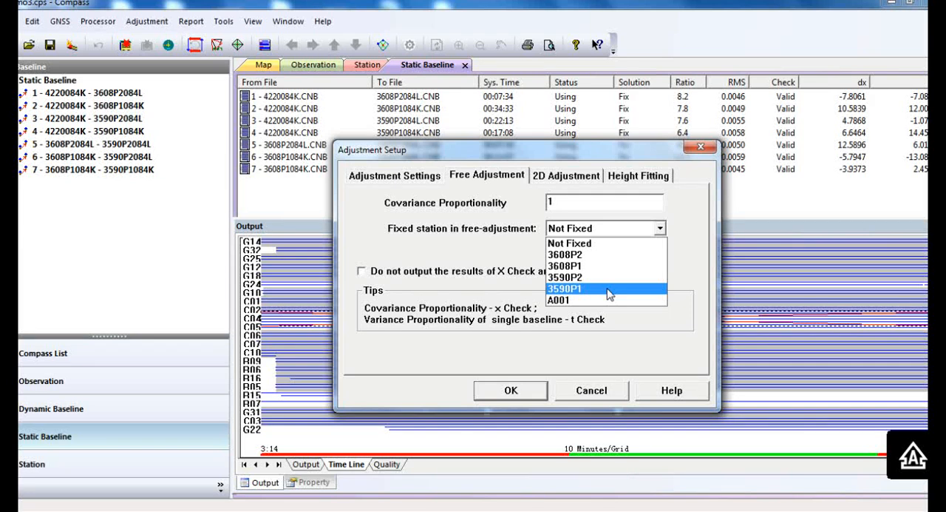
{"action": "left_click", "coordinate": [565, 289]}
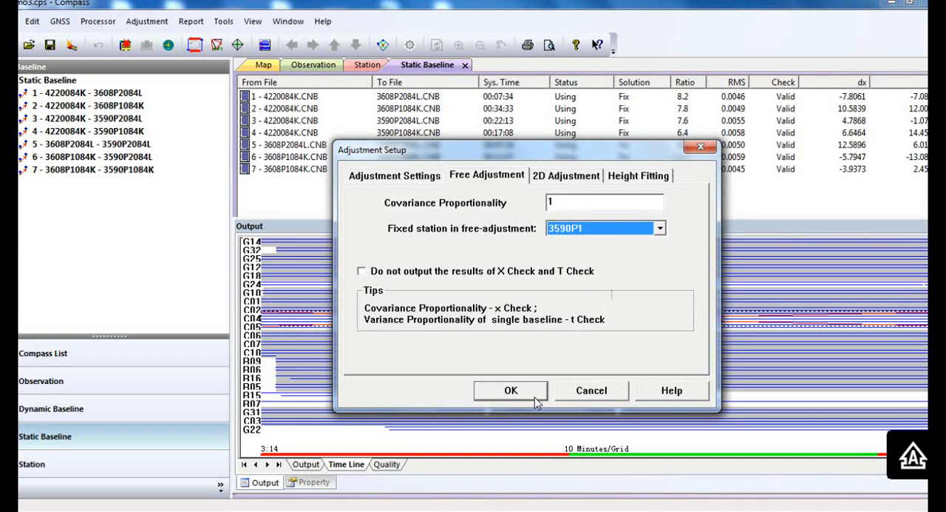
{"action": "left_click", "coordinate": [510, 390]}
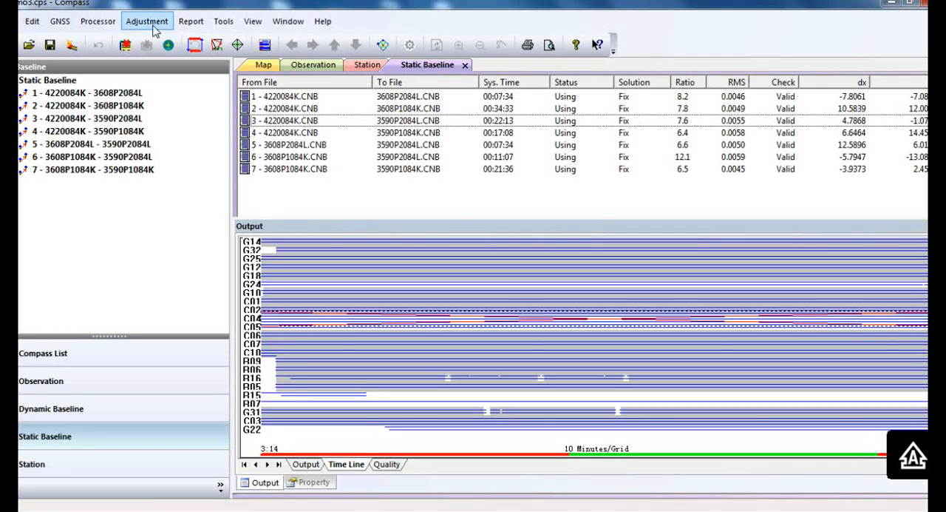
Run the least-squares network adjustment and generate the Demo3 Adjustment Report
{"action": "left_click", "coordinate": [146, 21]}
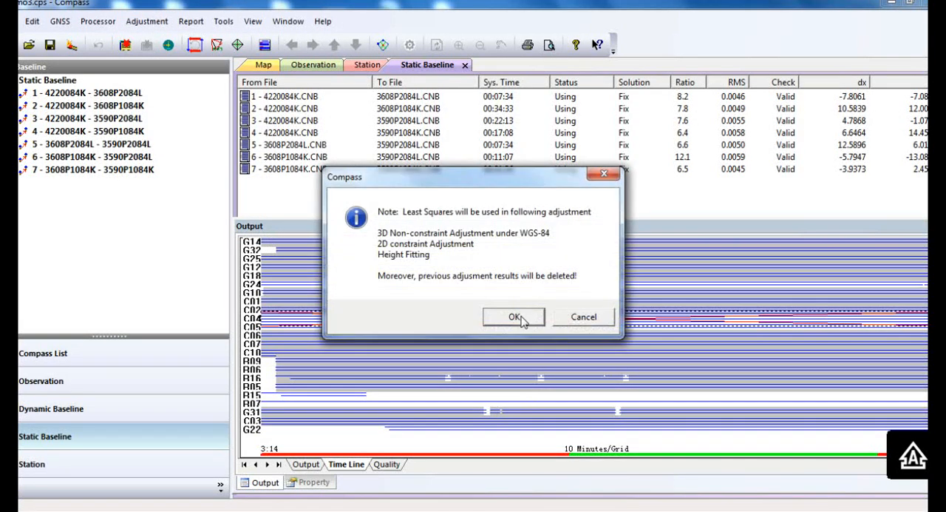
{"action": "left_click", "coordinate": [514, 317]}
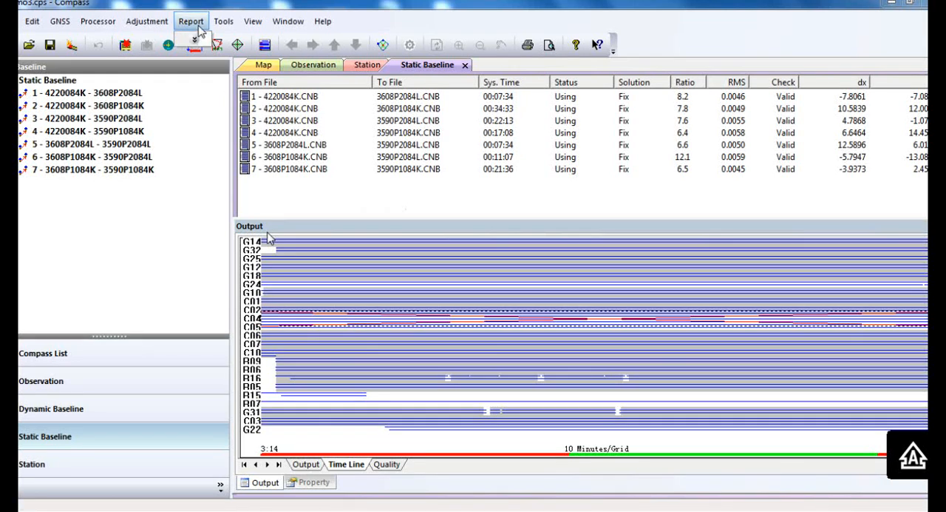
{"action": "left_click", "coordinate": [191, 20]}
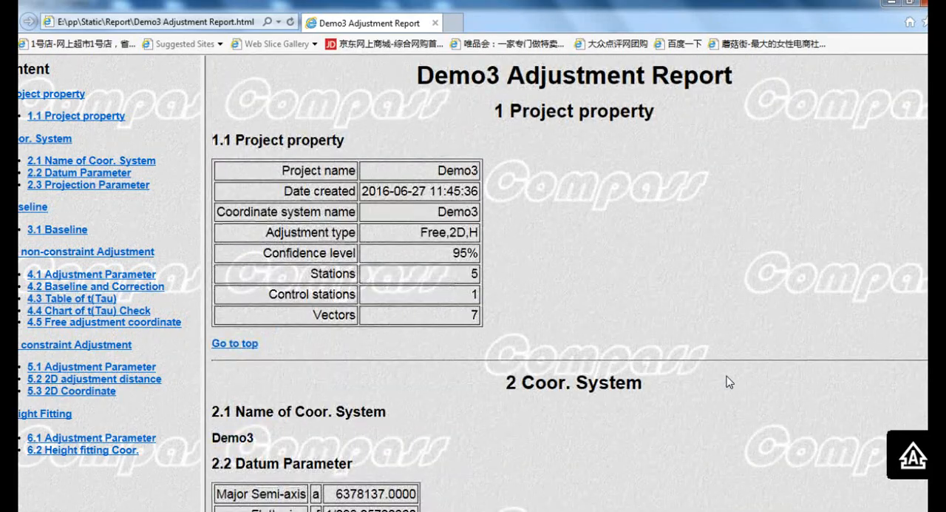
Review section 4.1 of the report, marking the reference factor 4.80 of the failed 3D adjustment
{"action": "scroll", "scroll_direction": "down", "scroll_amount": 3}
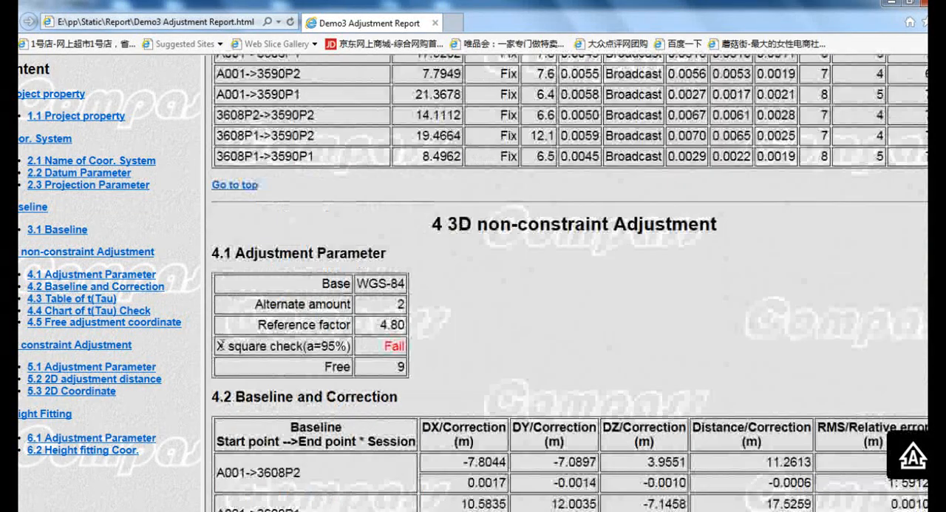
{"action": "double_click", "coordinate": [284, 346]}
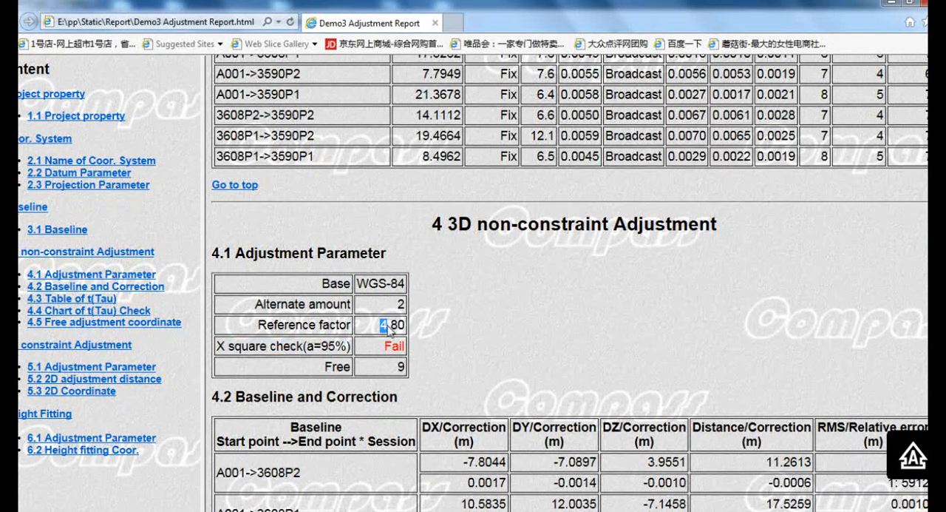
{"action": "right_click", "coordinate": [384, 325]}
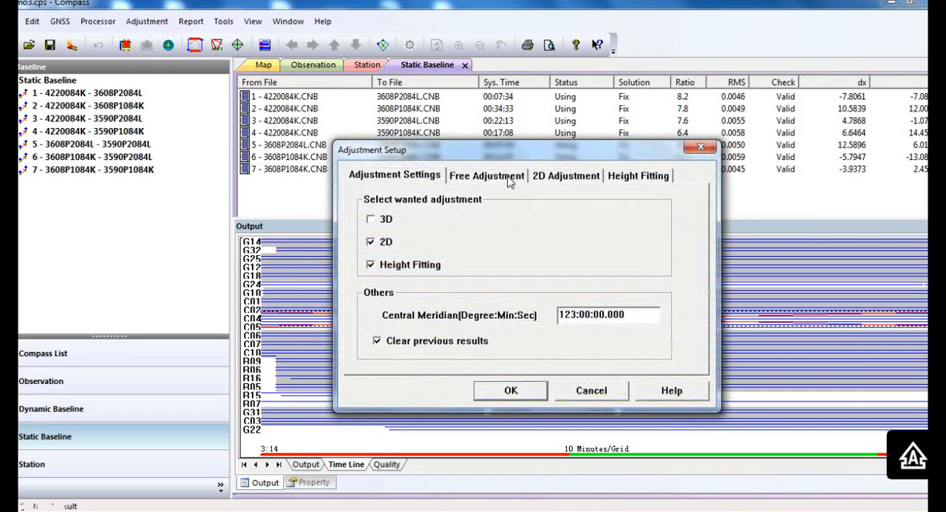
Review the free adjustment settings and confirm the adjustment setup
{"action": "left_click", "coordinate": [486, 174]}
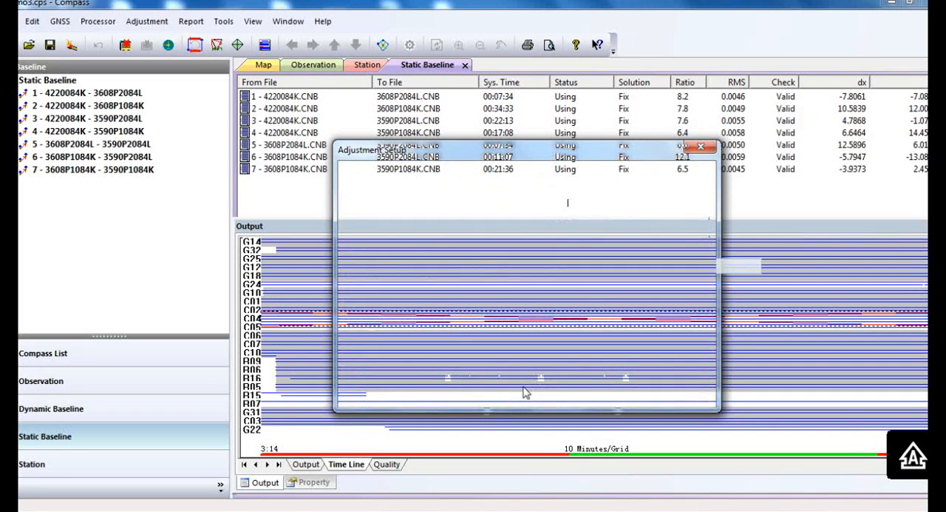
{"action": "left_click", "coordinate": [146, 21]}
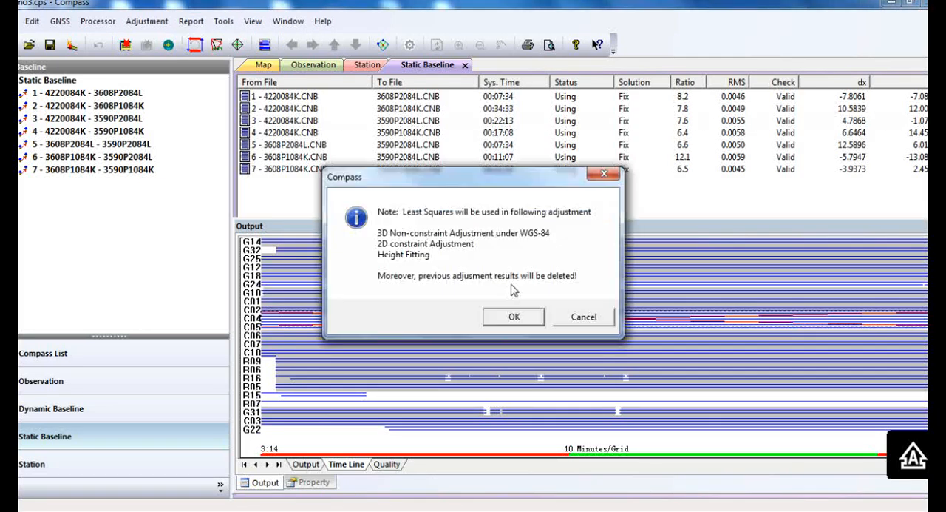
Rerun the 2D and height-fitting adjustment and regenerate the adjustment report
{"action": "left_click", "coordinate": [191, 21]}
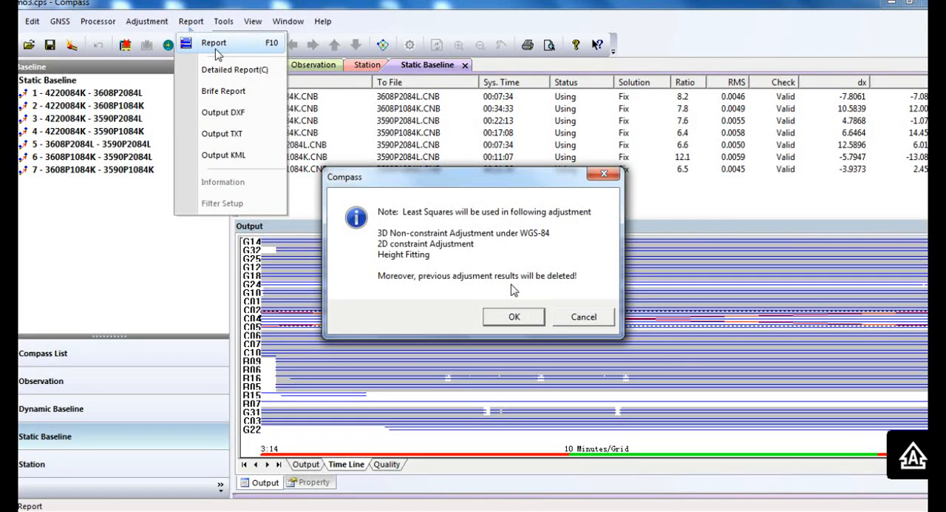
{"action": "left_click", "coordinate": [513, 317]}
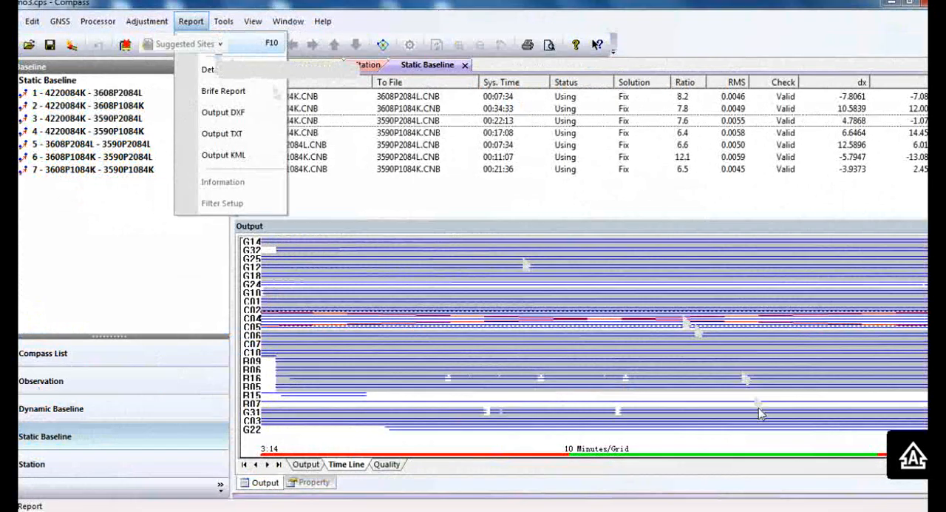
{"action": "left_click", "coordinate": [210, 68]}
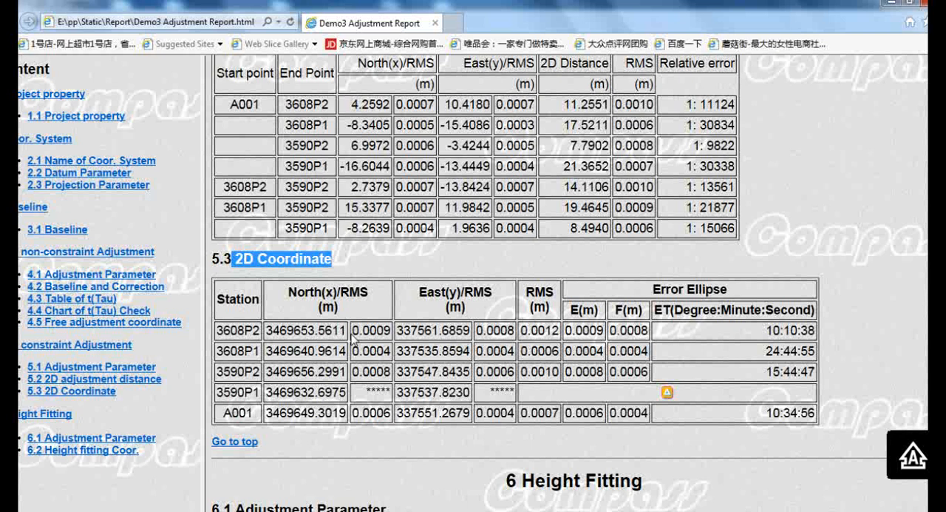
Review the 2D Coordinate table's north RMS values for stations 3608P2 and 3608P1
{"action": "double_click", "coordinate": [370, 330]}
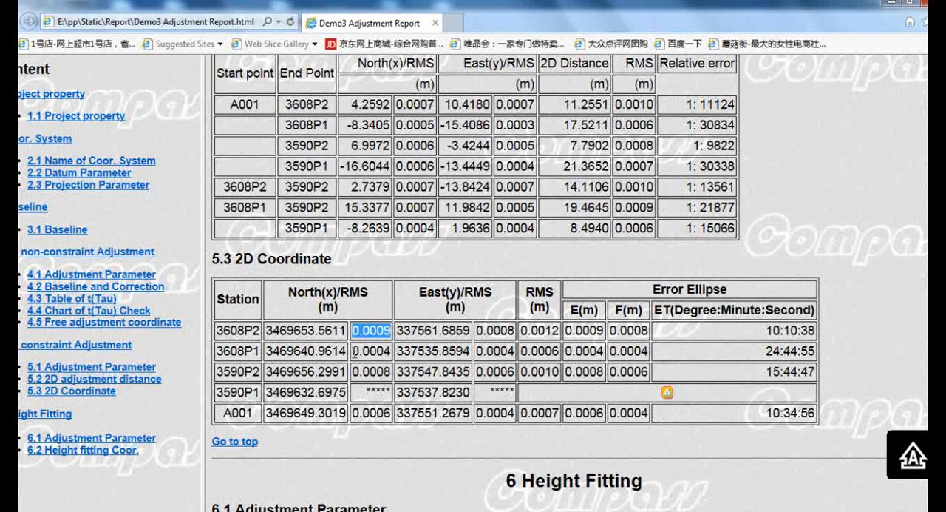
{"action": "left_click", "coordinate": [371, 350]}
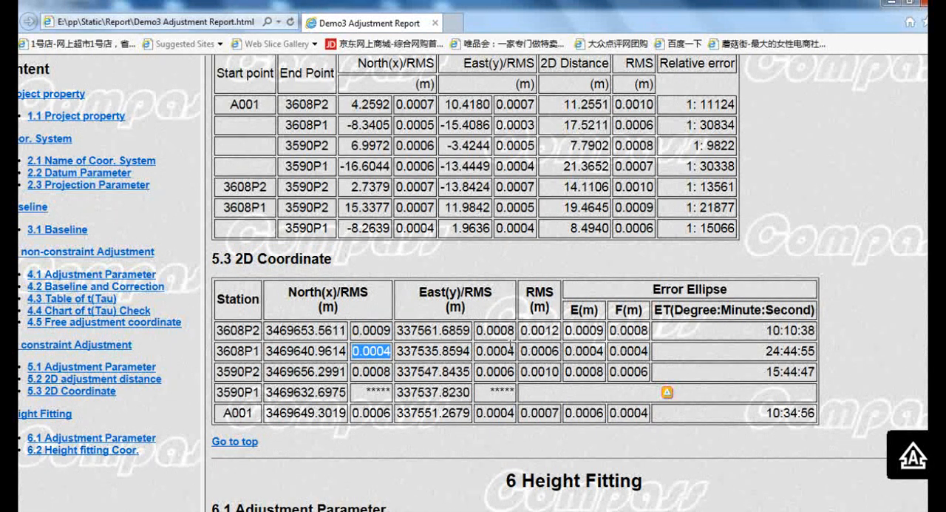
{"action": "left_click", "coordinate": [538, 350]}
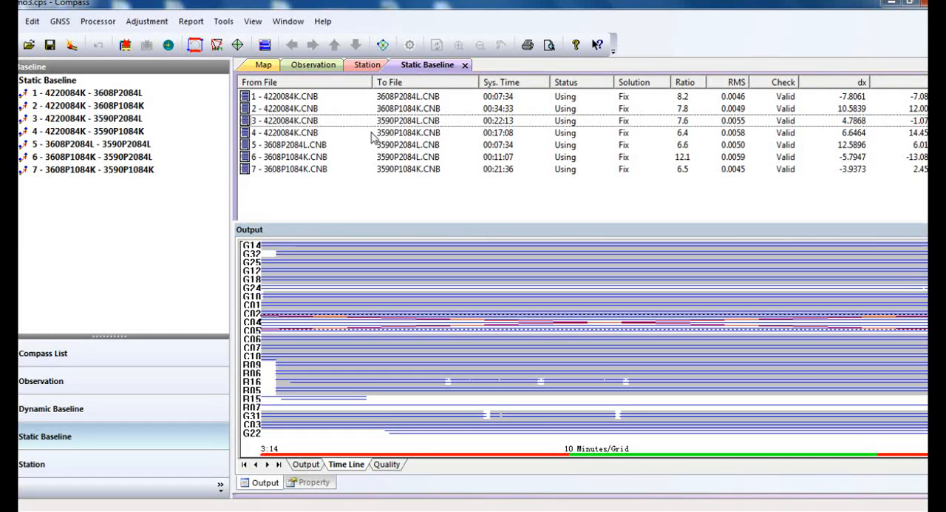
Export the point coordinates as Demo3.txt into the E:\pp\Static folder
{"action": "left_click", "coordinate": [191, 21]}
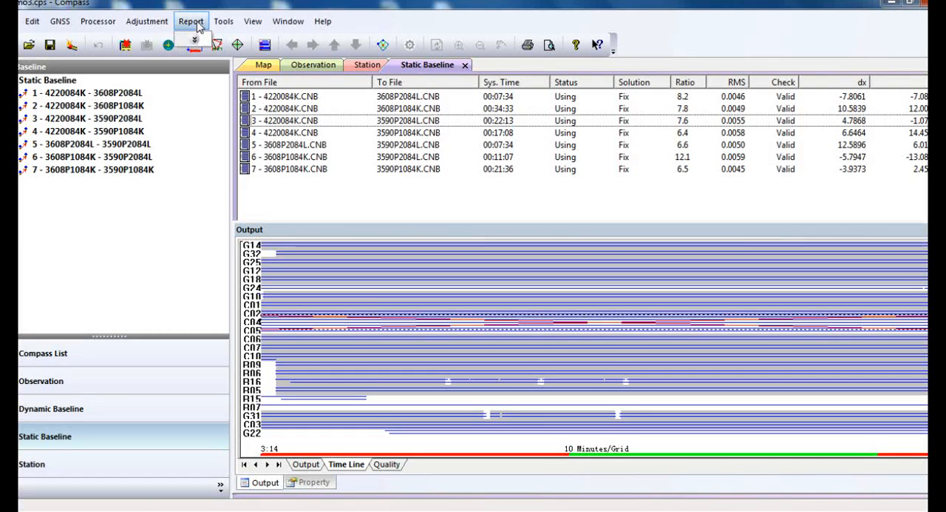
{"action": "left_click", "coordinate": [191, 21]}
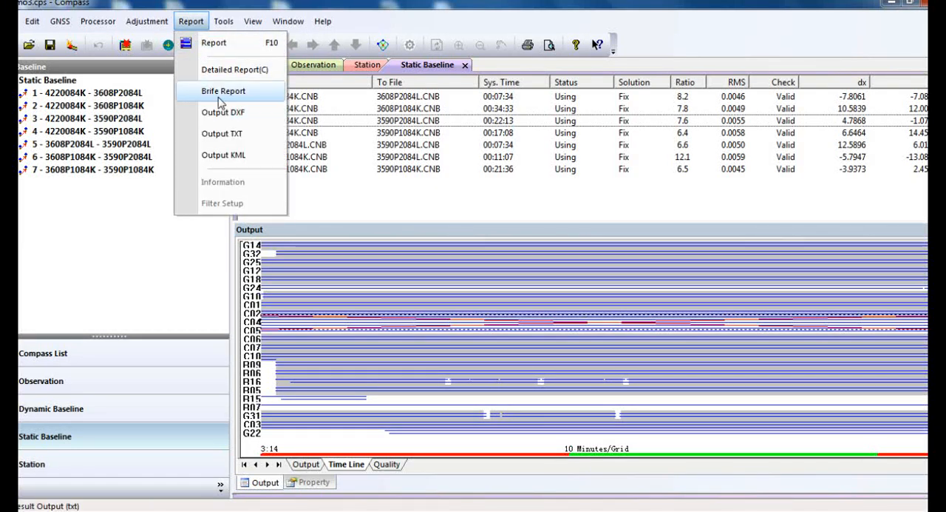
{"action": "mouse_move", "coordinate": [222, 112]}
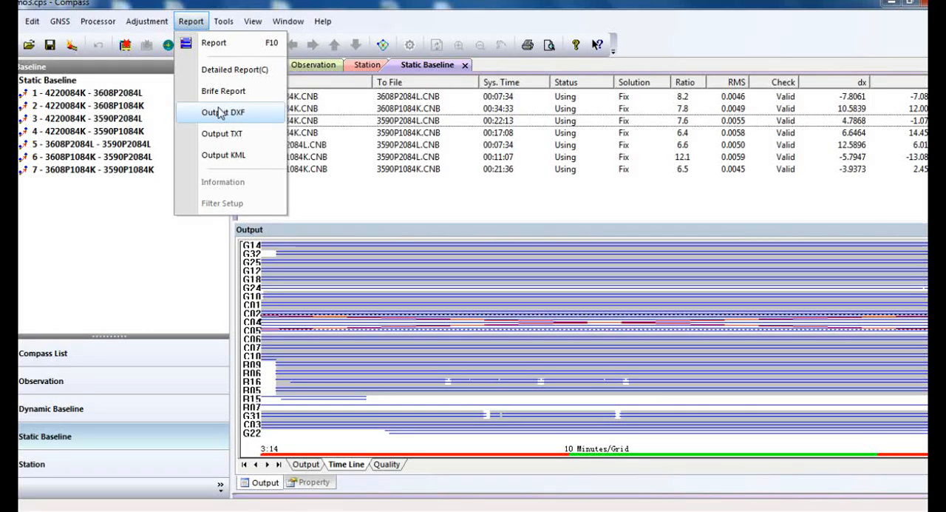
{"action": "mouse_move", "coordinate": [228, 142]}
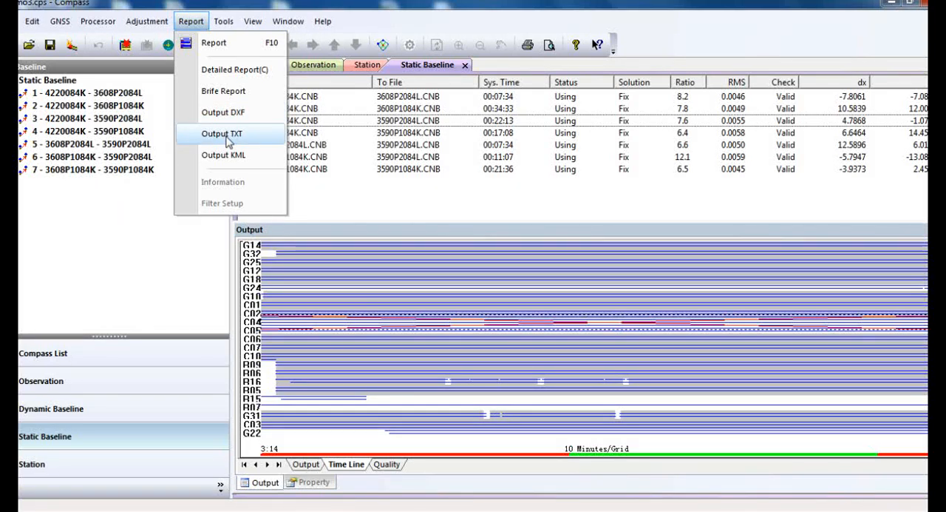
{"action": "mouse_move", "coordinate": [232, 155]}
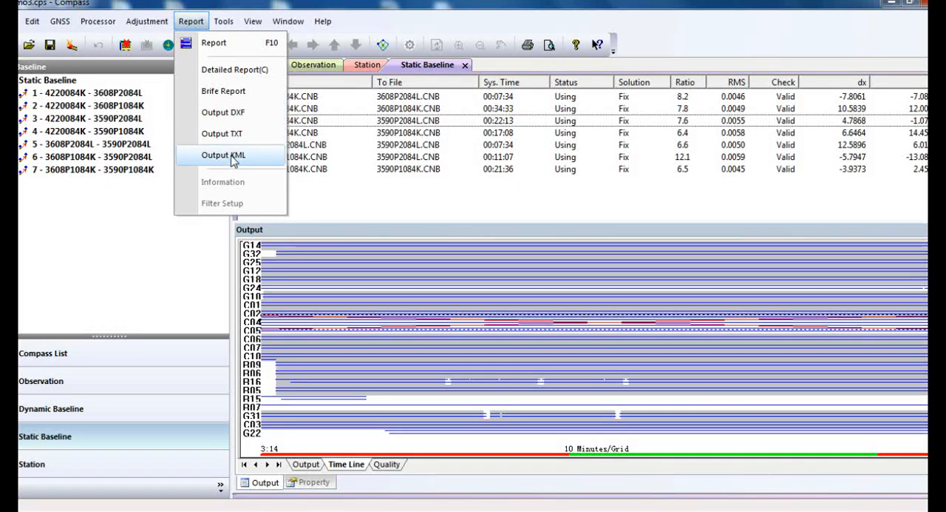
{"action": "mouse_move", "coordinate": [221, 133]}
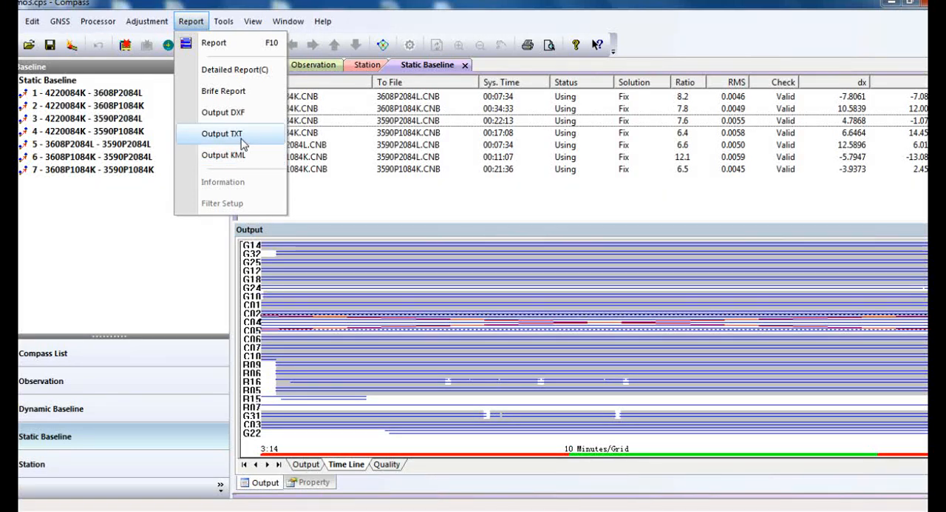
{"action": "left_click", "coordinate": [222, 133]}
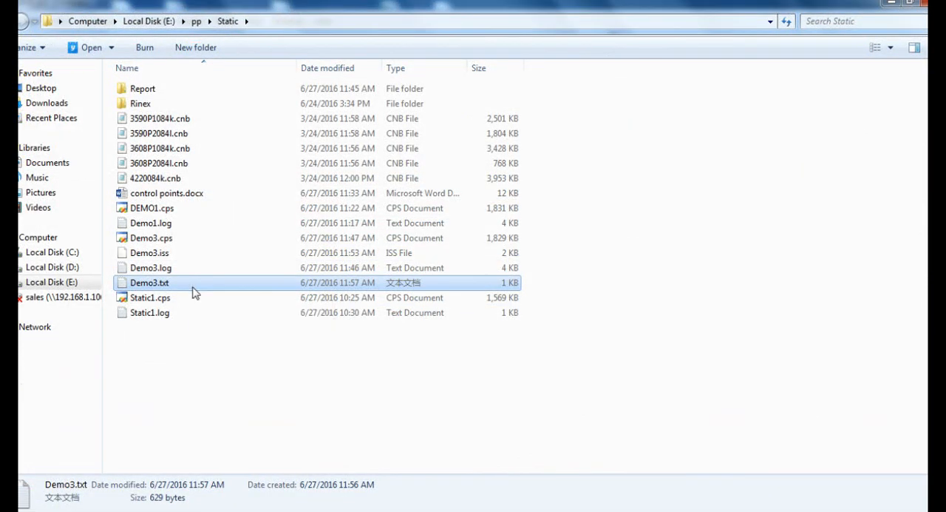
{"action": "double_click", "coordinate": [150, 282]}
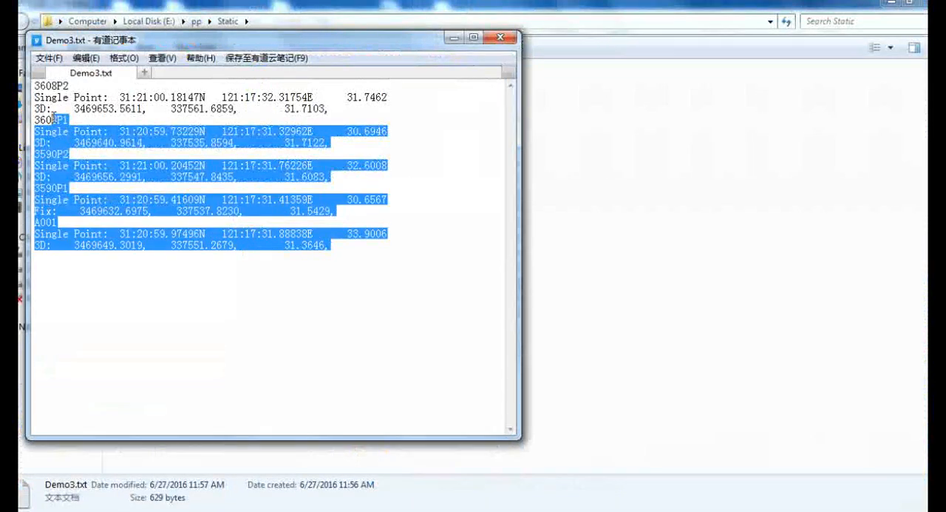
{"action": "left_click", "coordinate": [71, 85]}
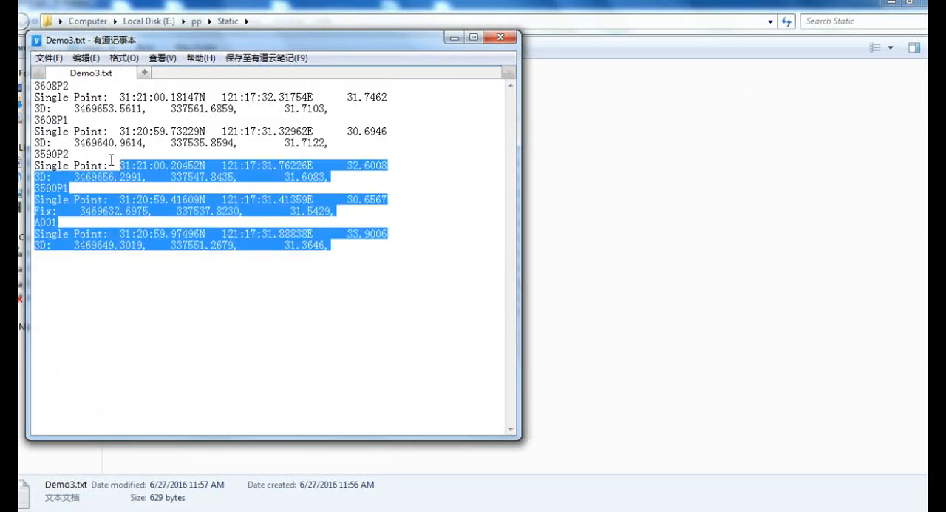
{"action": "left_click", "coordinate": [65, 109]}
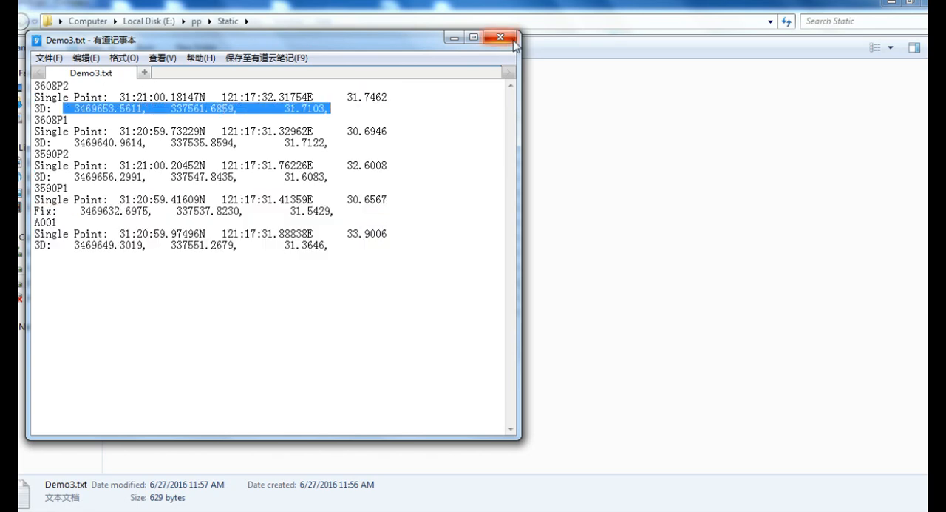
{"action": "left_click", "coordinate": [500, 37]}
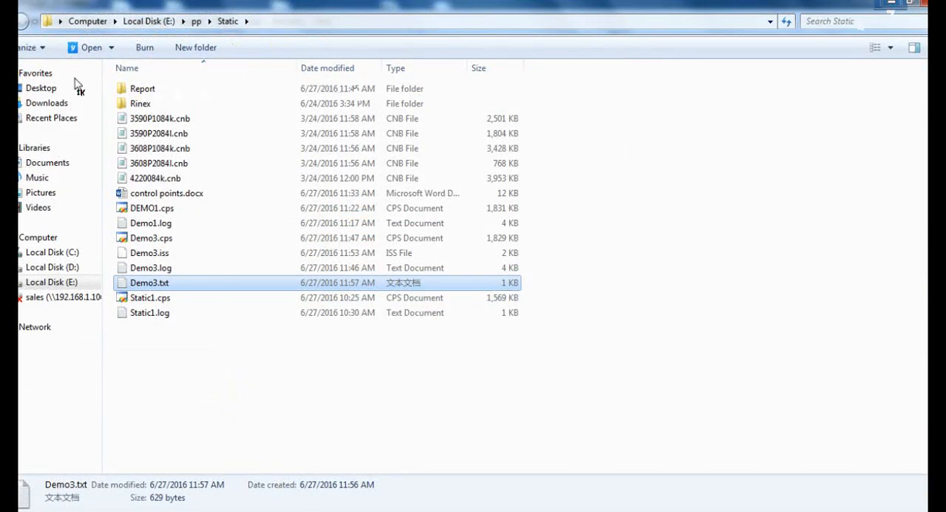
{"action": "left_click", "coordinate": [51, 47]}
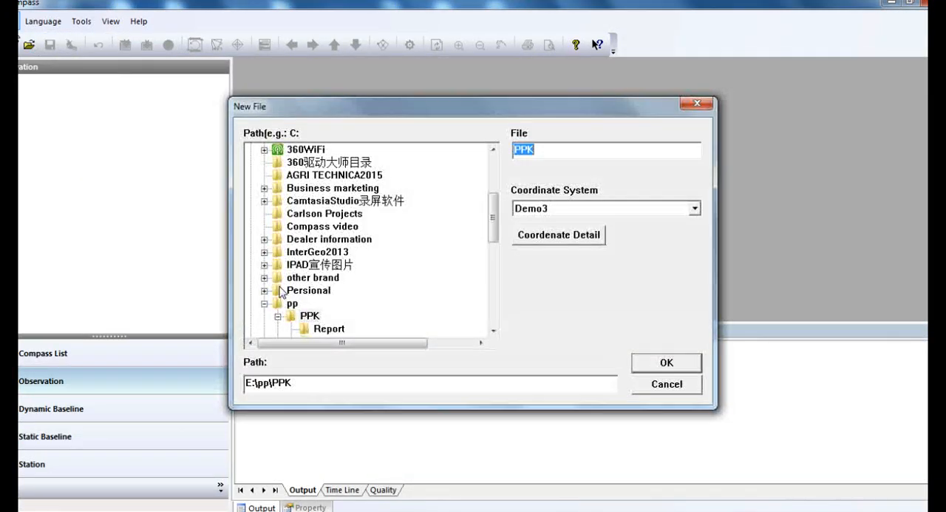
Create project PPK3 under E:\pp\PPK with the Demo3 coordinate system and start importing data
{"action": "left_click", "coordinate": [565, 149]}
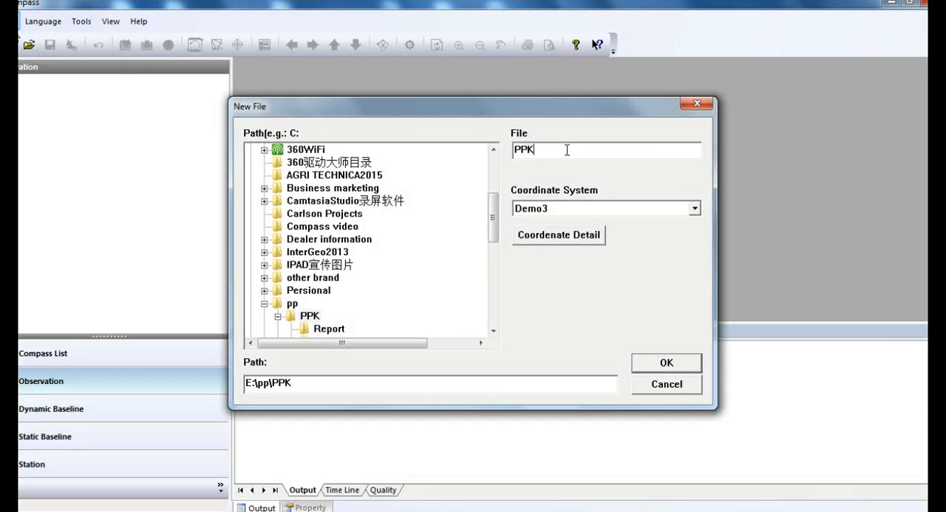
{"action": "left_click", "coordinate": [694, 207]}
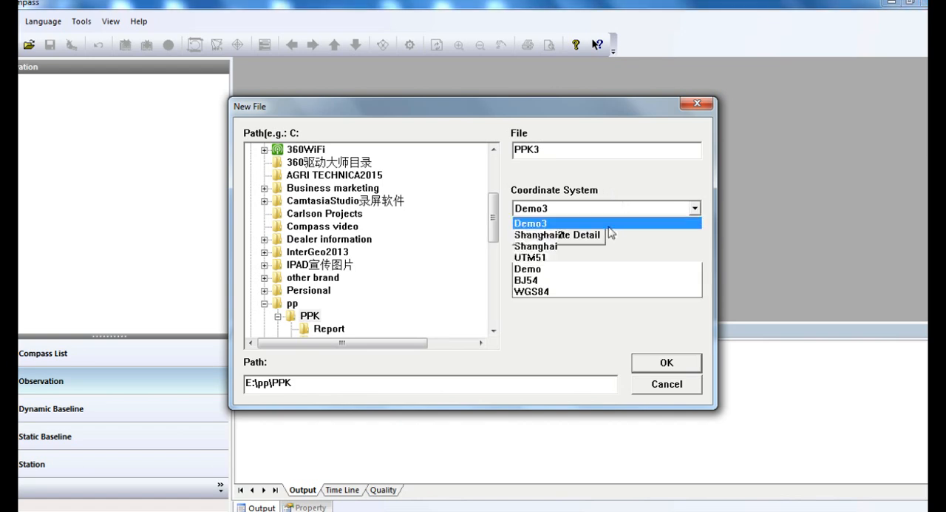
{"action": "left_click", "coordinate": [665, 362]}
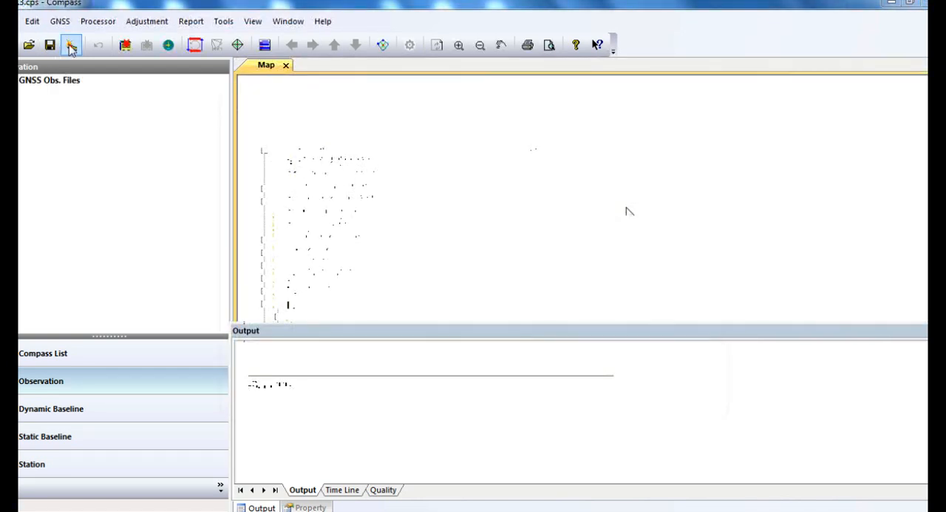
{"action": "left_click", "coordinate": [71, 44]}
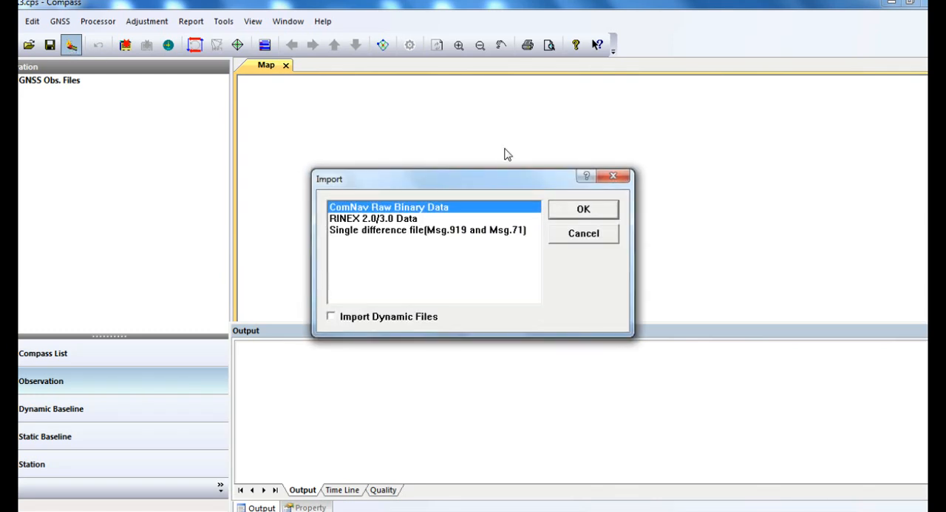
Import Base2.cnb as ComNav raw binary data and dismiss the completion message
{"action": "left_click", "coordinate": [582, 208]}
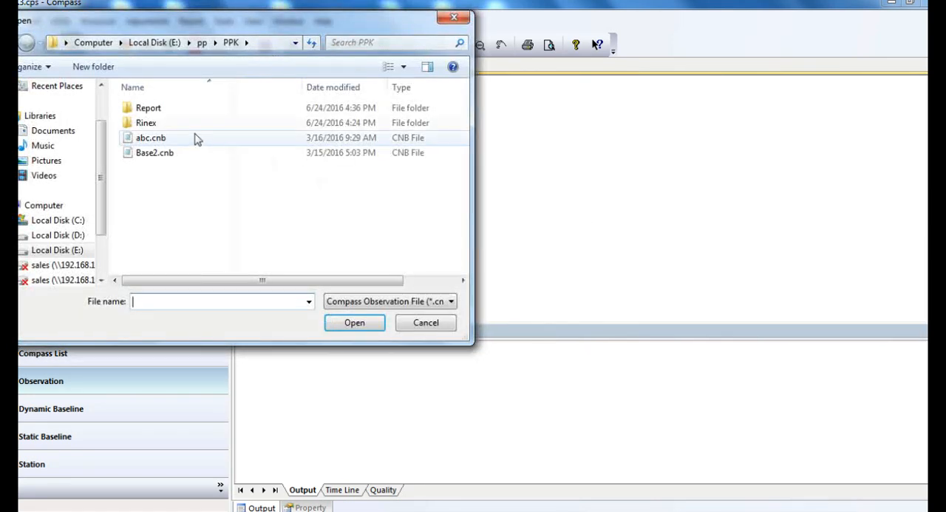
{"action": "left_click", "coordinate": [355, 322]}
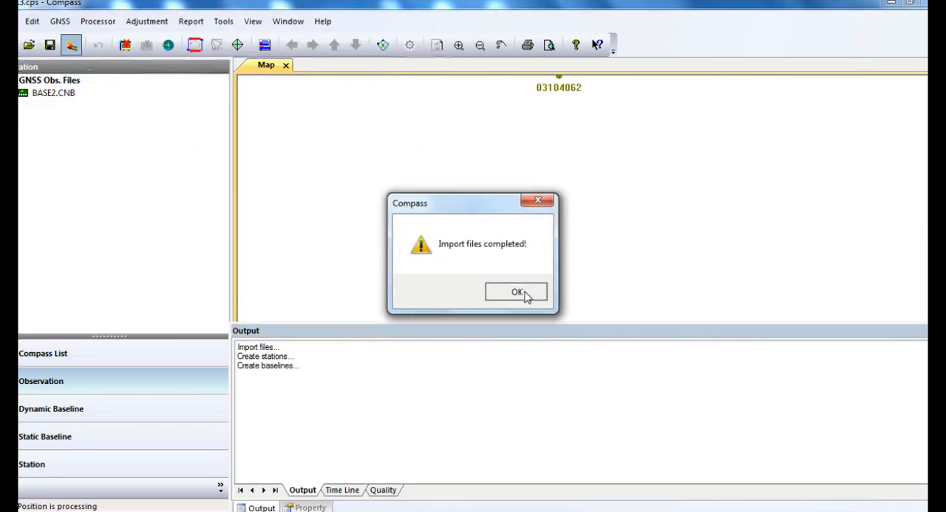
{"action": "left_click", "coordinate": [518, 292]}
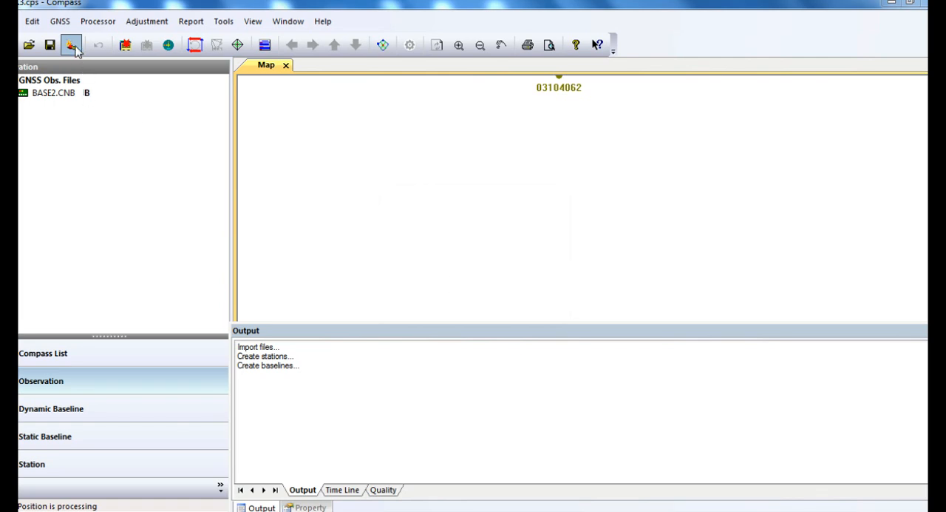
Import abc.cnb as dynamic ComNav raw data and dismiss the completion message
{"action": "left_click", "coordinate": [71, 45]}
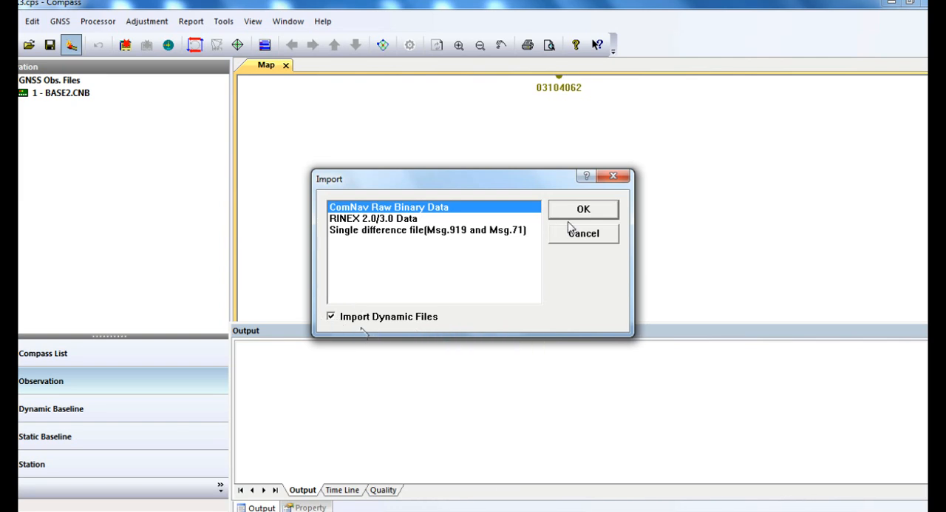
{"action": "left_click", "coordinate": [582, 208]}
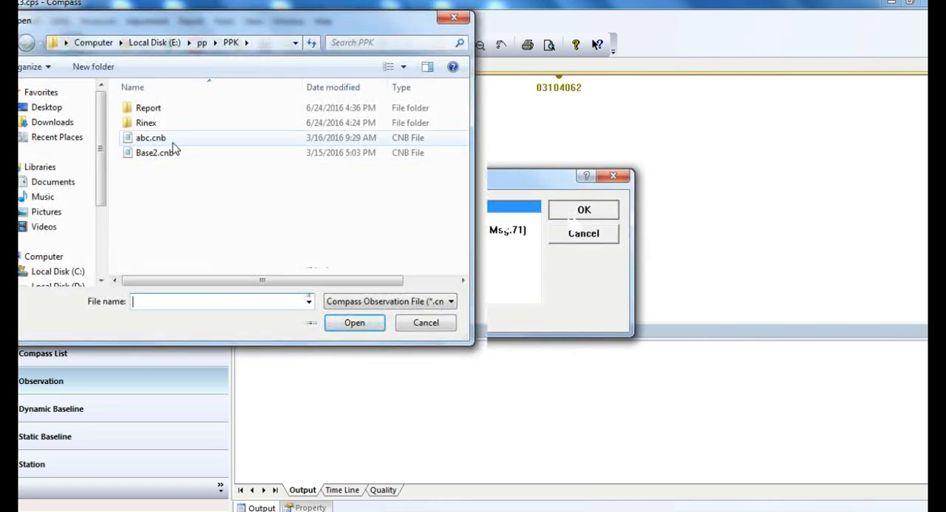
{"action": "left_click", "coordinate": [355, 322]}
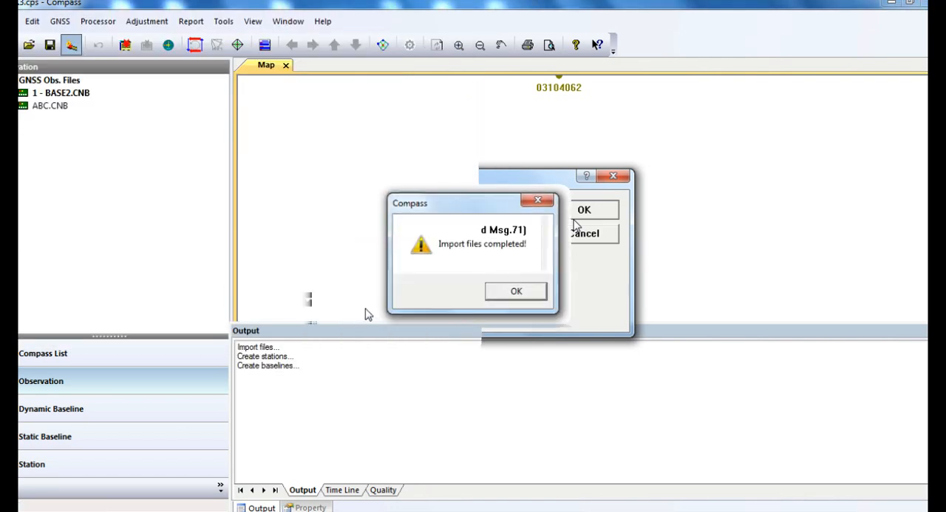
{"action": "left_click", "coordinate": [516, 289]}
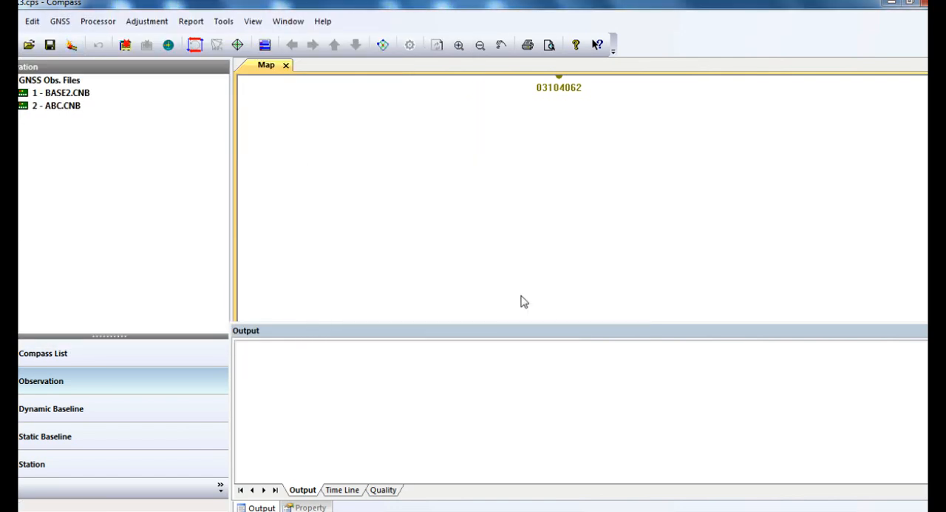
{"action": "mouse_move", "coordinate": [82, 390]}
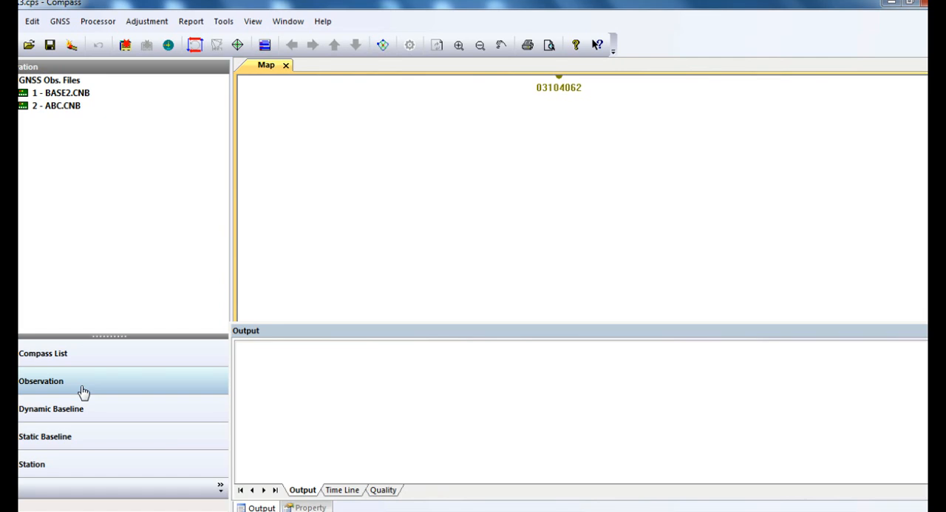
Set the base observation's station to A001 with antenna height 1.3520 via its properties
{"action": "left_click", "coordinate": [49, 79]}
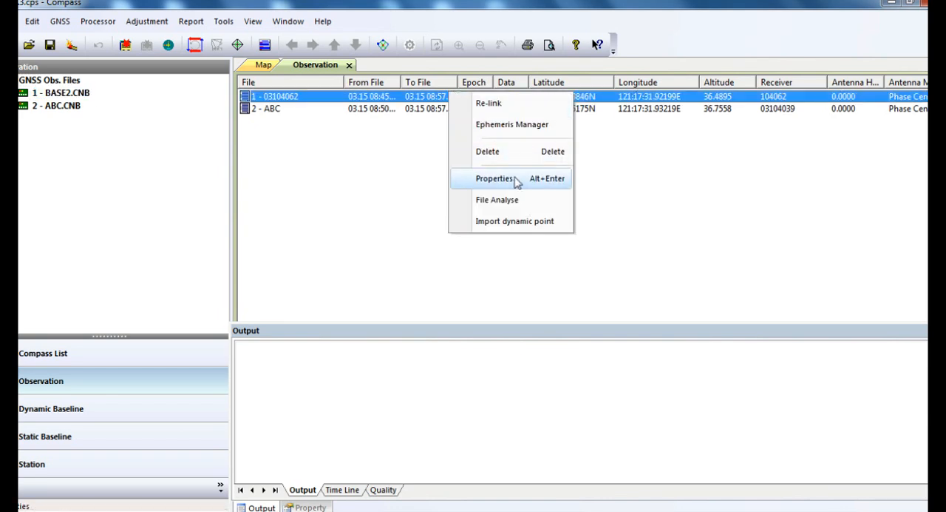
{"action": "left_click", "coordinate": [494, 178]}
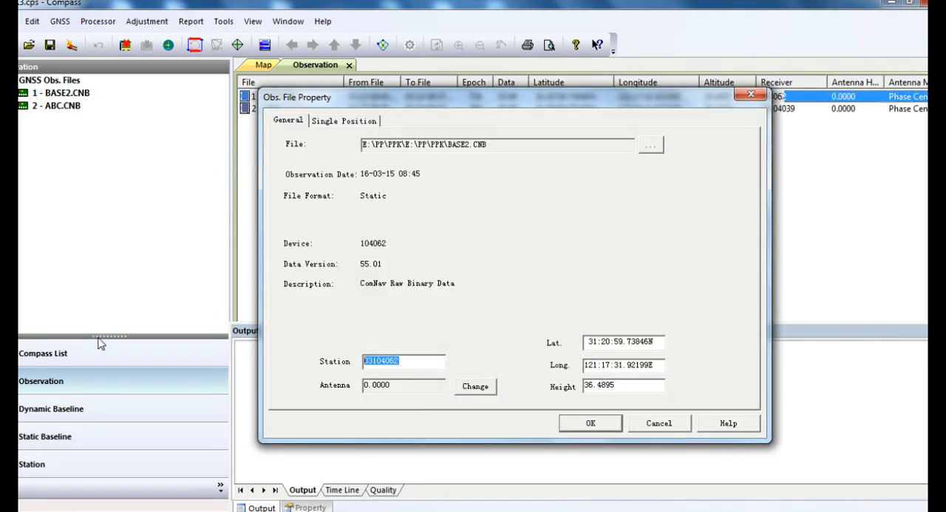
{"action": "type", "text": "A001"}
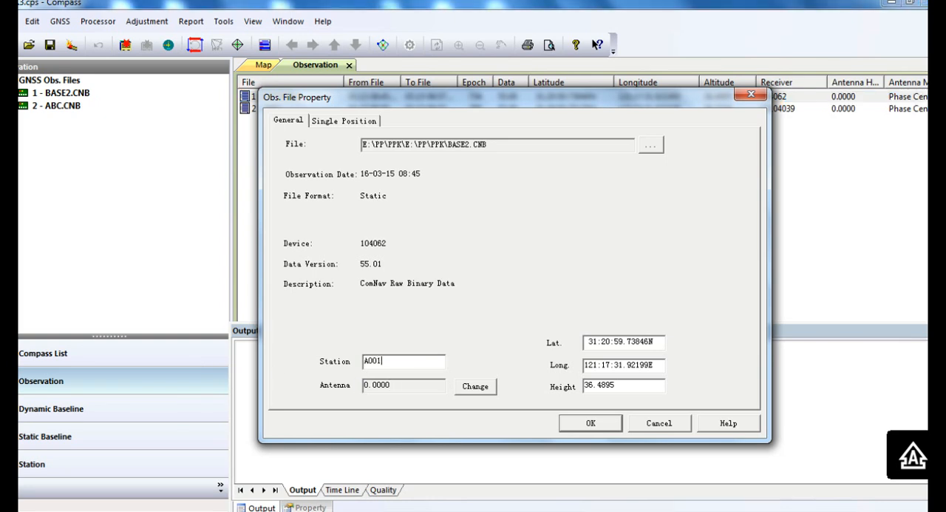
{"action": "left_click", "coordinate": [475, 386]}
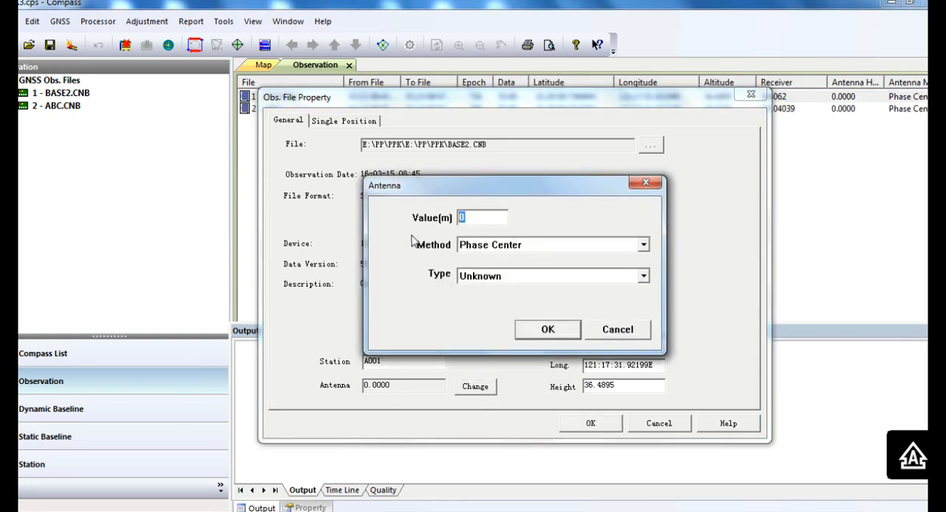
{"action": "type", "text": "1.352"}
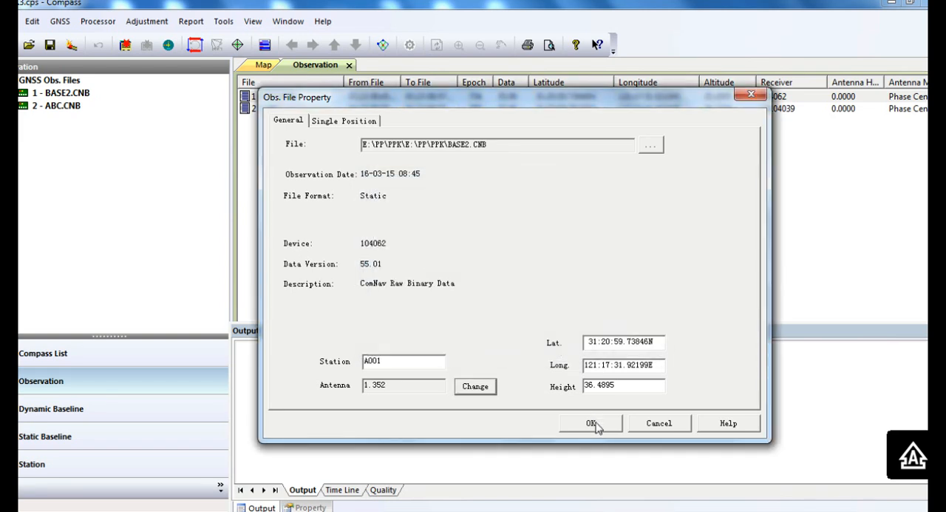
{"action": "left_click", "coordinate": [591, 423]}
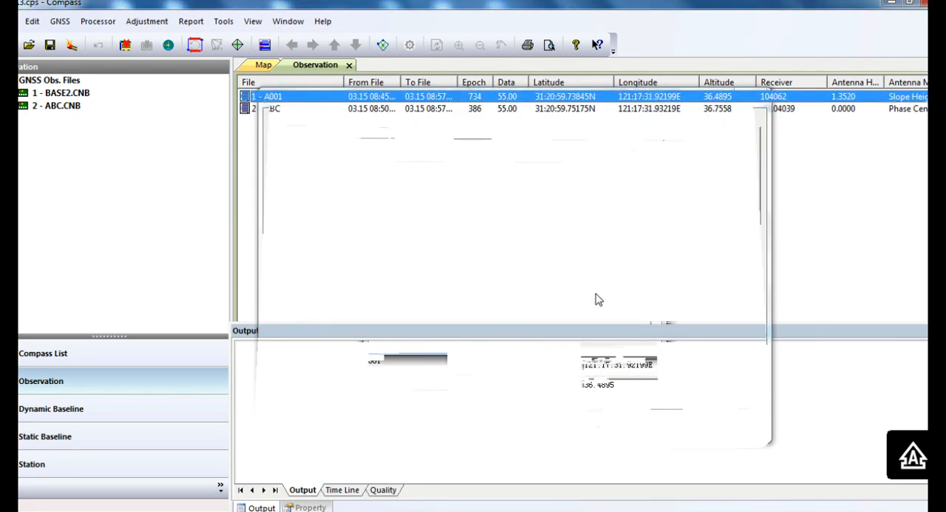
{"action": "left_click", "coordinate": [50, 408]}
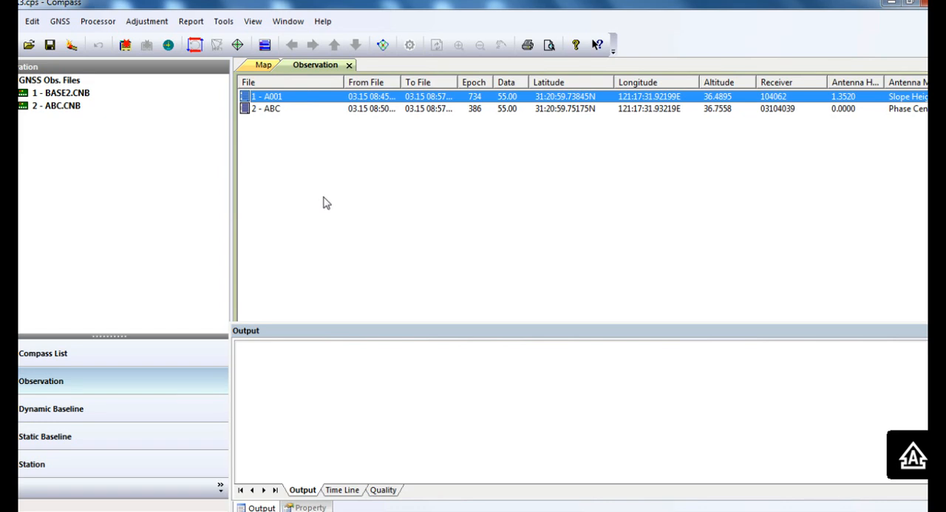
{"action": "mouse_move", "coordinate": [104, 414]}
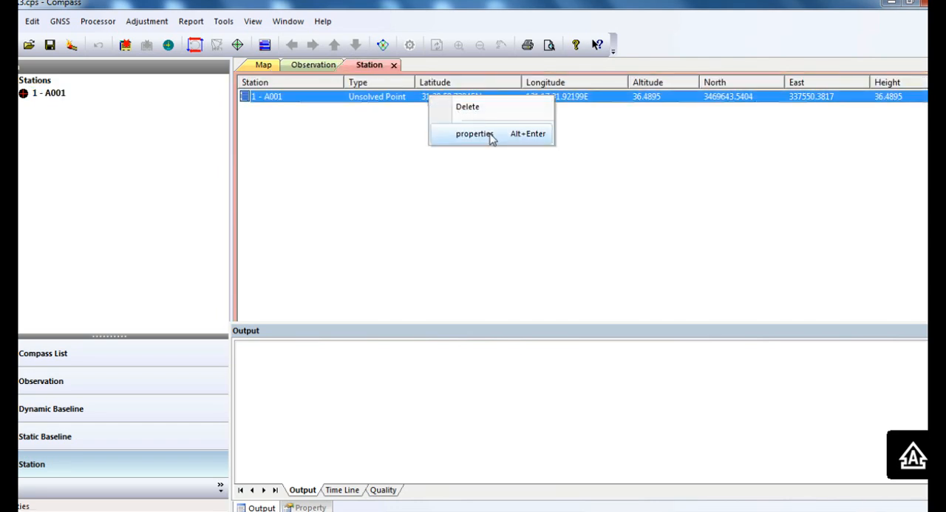
Fix A001 as constrained xyH known point 3469644.4307, 337549.4824, 36.4899 from the notes
{"action": "left_click", "coordinate": [473, 133]}
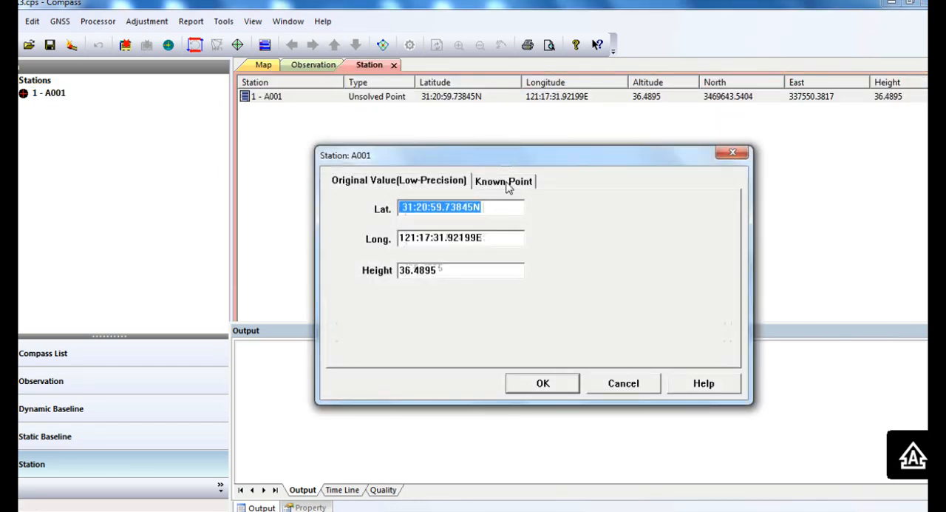
{"action": "left_click", "coordinate": [502, 180]}
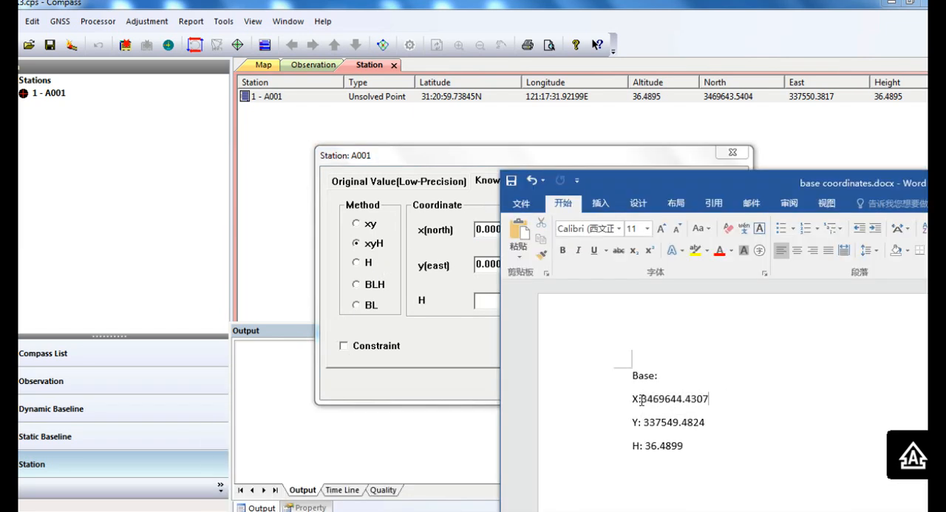
{"action": "double_click", "coordinate": [673, 399]}
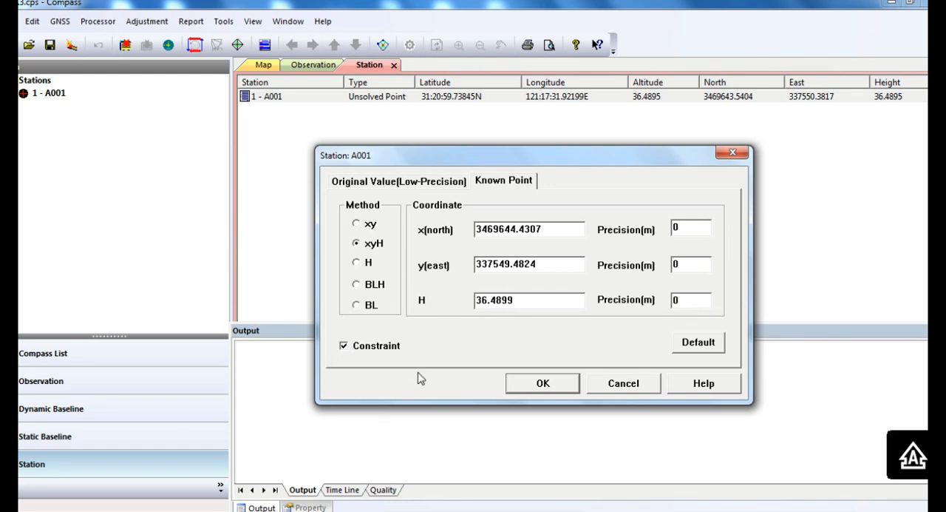
{"action": "left_click", "coordinate": [543, 383]}
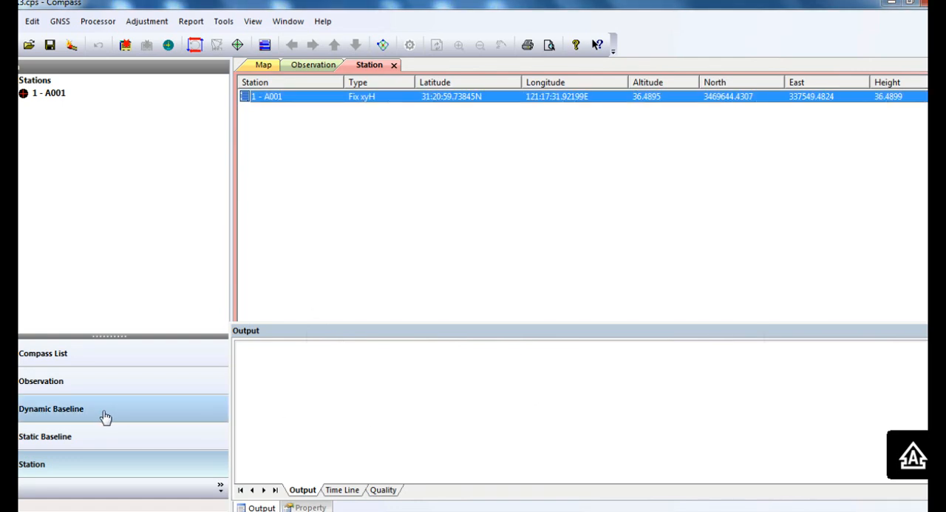
Show the BASE2 - ABC dynamic baseline and set baseline sampling interval to 1 second
{"action": "left_click", "coordinate": [50, 408]}
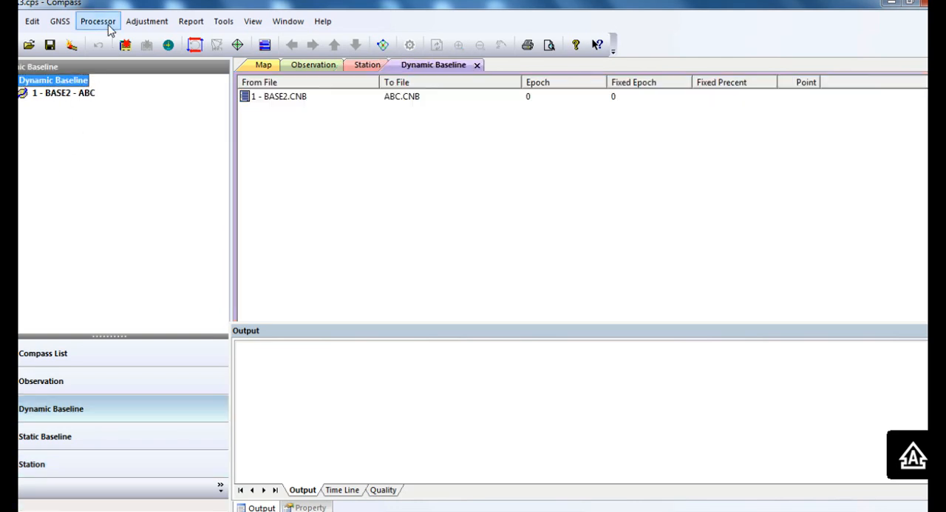
{"action": "left_click", "coordinate": [97, 21]}
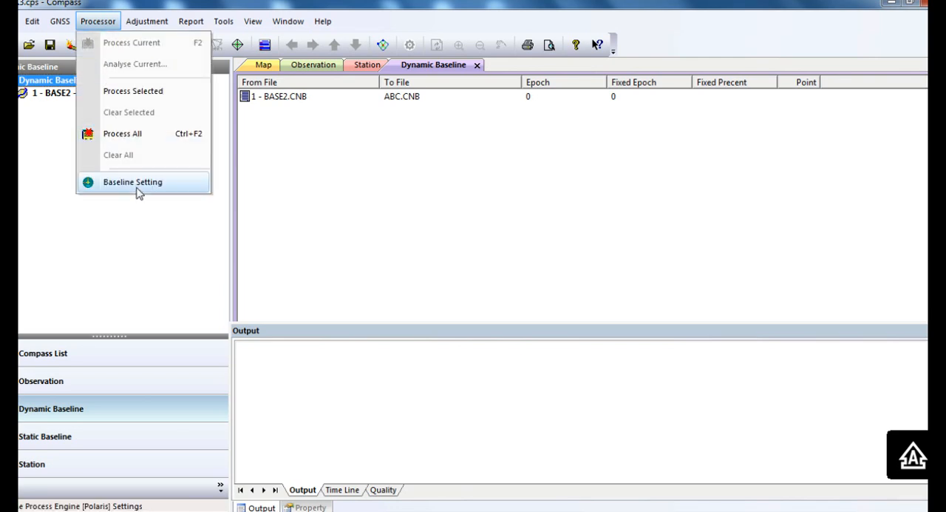
{"action": "left_click", "coordinate": [133, 182]}
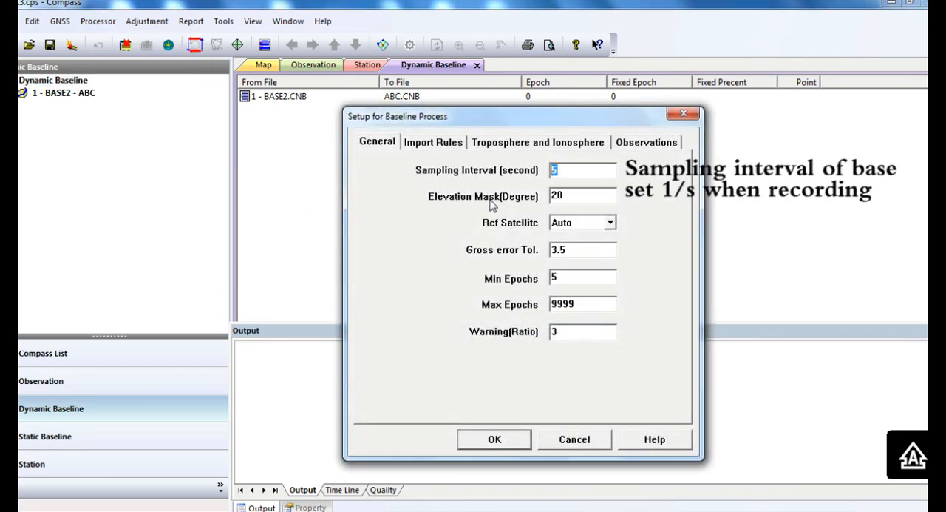
{"action": "type", "text": "1"}
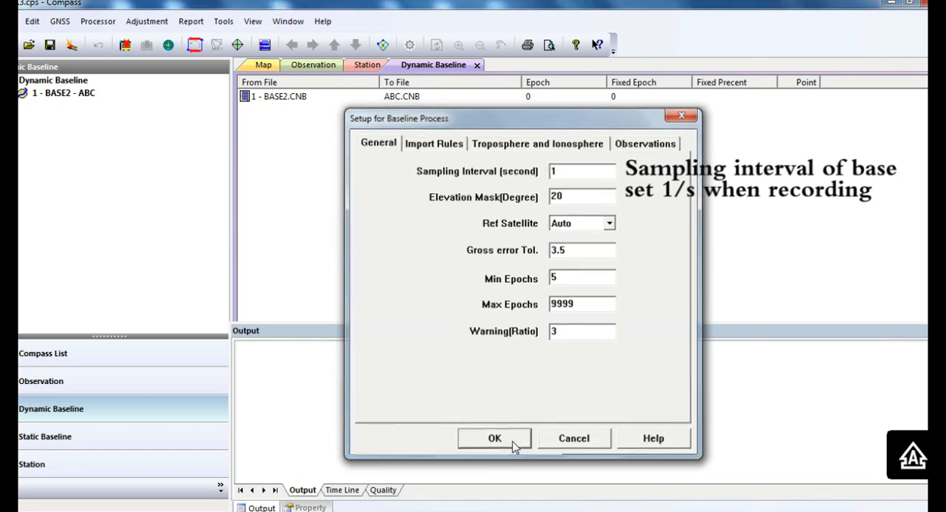
{"action": "left_click", "coordinate": [494, 437]}
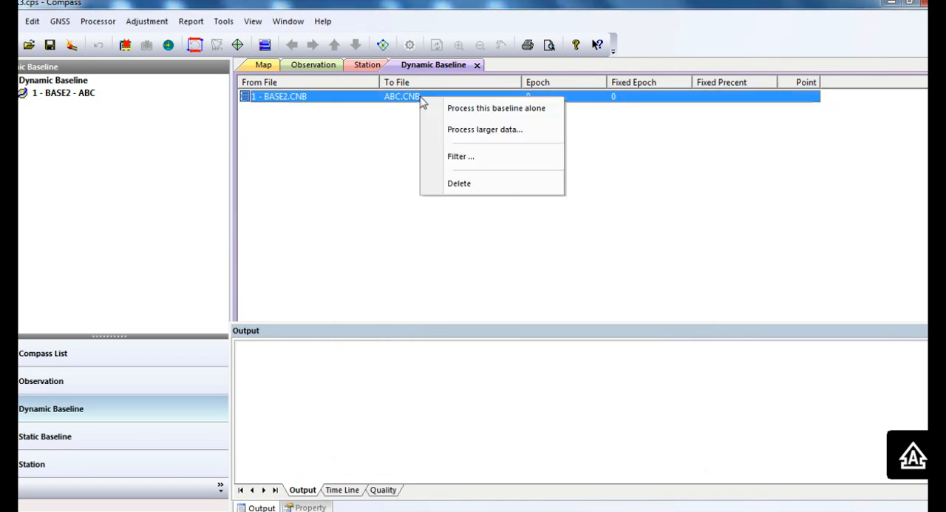
{"action": "mouse_move", "coordinate": [384, 102]}
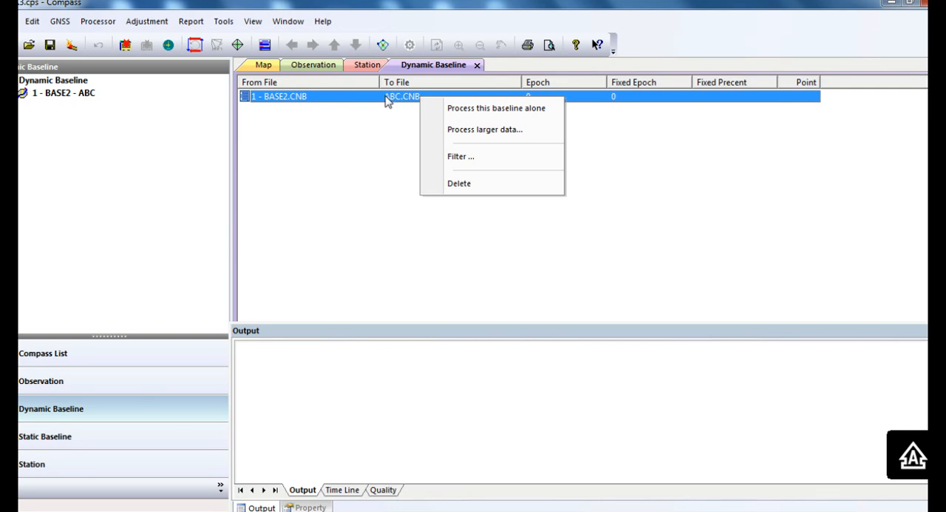
{"action": "mouse_move", "coordinate": [476, 112]}
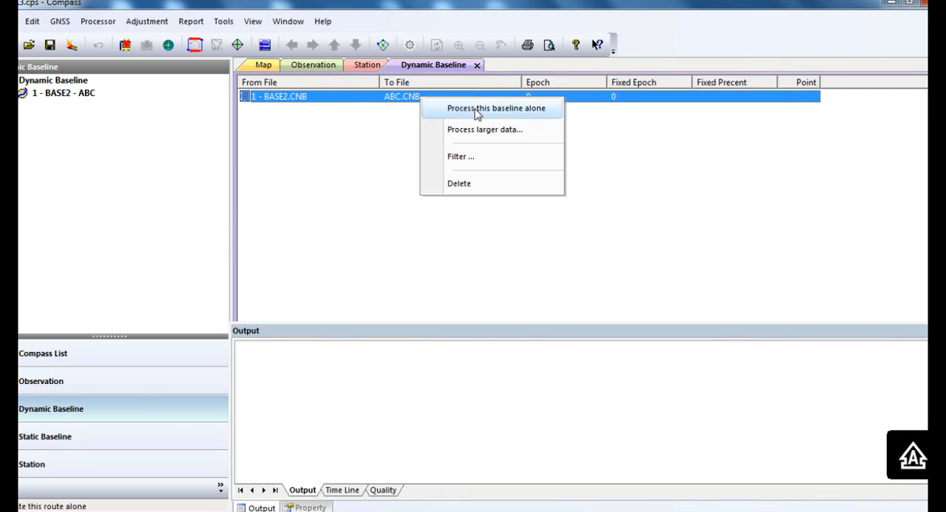
Process the BASE2 - ABC baseline alone (381 of 386 epochs fixed) and view its trajectory map
{"action": "left_click", "coordinate": [497, 108]}
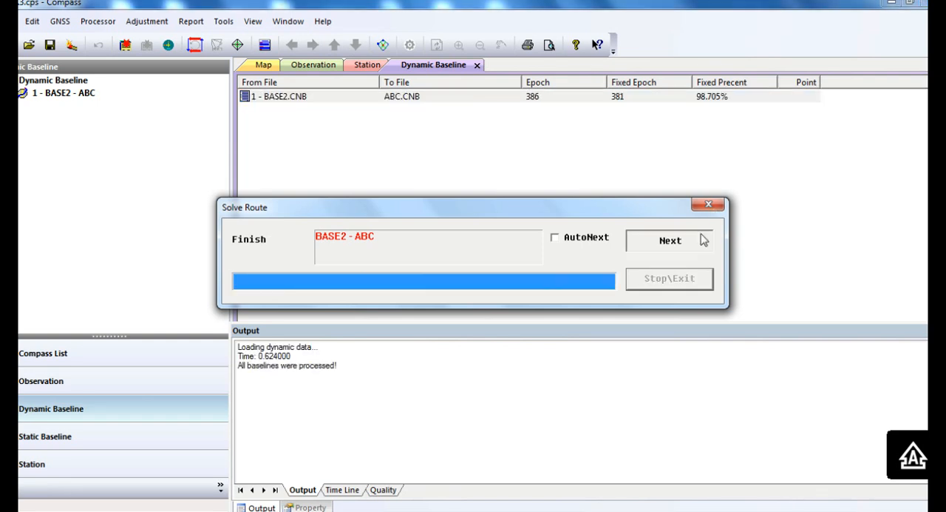
{"action": "left_click", "coordinate": [670, 239]}
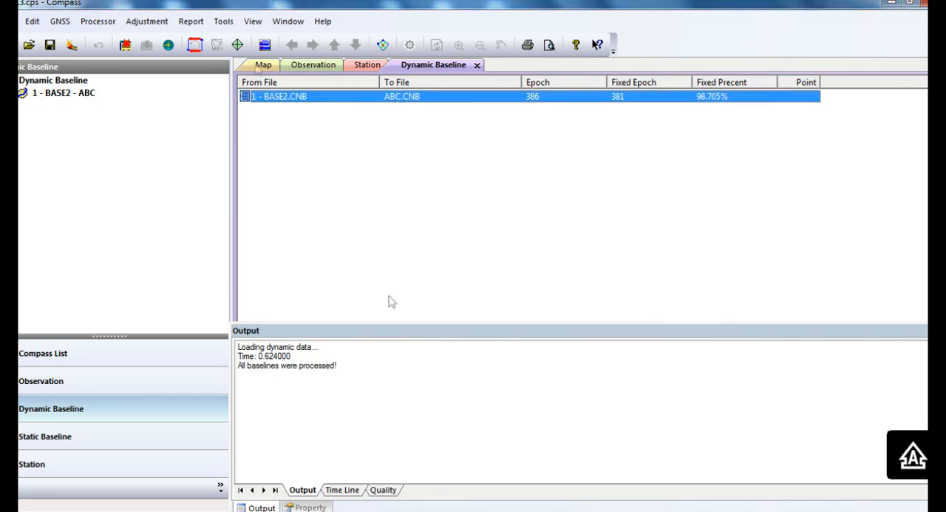
{"action": "mouse_move", "coordinate": [396, 278]}
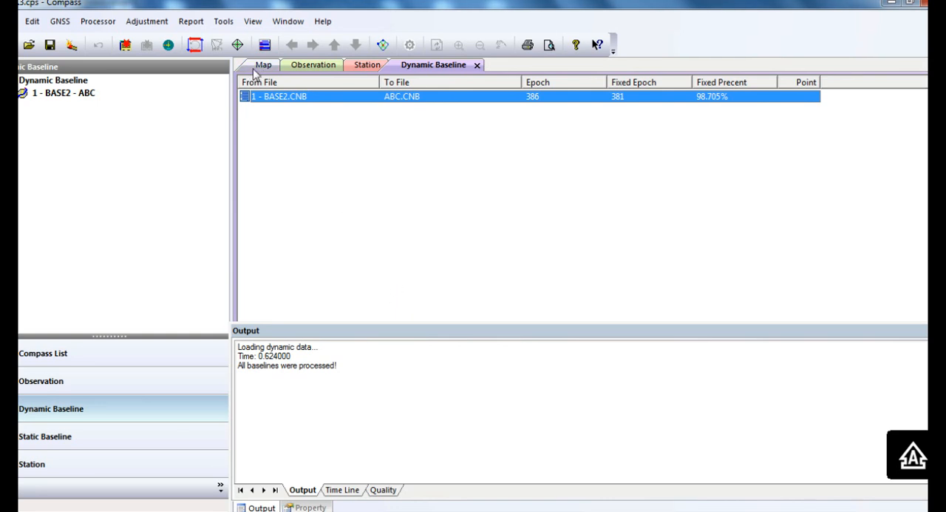
{"action": "left_click", "coordinate": [263, 65]}
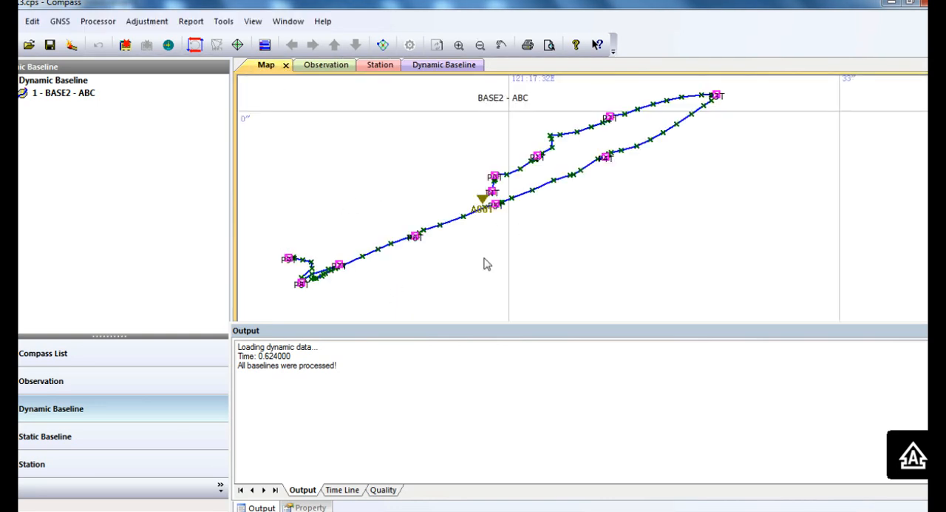
{"action": "mouse_move", "coordinate": [519, 239]}
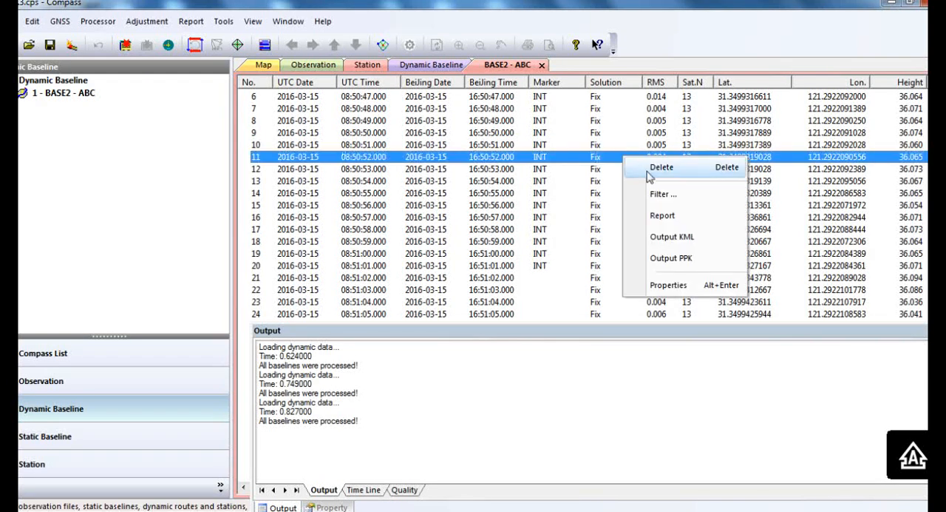
{"action": "mouse_move", "coordinate": [662, 194]}
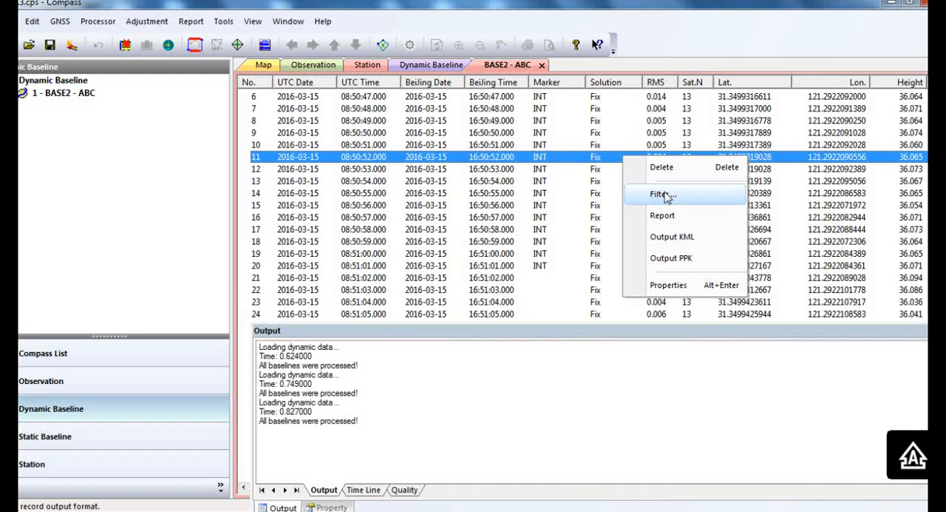
Set the results filter export format to Projection so epochs list North and East coordinates
{"action": "left_click", "coordinate": [660, 194]}
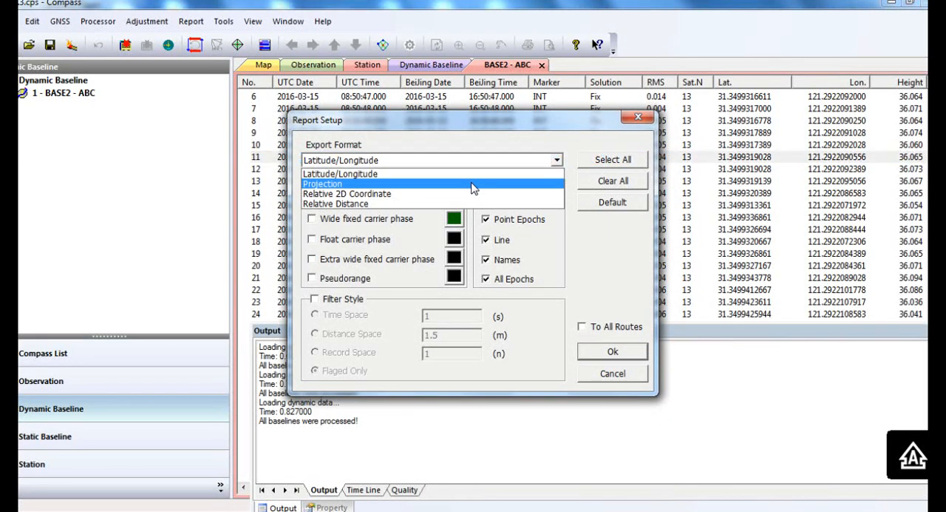
{"action": "left_click", "coordinate": [322, 183]}
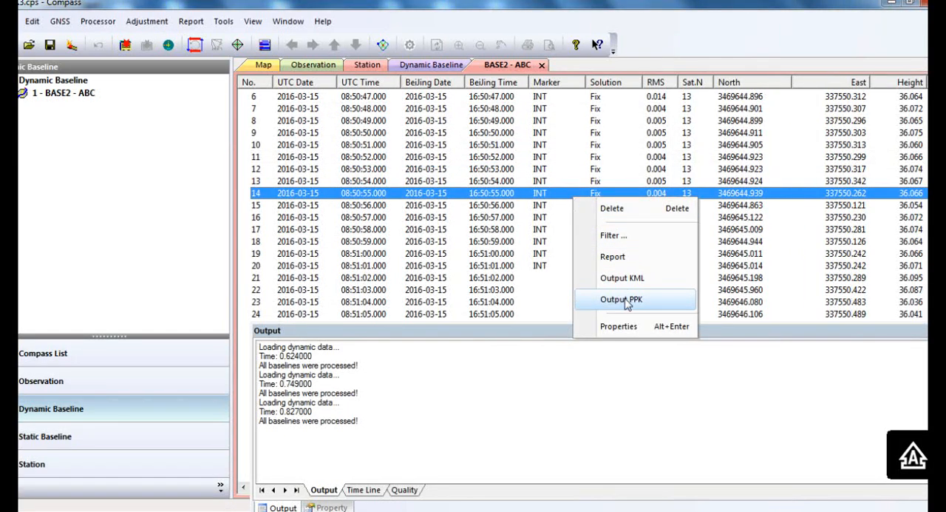
Output the PPK trajectory report as an Excel CSV file in the PPK project folder
{"action": "left_click", "coordinate": [621, 298]}
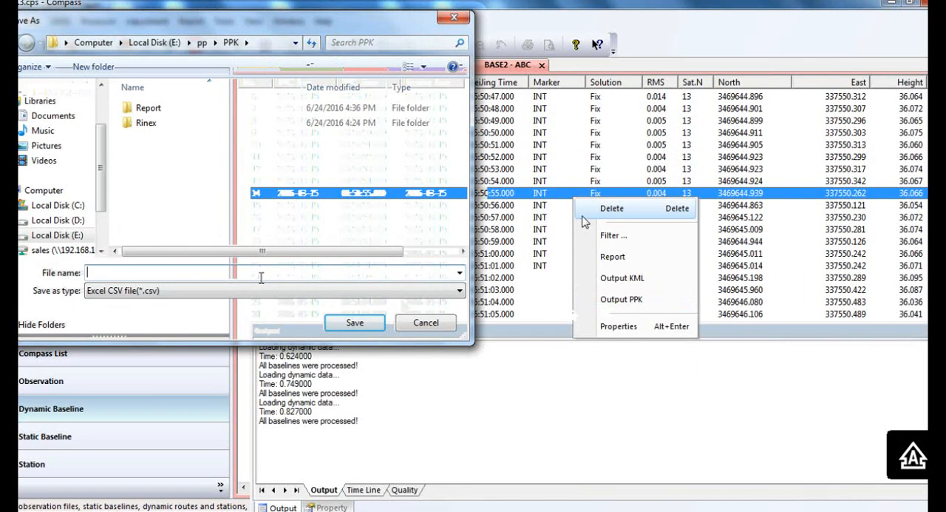
{"action": "left_click", "coordinate": [355, 322]}
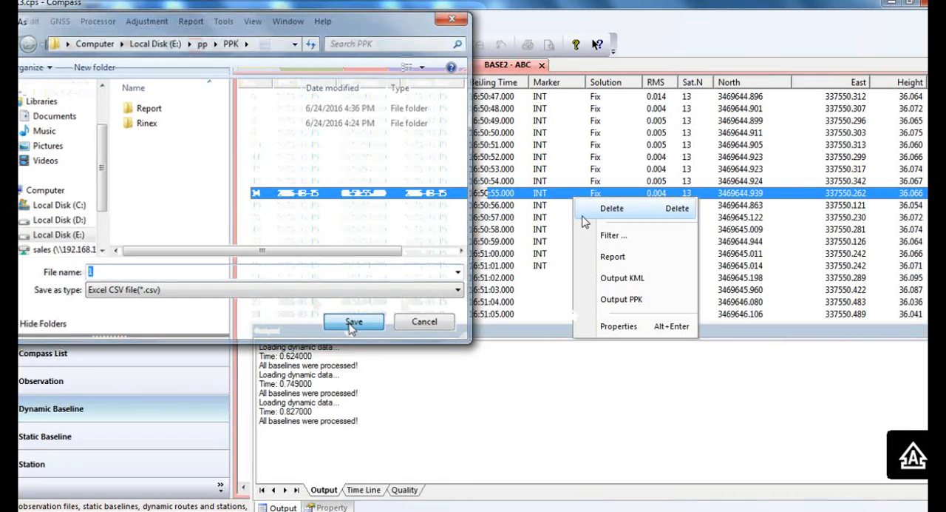
{"action": "left_click", "coordinate": [353, 321]}
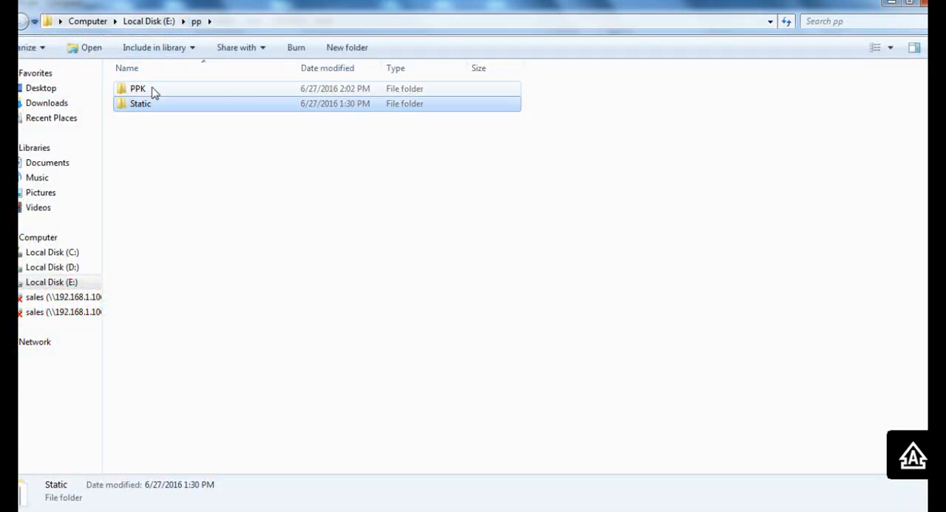
Open 1.csv from the PPK folder in Excel to view the point coordinate columns
{"action": "double_click", "coordinate": [138, 89]}
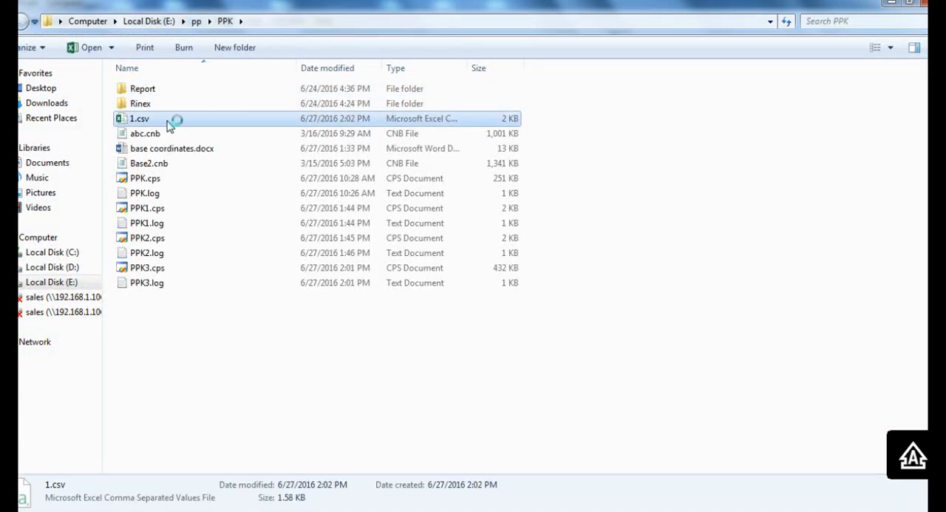
{"action": "double_click", "coordinate": [139, 119]}
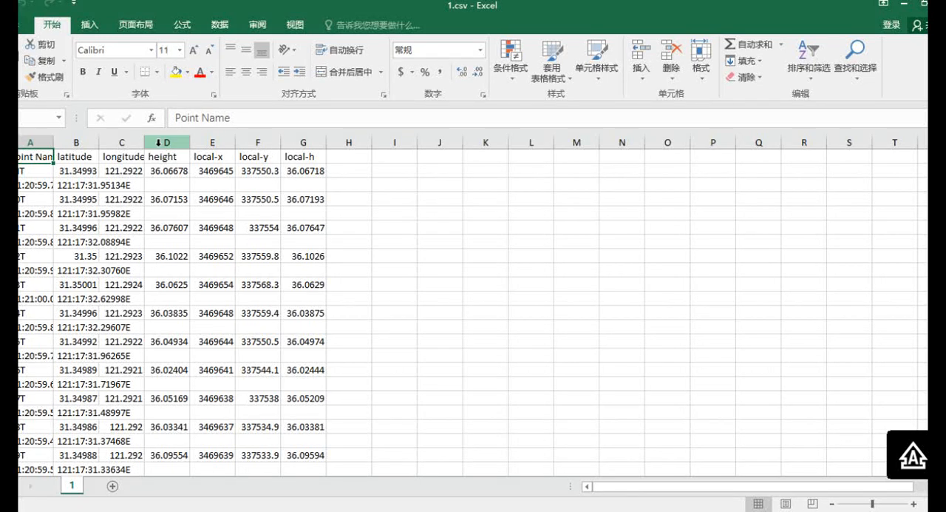
{"action": "left_click", "coordinate": [166, 142]}
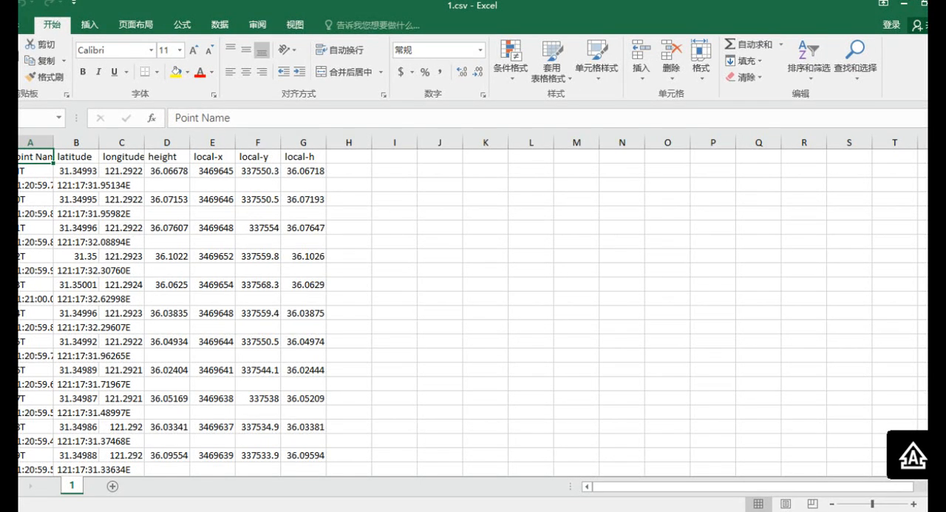